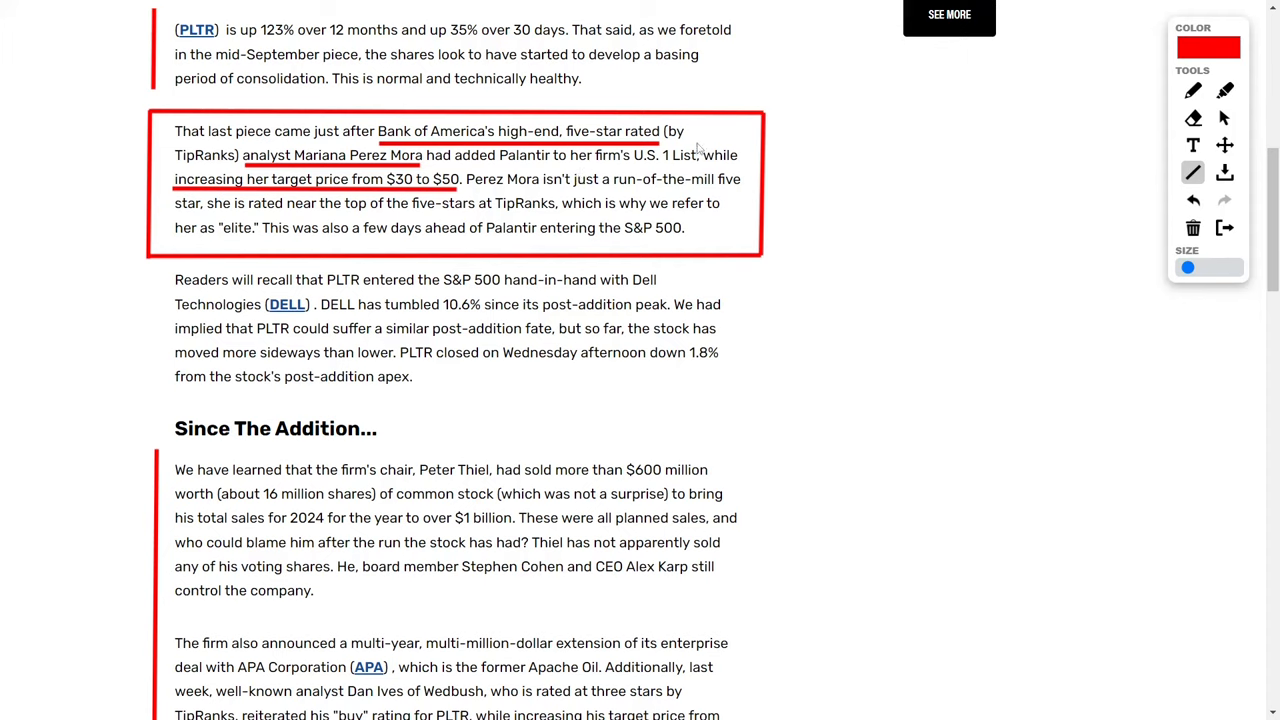
mouse_move(540, 92)
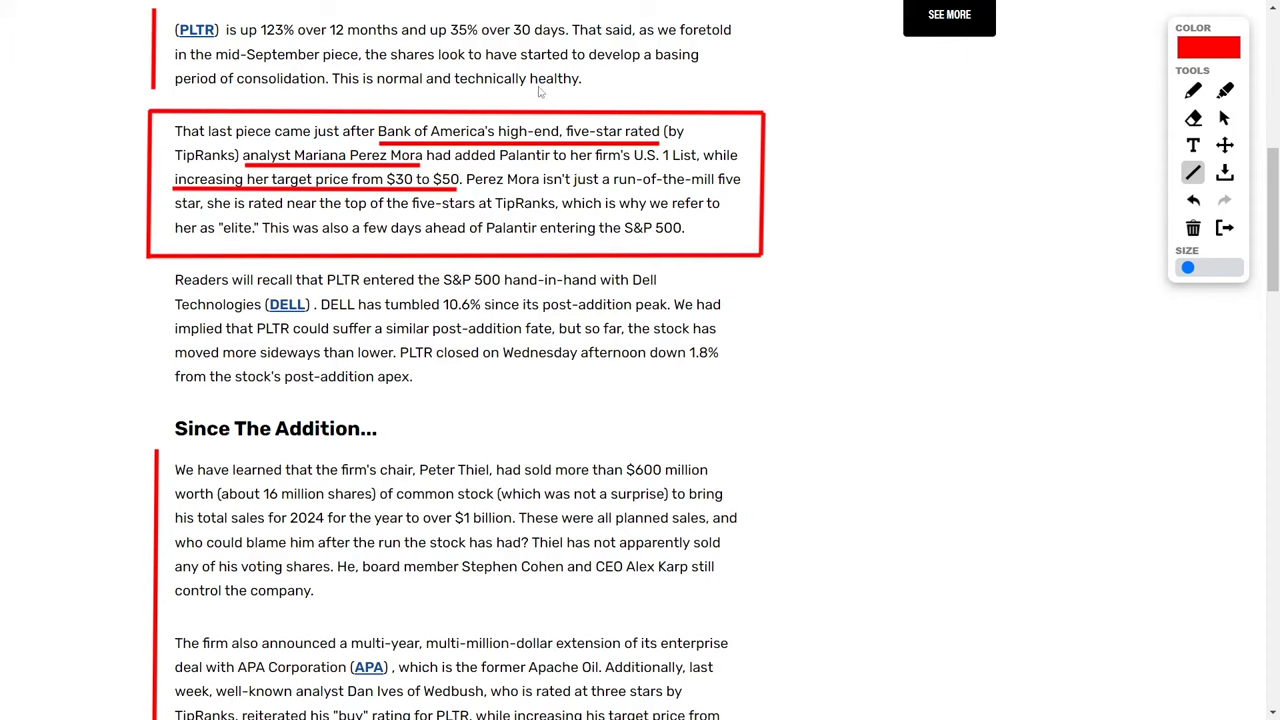
mouse_move(596, 90)
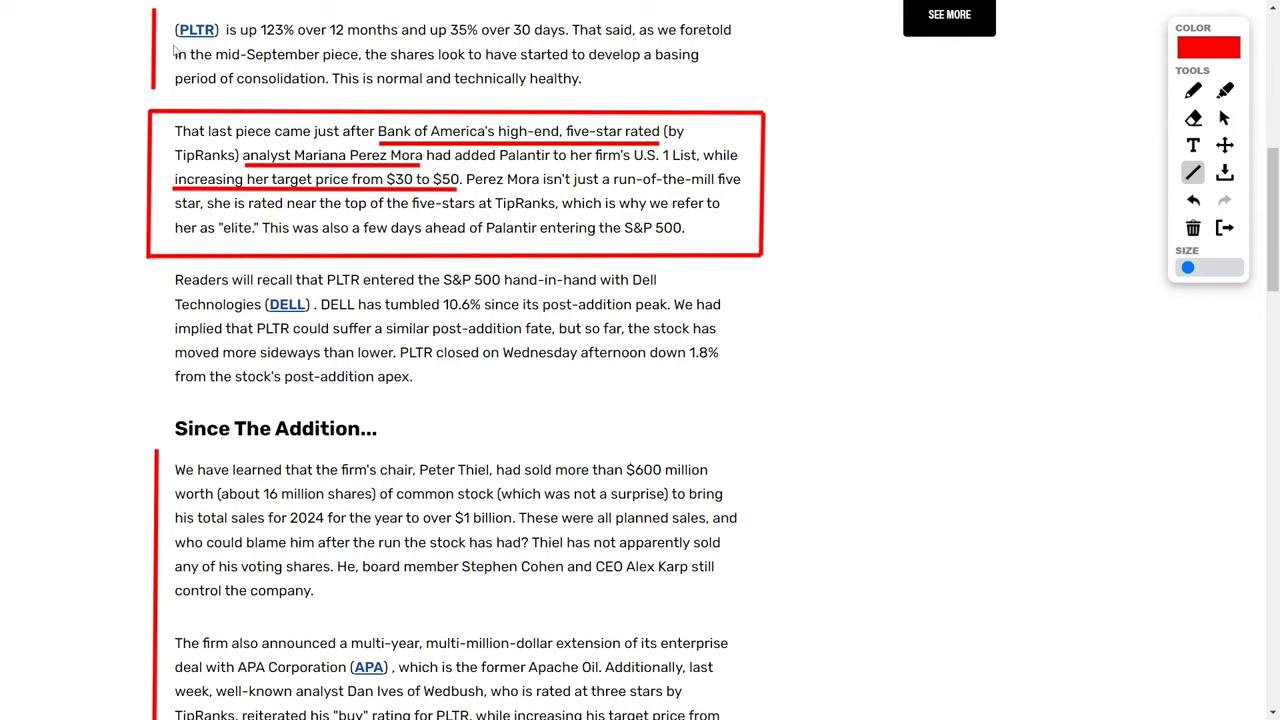
Step: Underline the PLTR 123% 12-month and 35% 30-day gain figures in red
left_click_drag(176, 46, 568, 46)
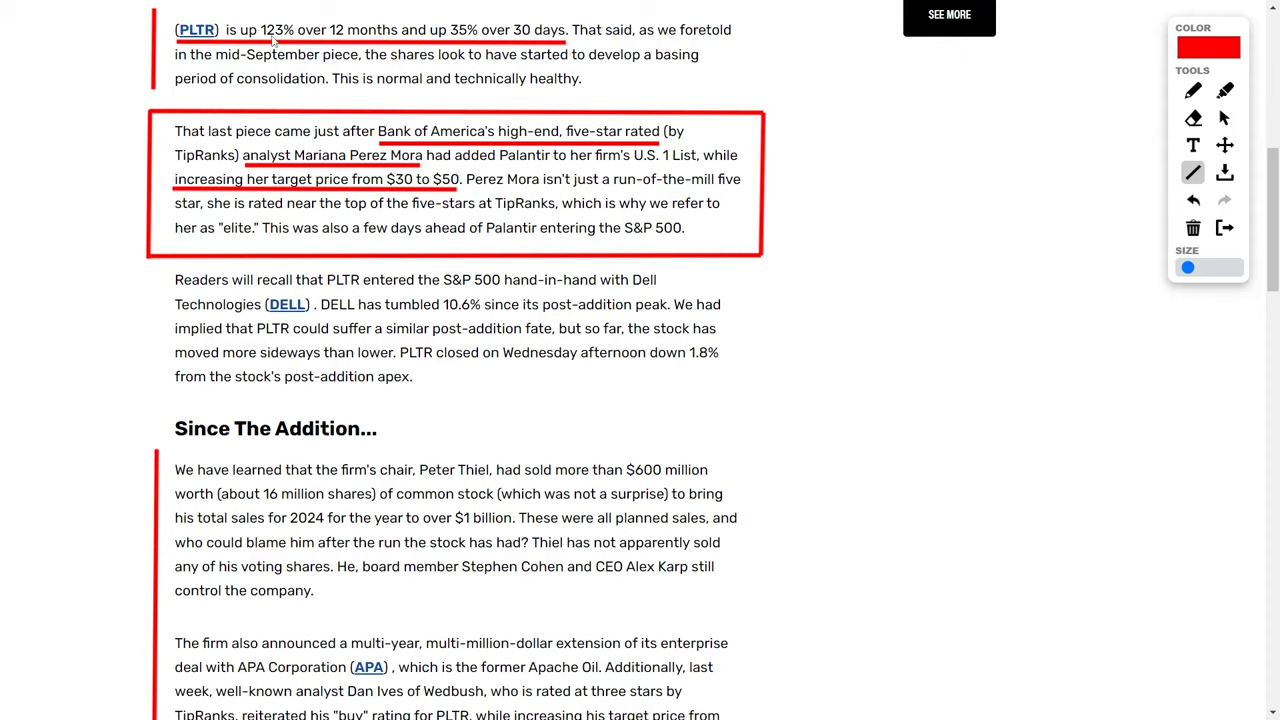
mouse_move(396, 50)
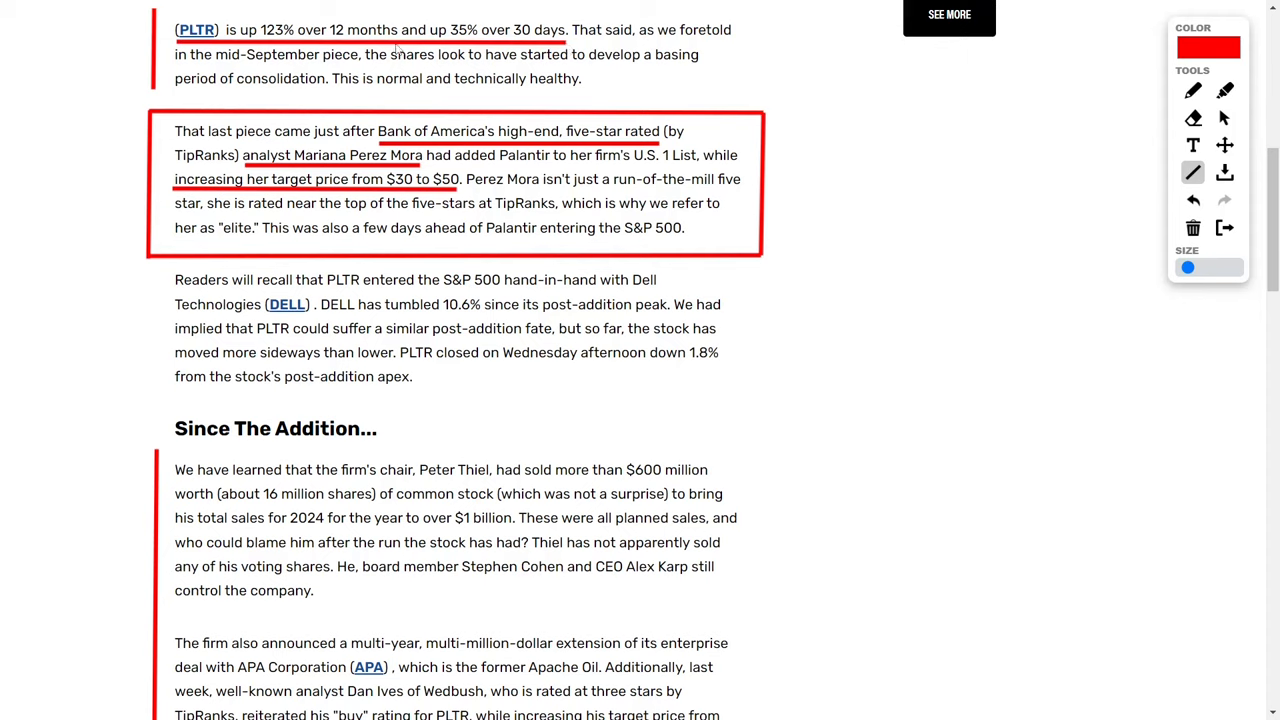
mouse_move(464, 22)
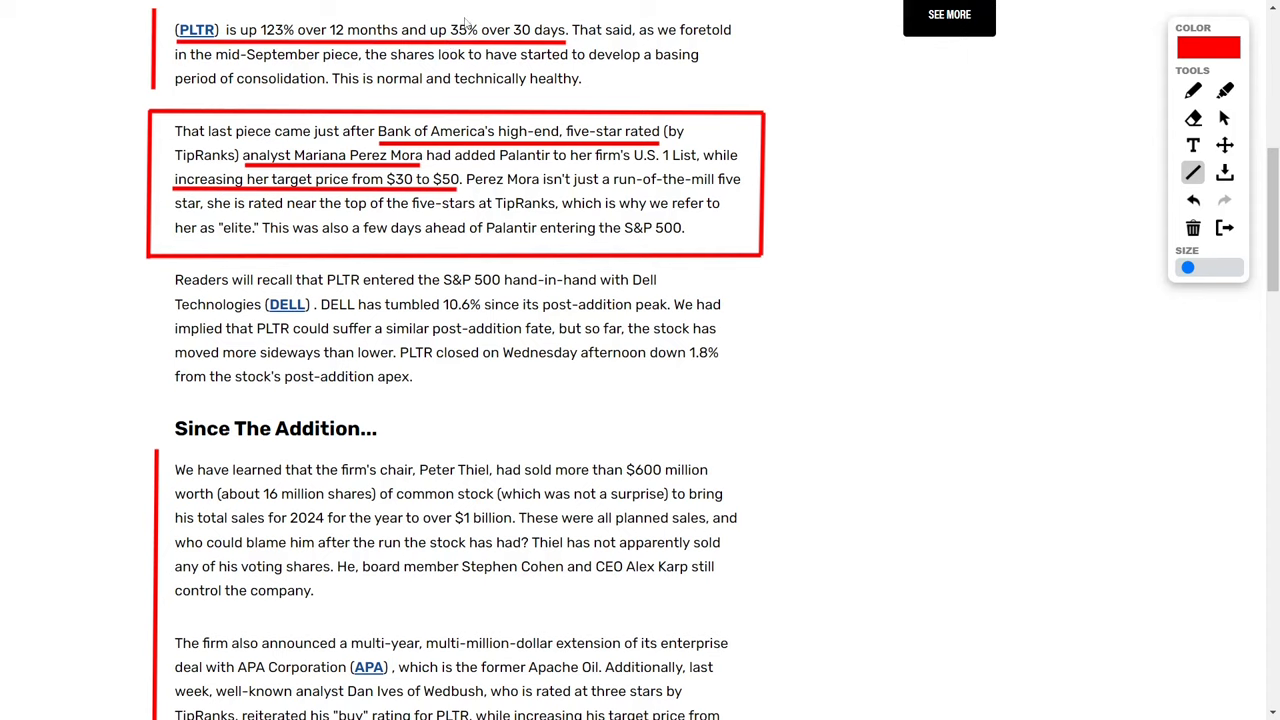
mouse_move(460, 36)
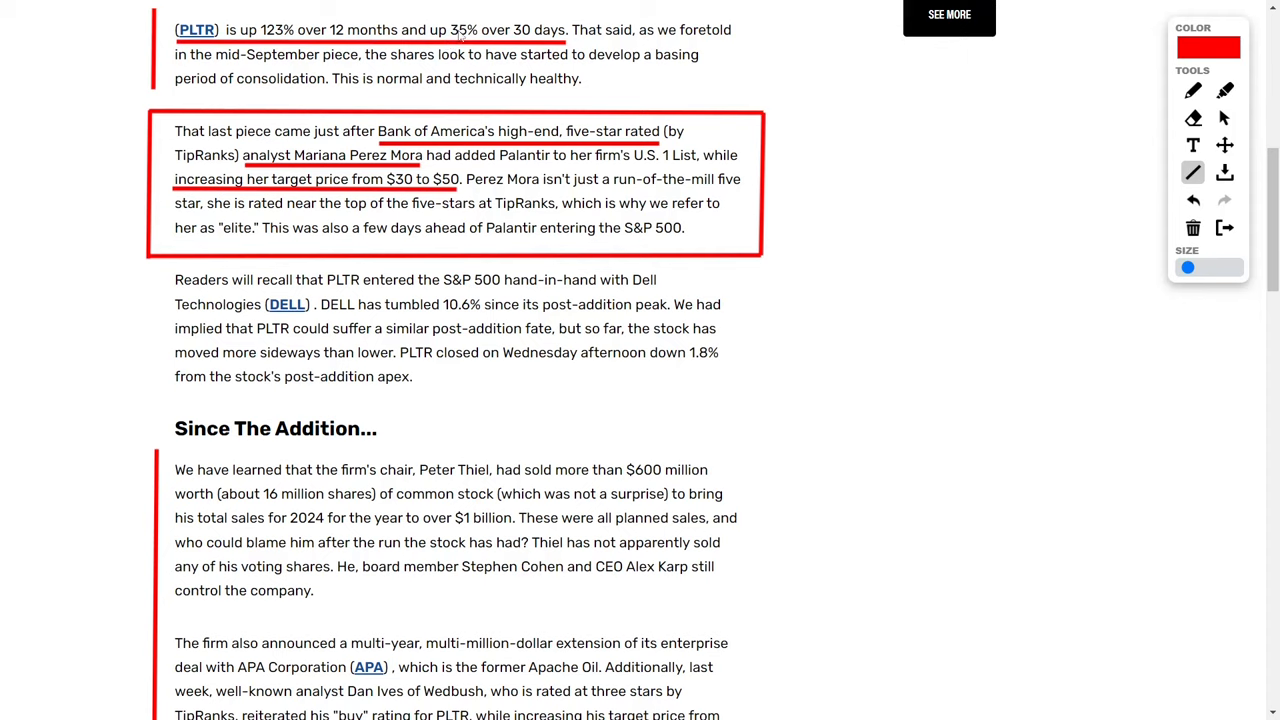
mouse_move(550, 42)
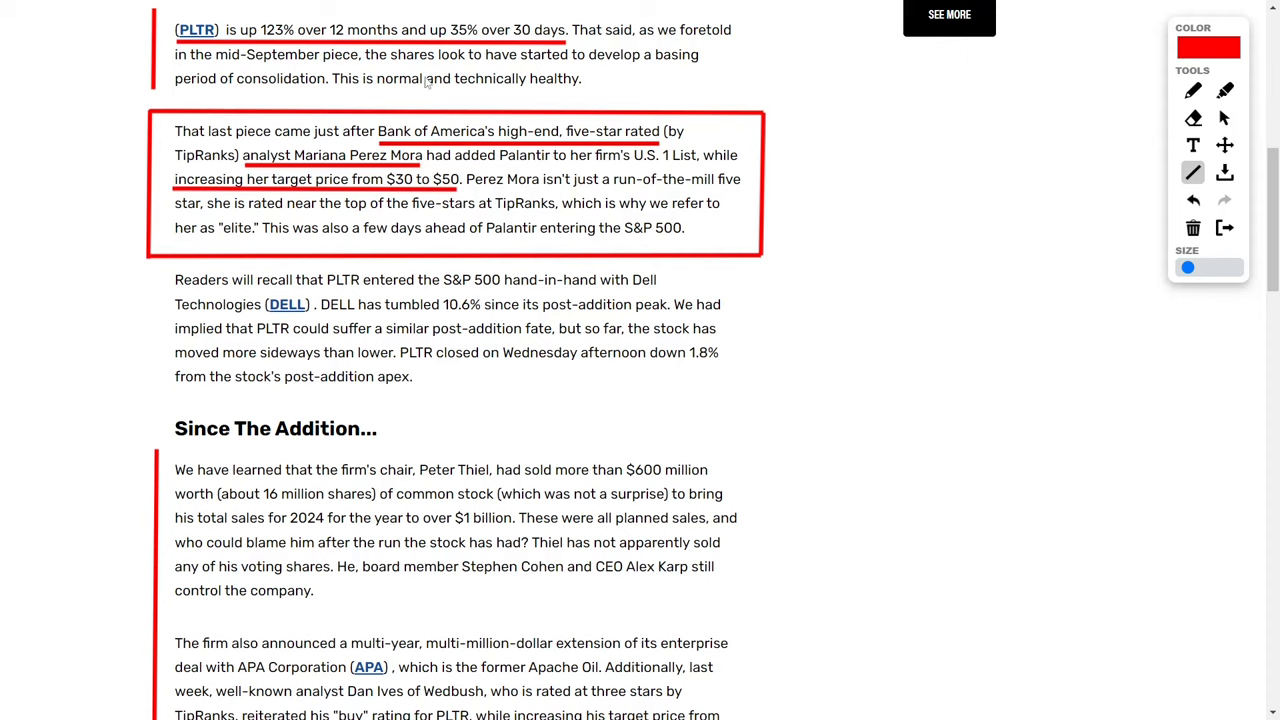
mouse_move(916, 124)
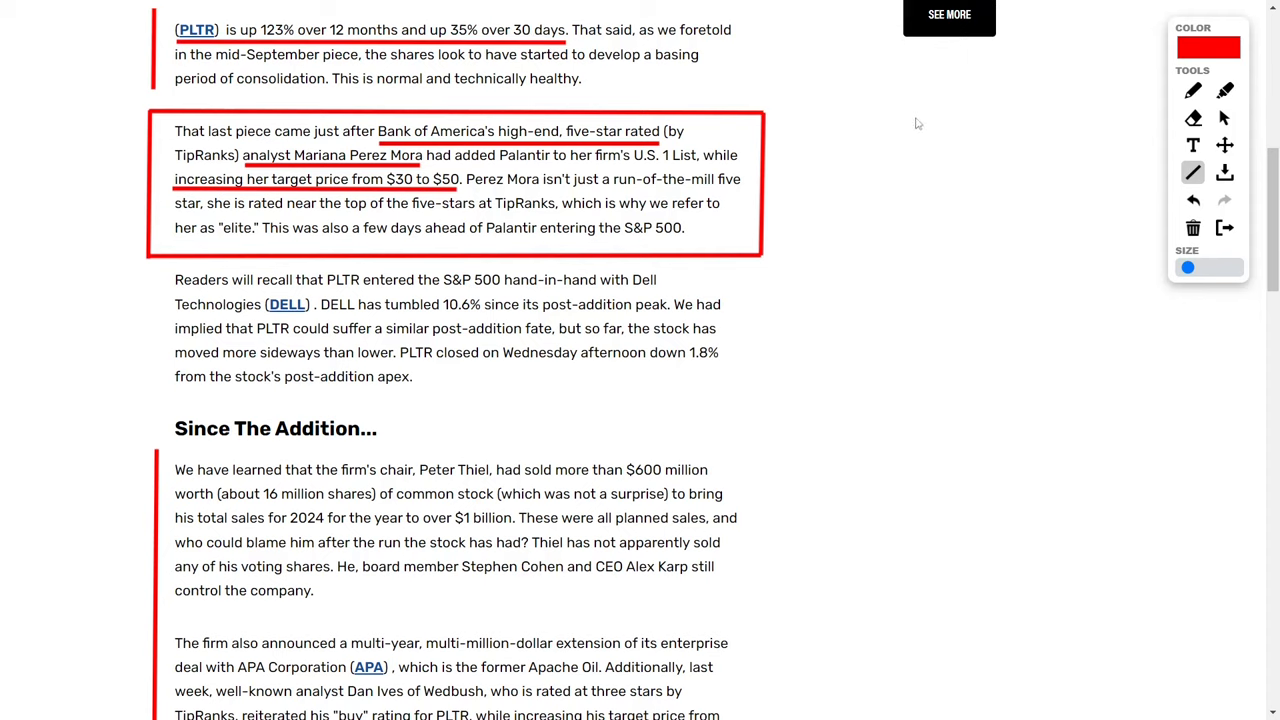
Step: Circle the phrase 'technically healthy' in red with the pen, then return to the line tool
left_click(1192, 90)
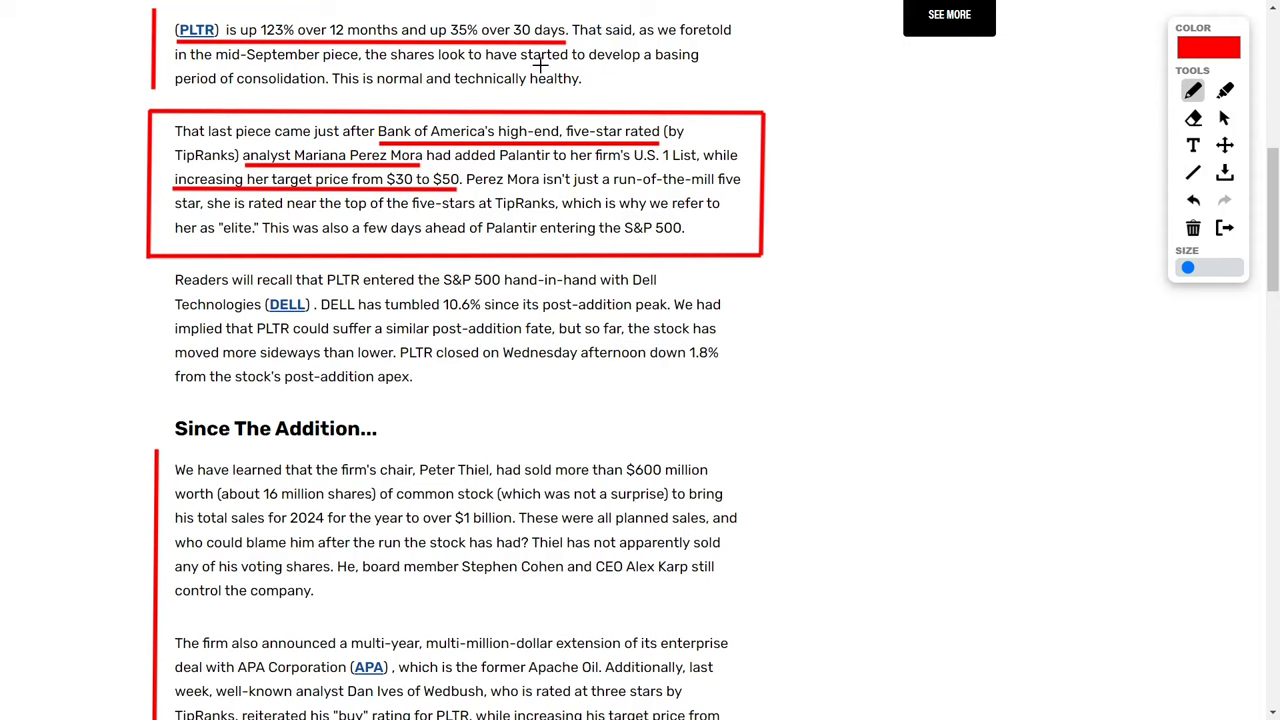
left_click_drag(540, 64, 590, 94)
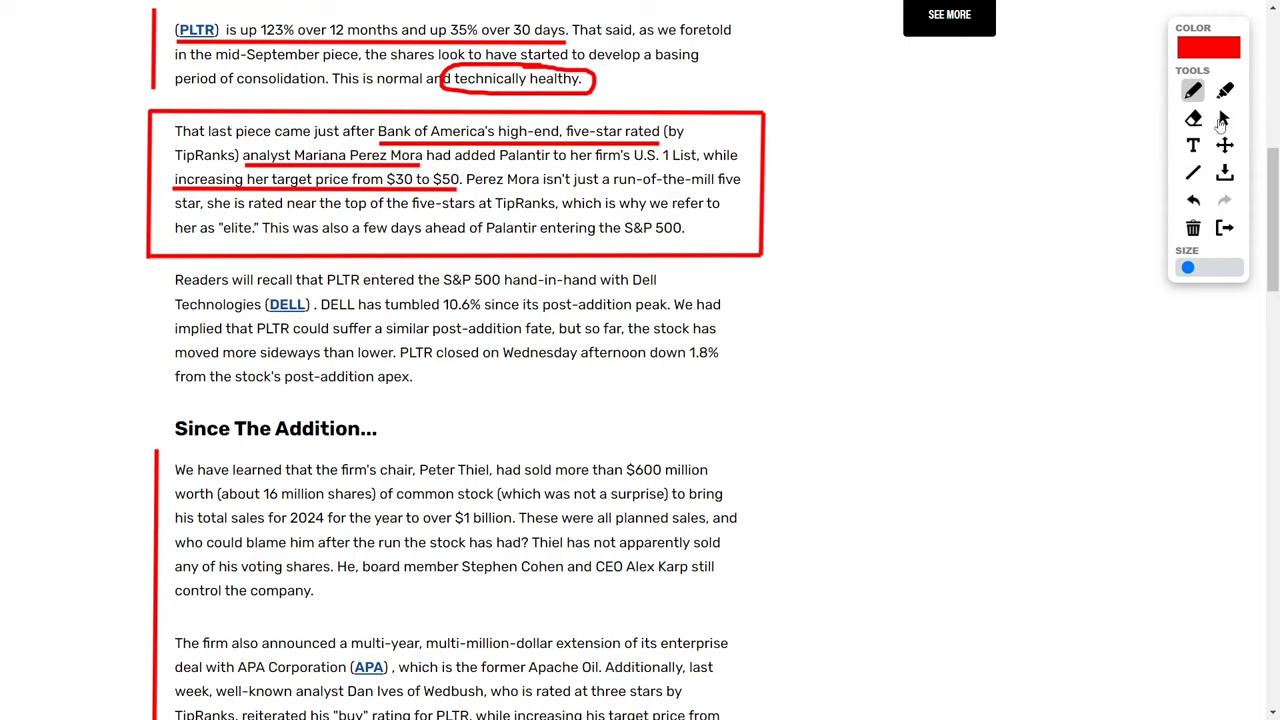
left_click(1192, 172)
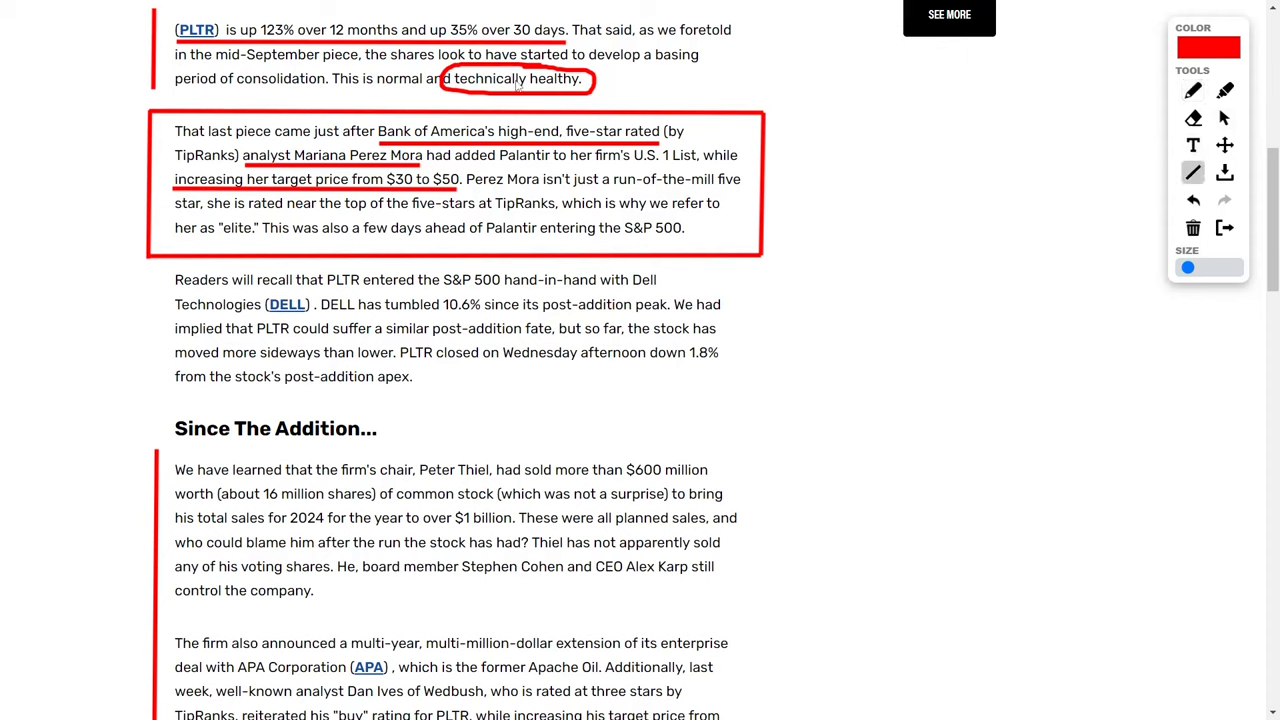
mouse_move(618, 92)
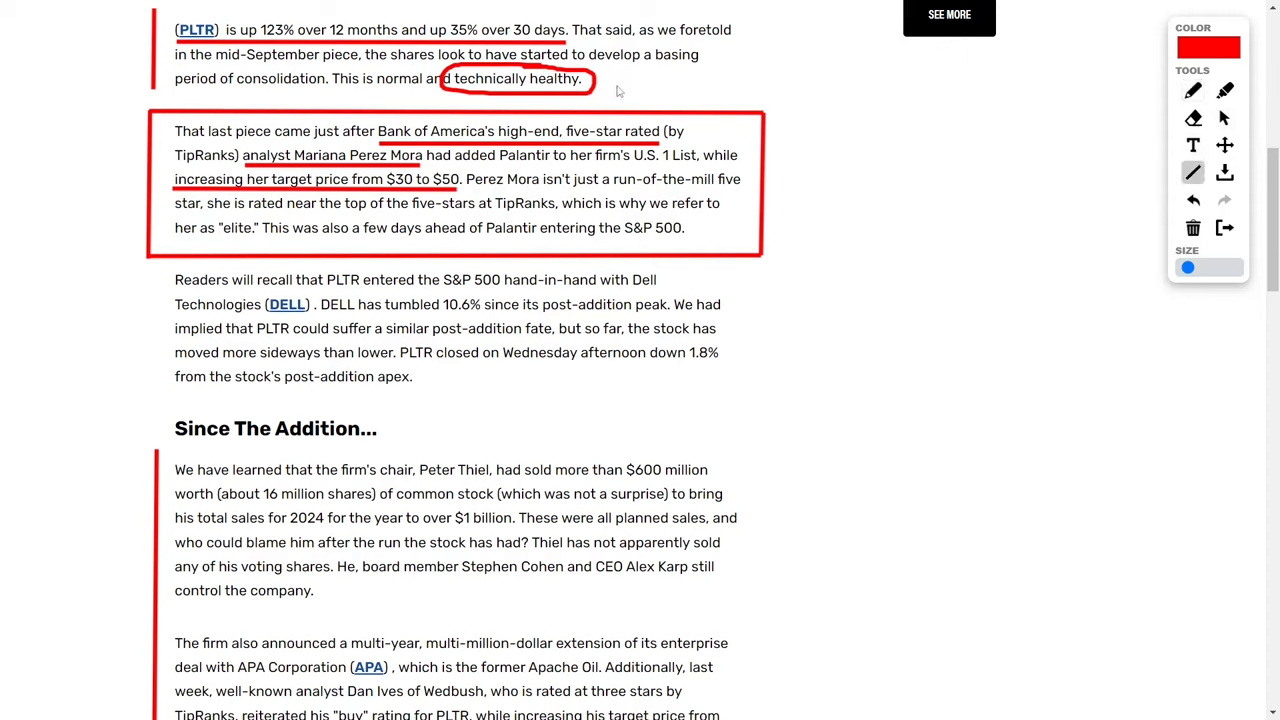
mouse_move(624, 76)
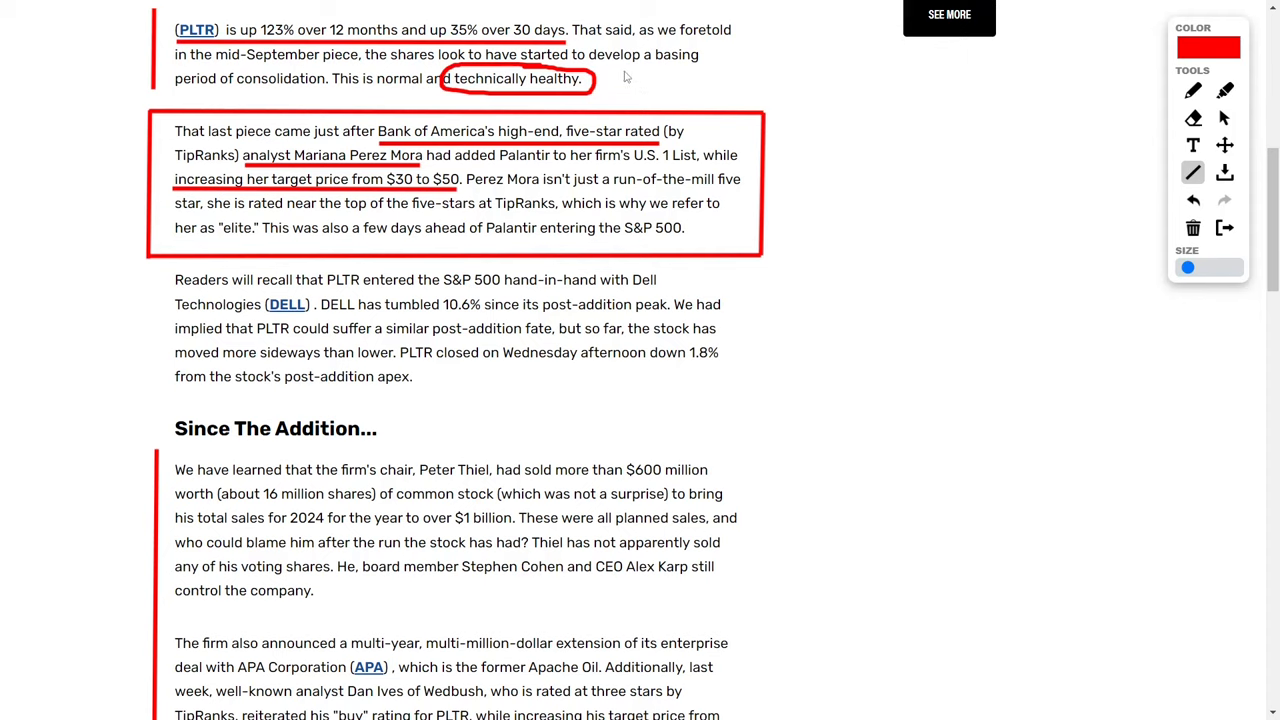
mouse_move(560, 96)
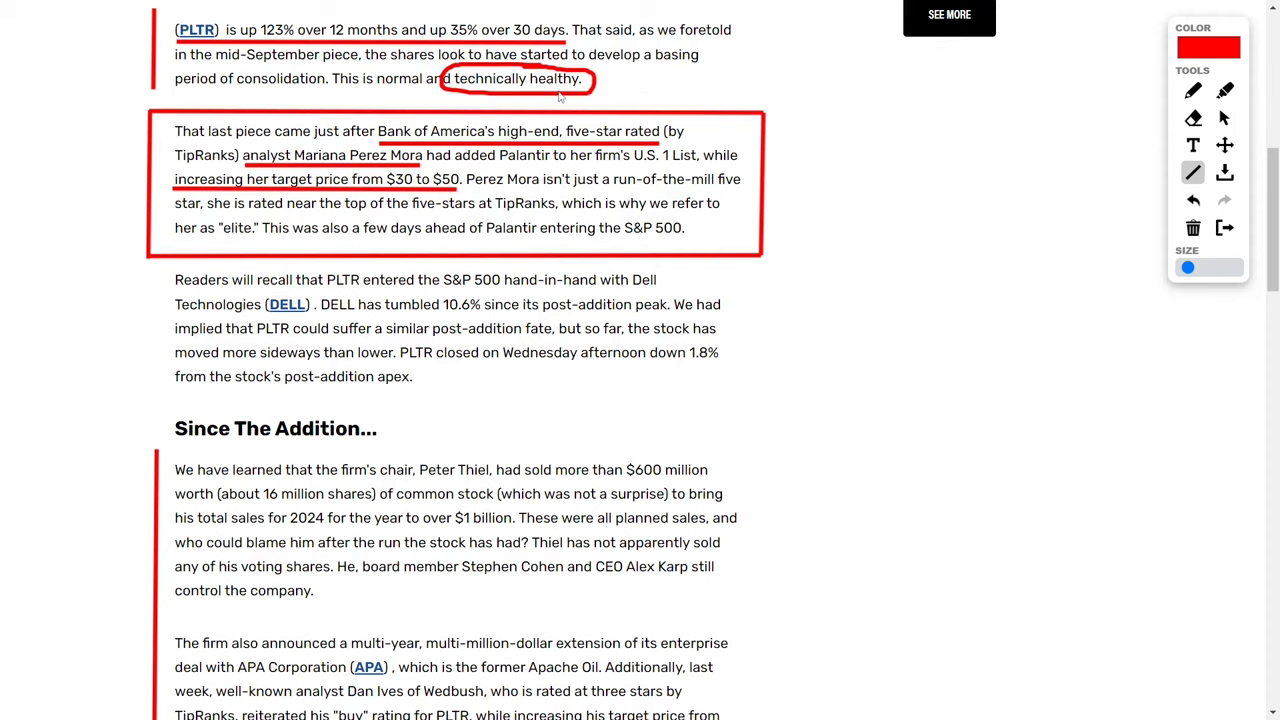
mouse_move(396, 172)
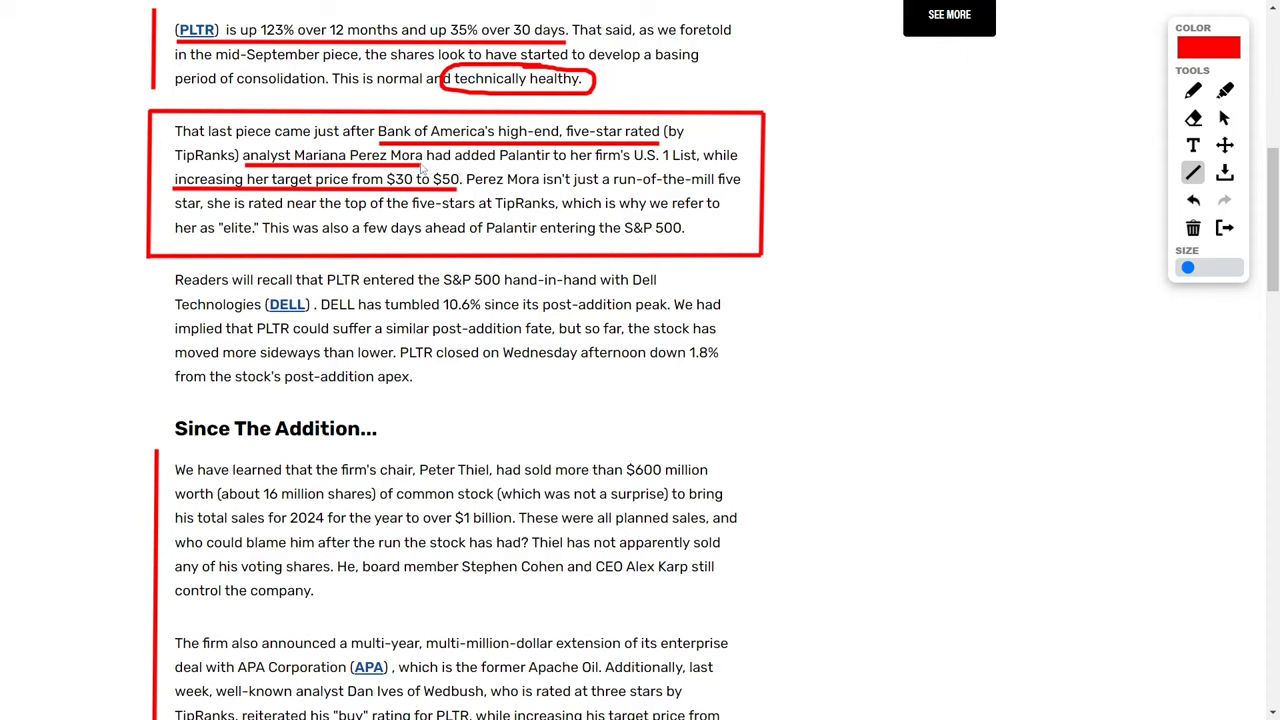
mouse_move(556, 188)
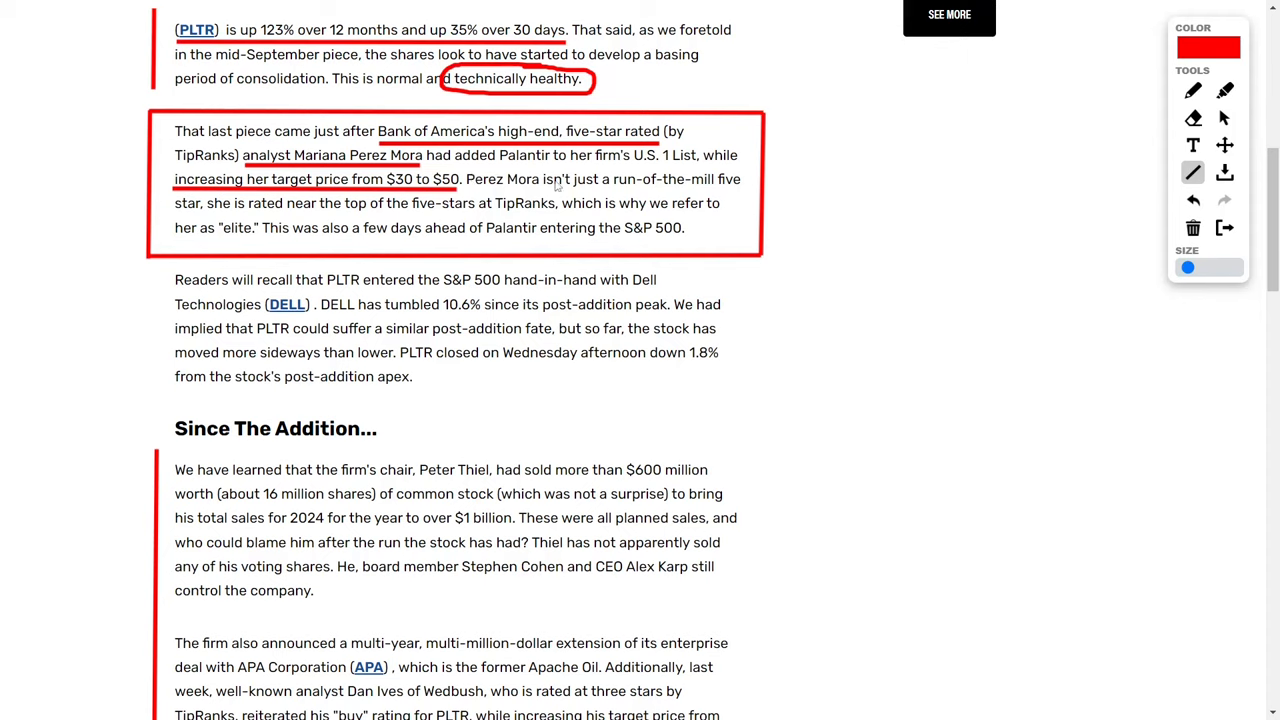
Step: Underline 'U.S. 1 List' and circle '$30 to $50' in red
left_click_drag(630, 168, 690, 168)
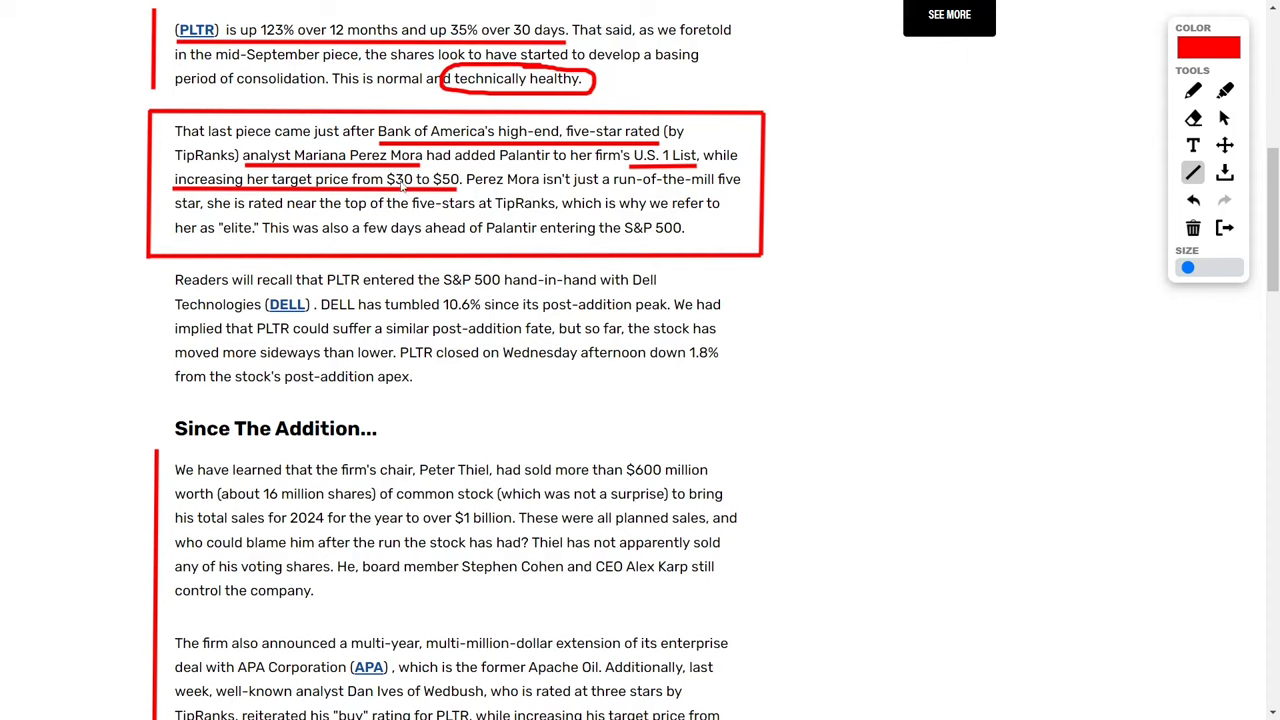
left_click(1192, 90)
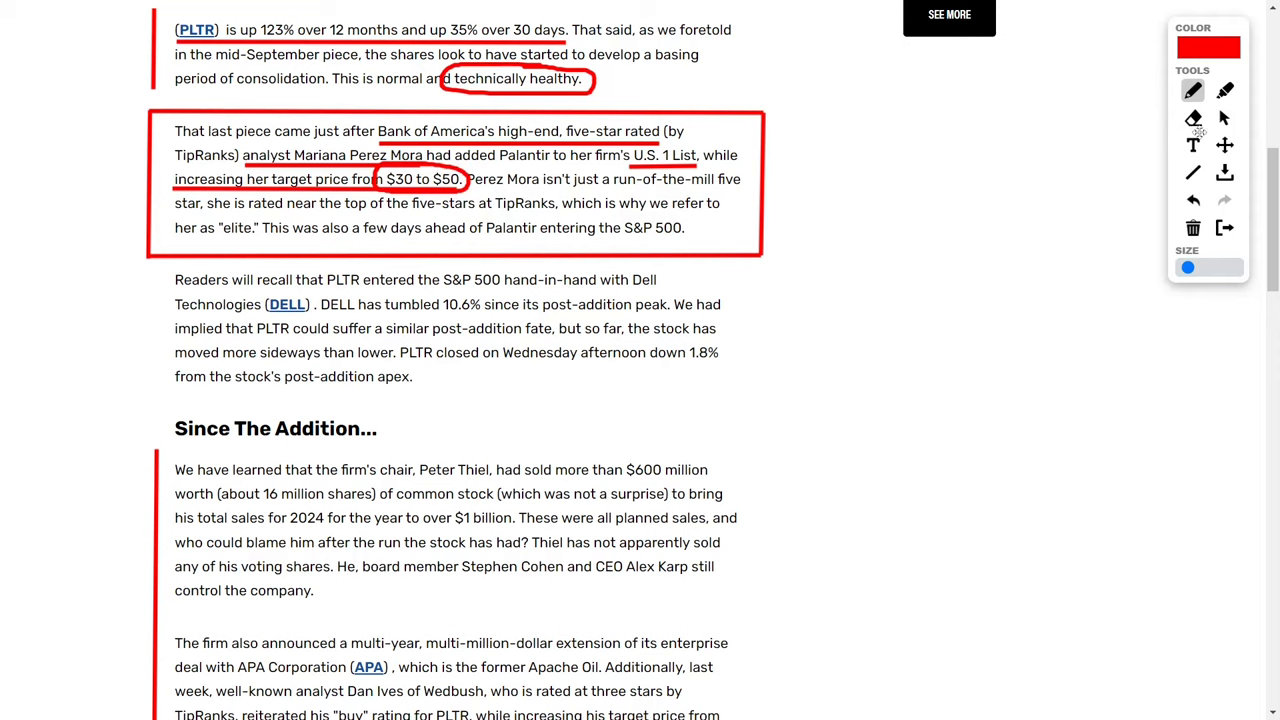
left_click(1192, 172)
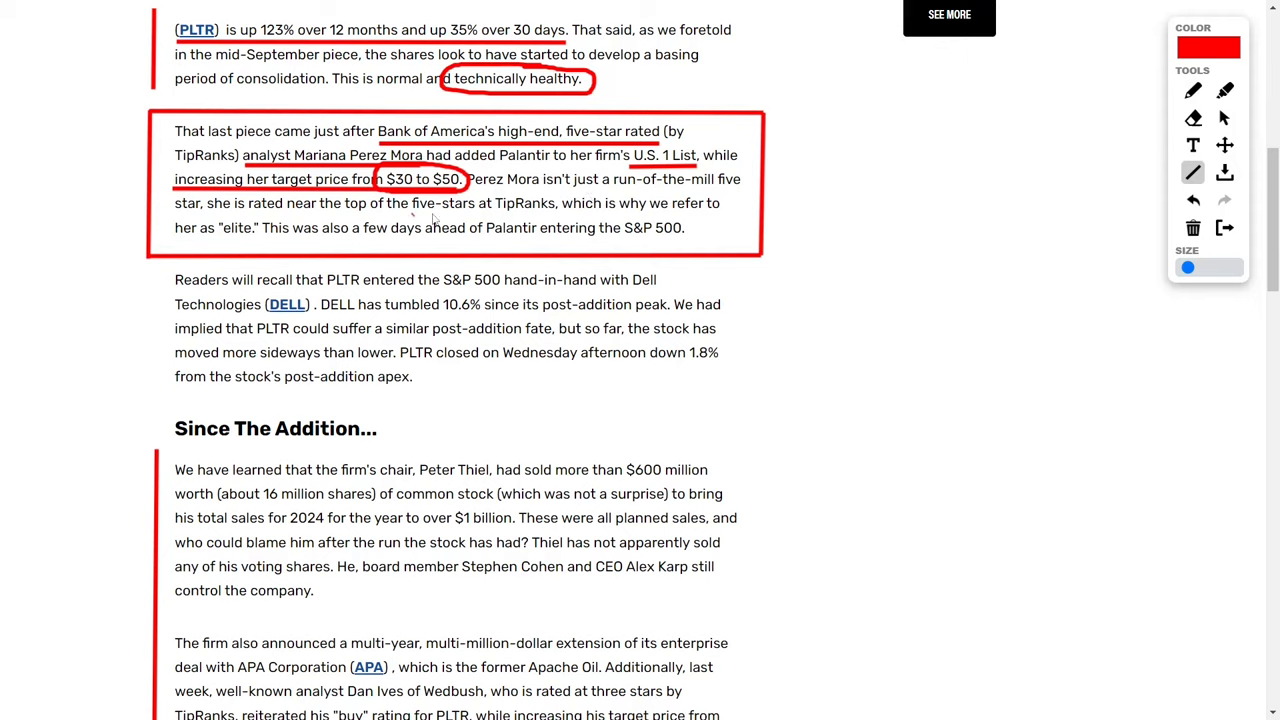
Step: Underline 'five-stars at TipRanks', 'elite' and 'Palantir entering the S&P 500' in red
left_click_drag(414, 216, 556, 216)
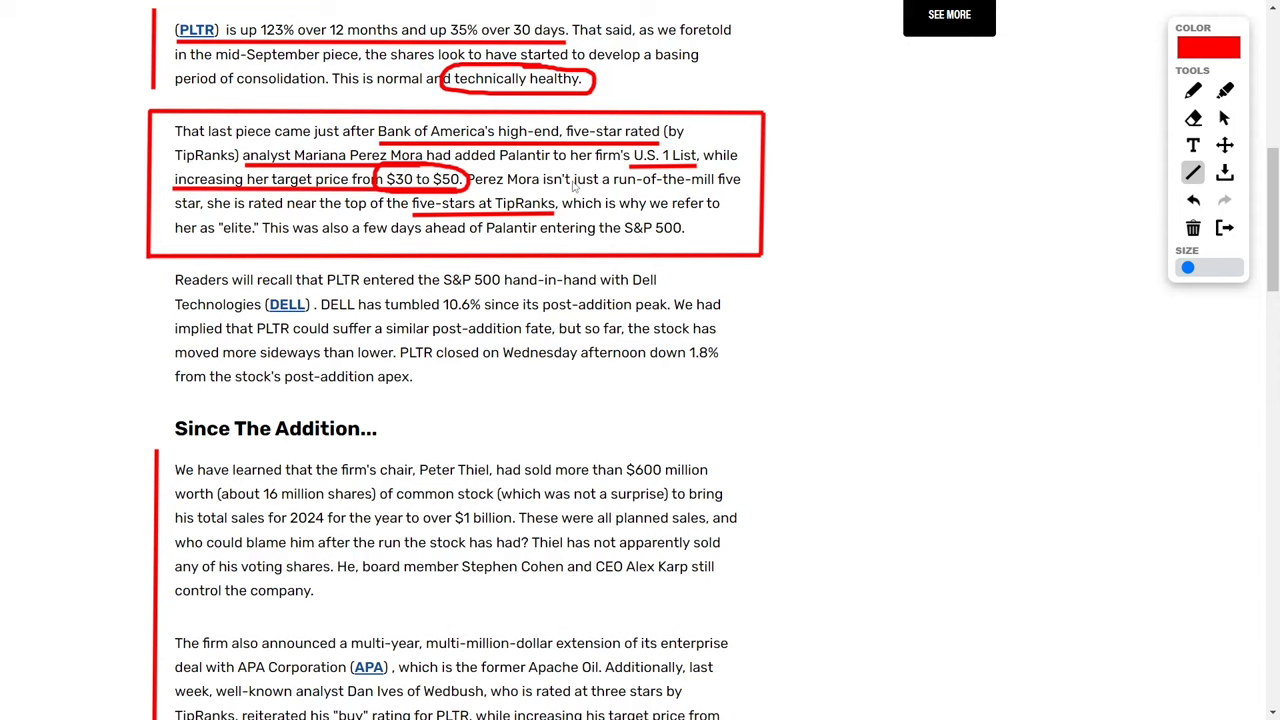
mouse_move(544, 186)
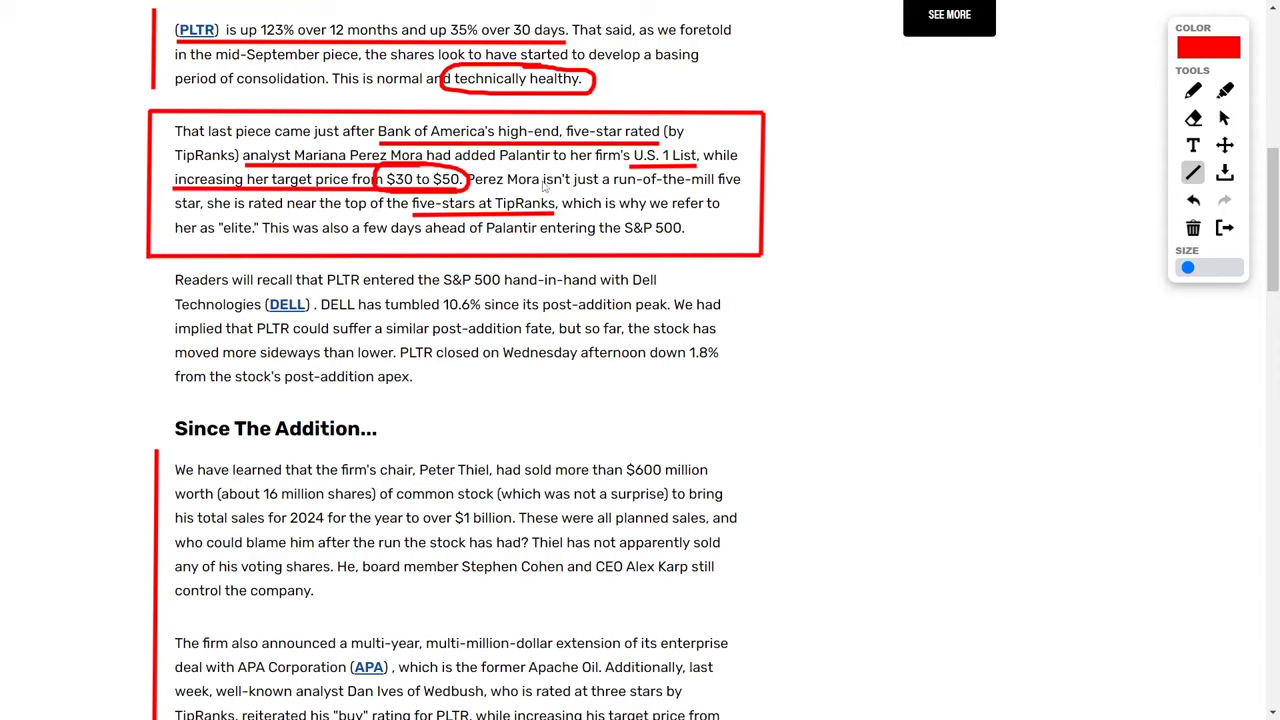
left_click_drag(218, 240, 256, 240)
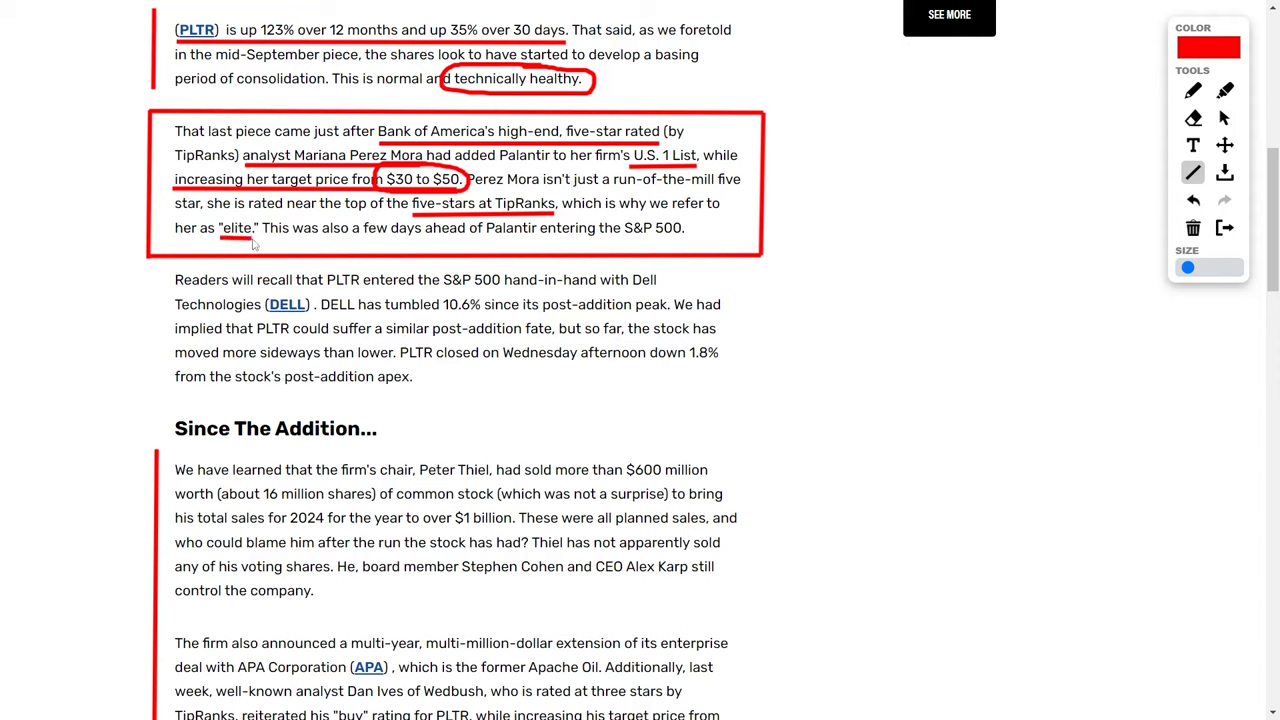
mouse_move(490, 244)
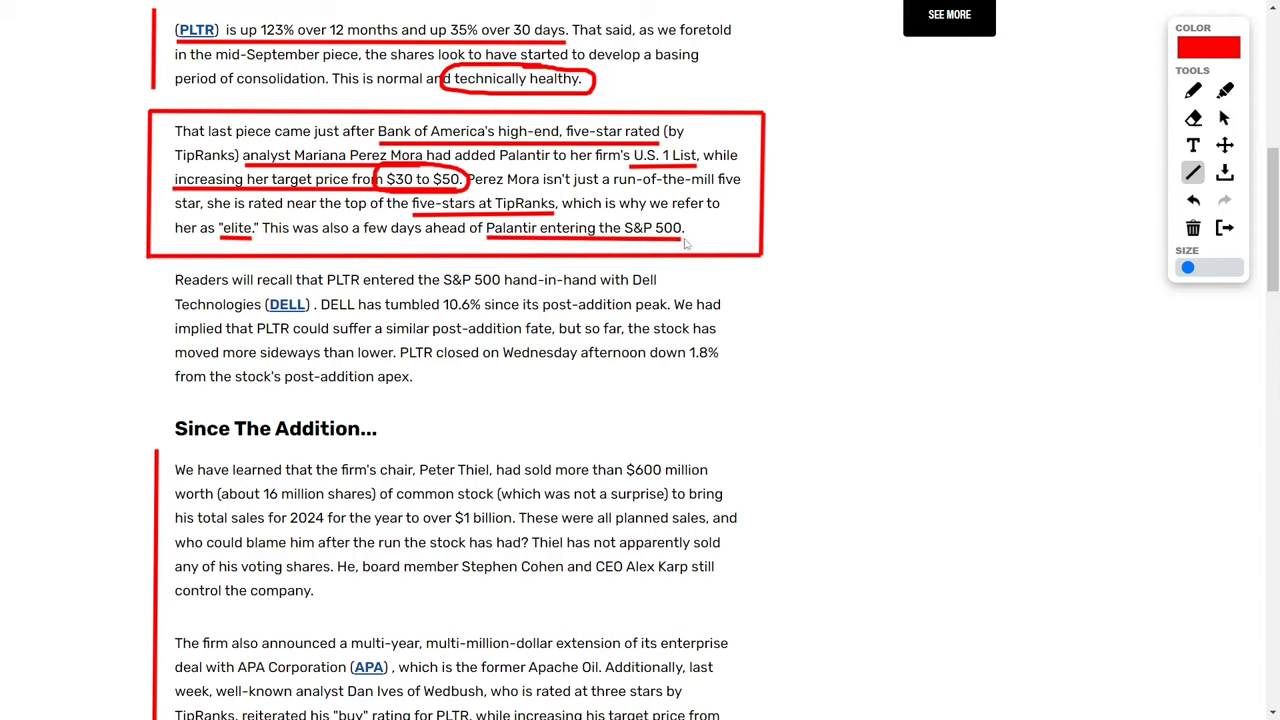
left_click_drag(486, 240, 684, 242)
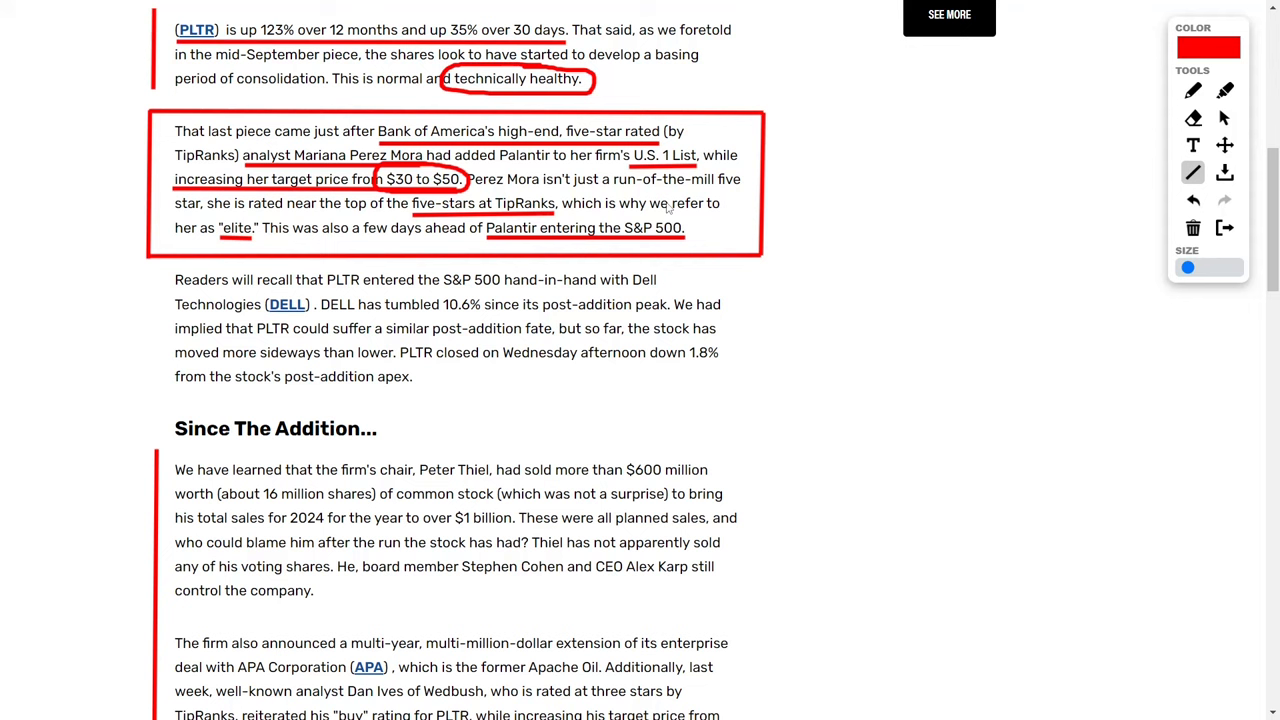
mouse_move(130, 278)
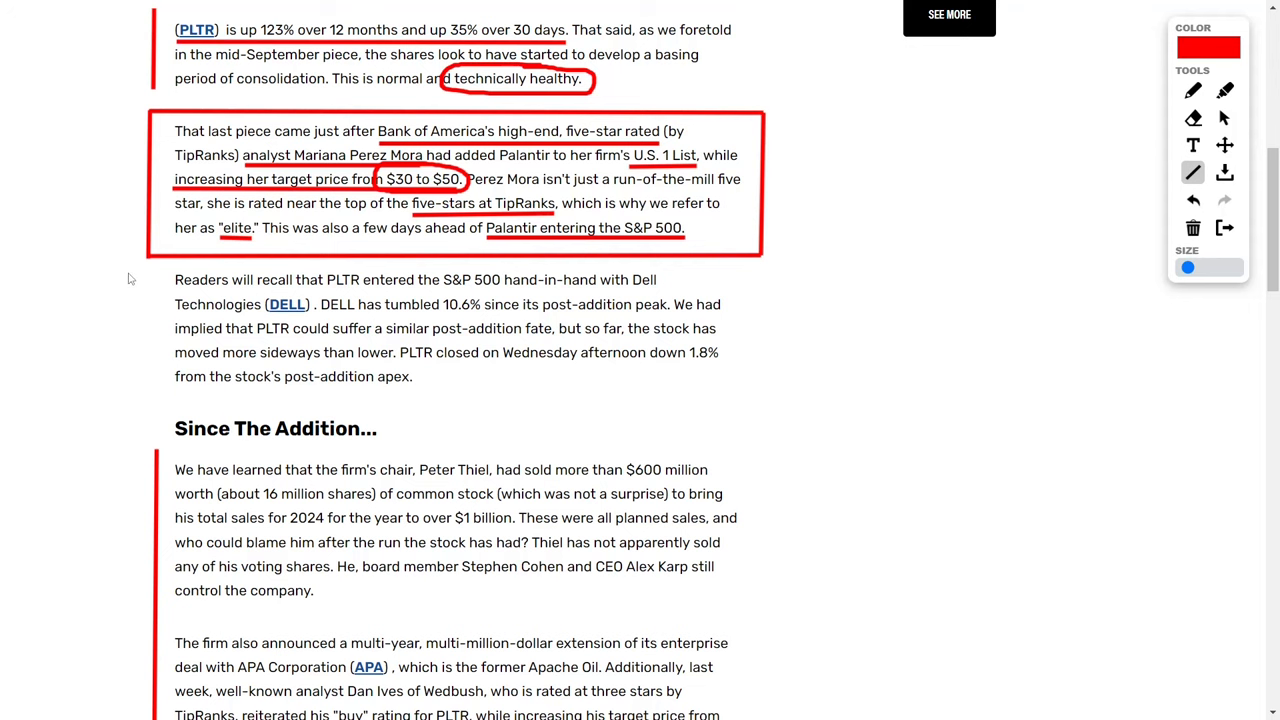
Step: Underline Thiel's 2024 total sales and that he has not sold any voting shares
scroll("down", 3)
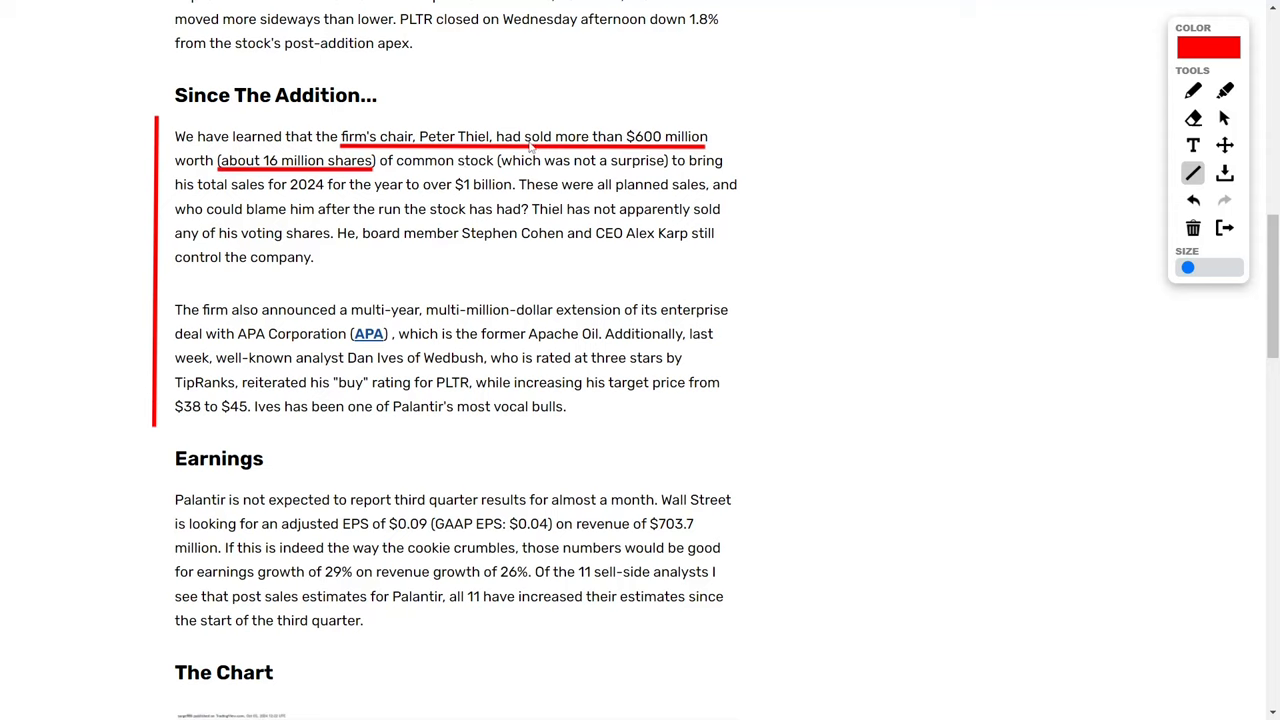
mouse_move(596, 156)
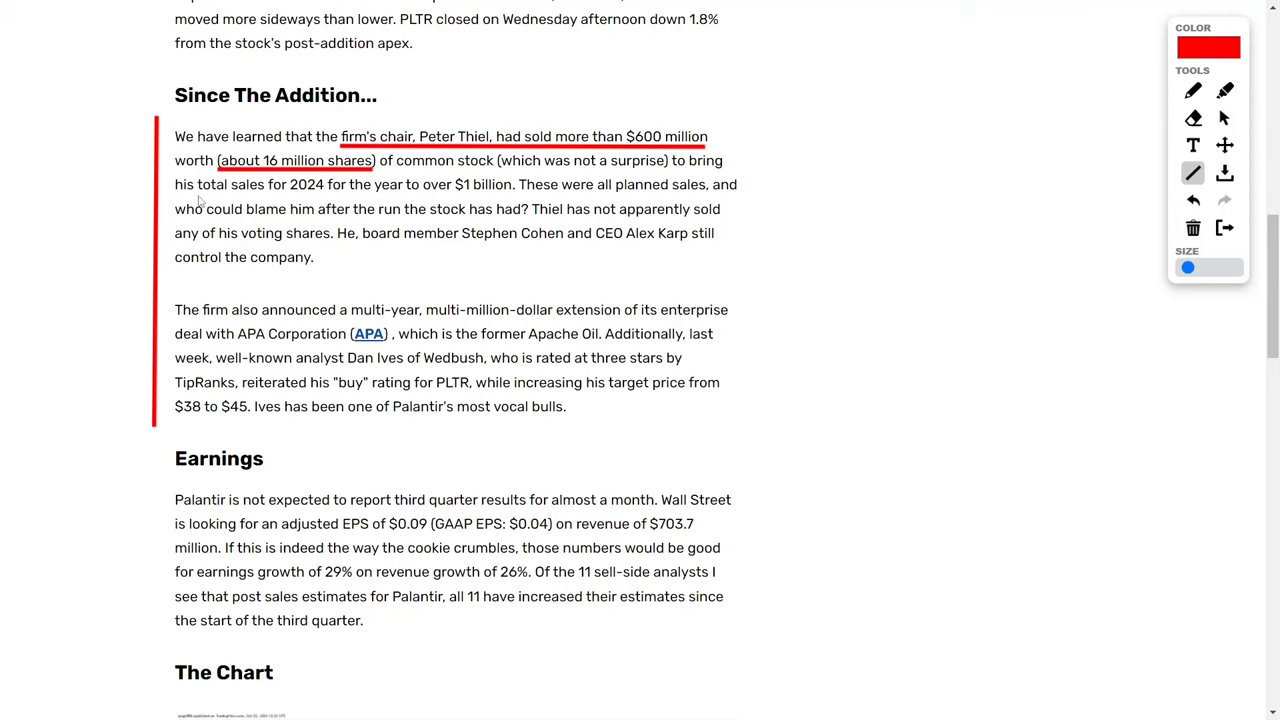
left_click_drag(200, 198, 512, 198)
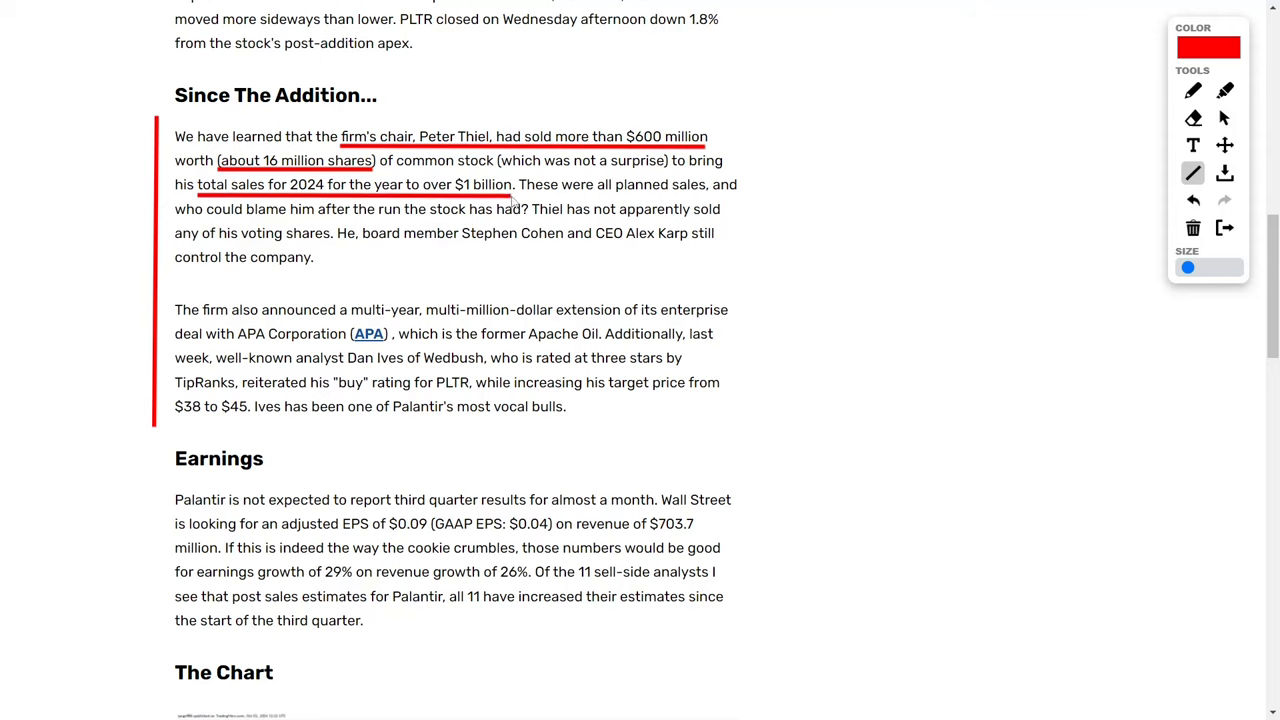
mouse_move(568, 162)
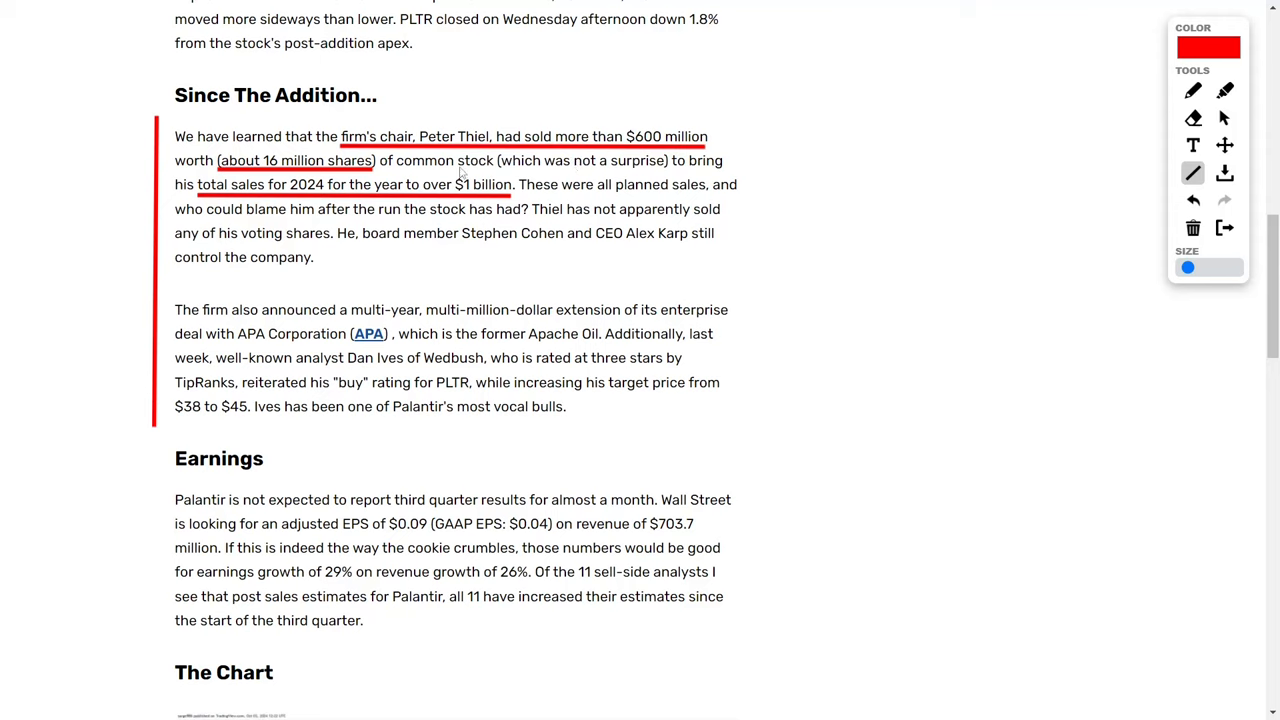
mouse_move(476, 170)
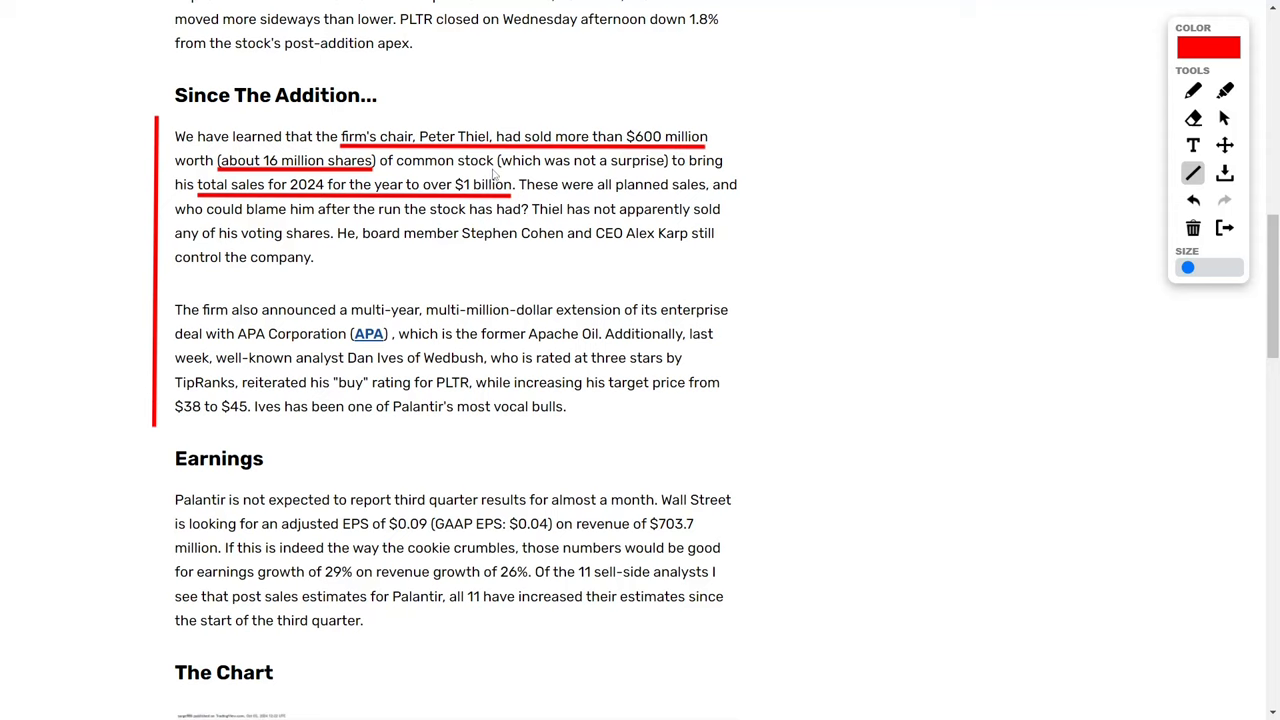
mouse_move(550, 174)
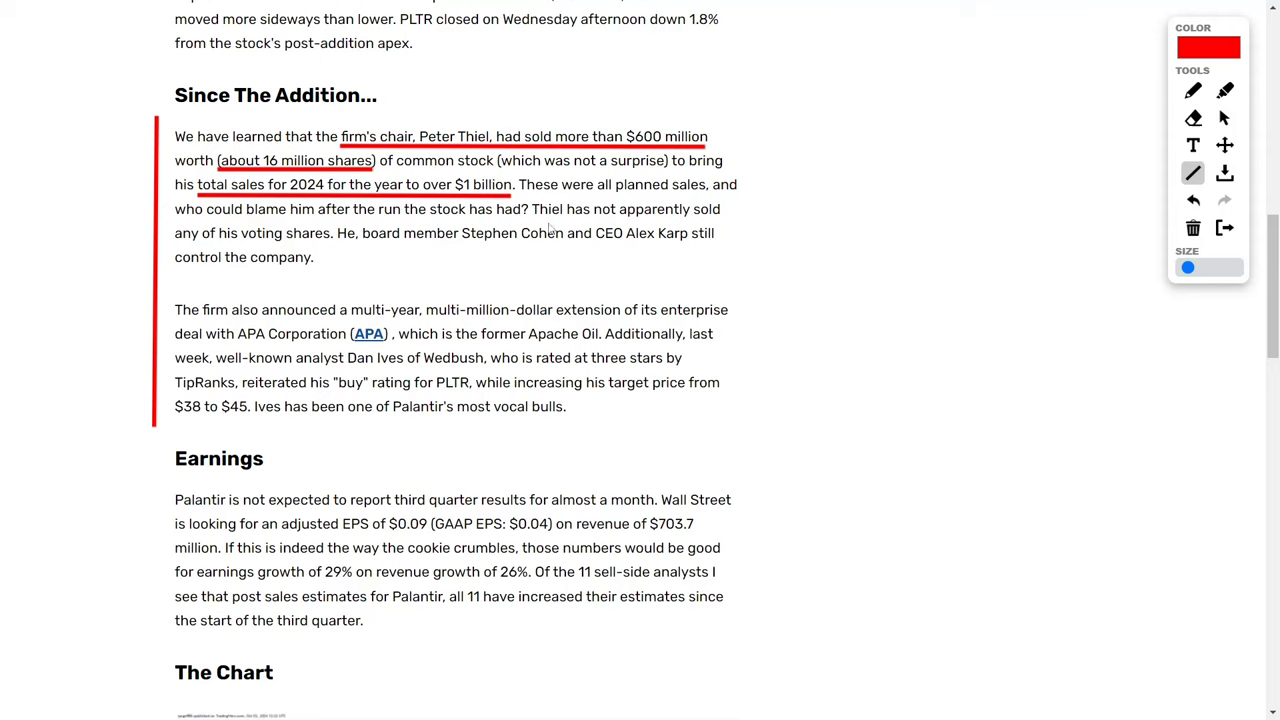
left_click_drag(532, 216, 720, 216)
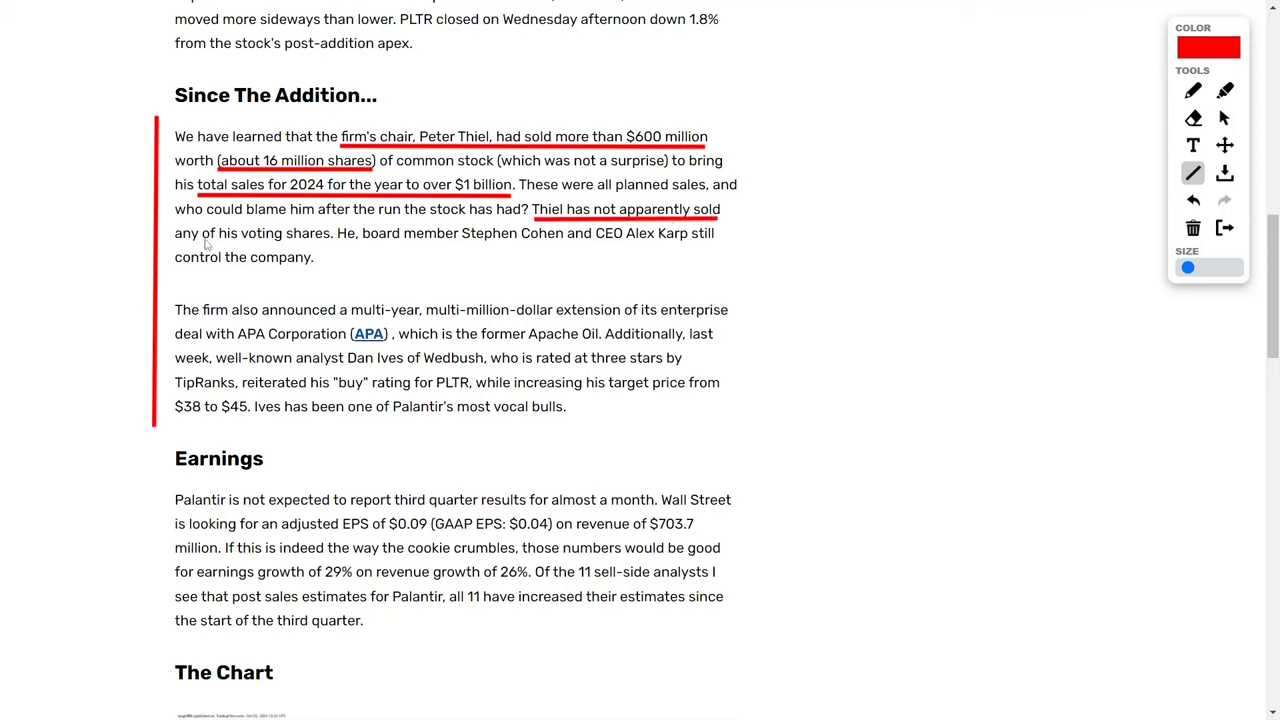
left_click_drag(174, 244, 334, 244)
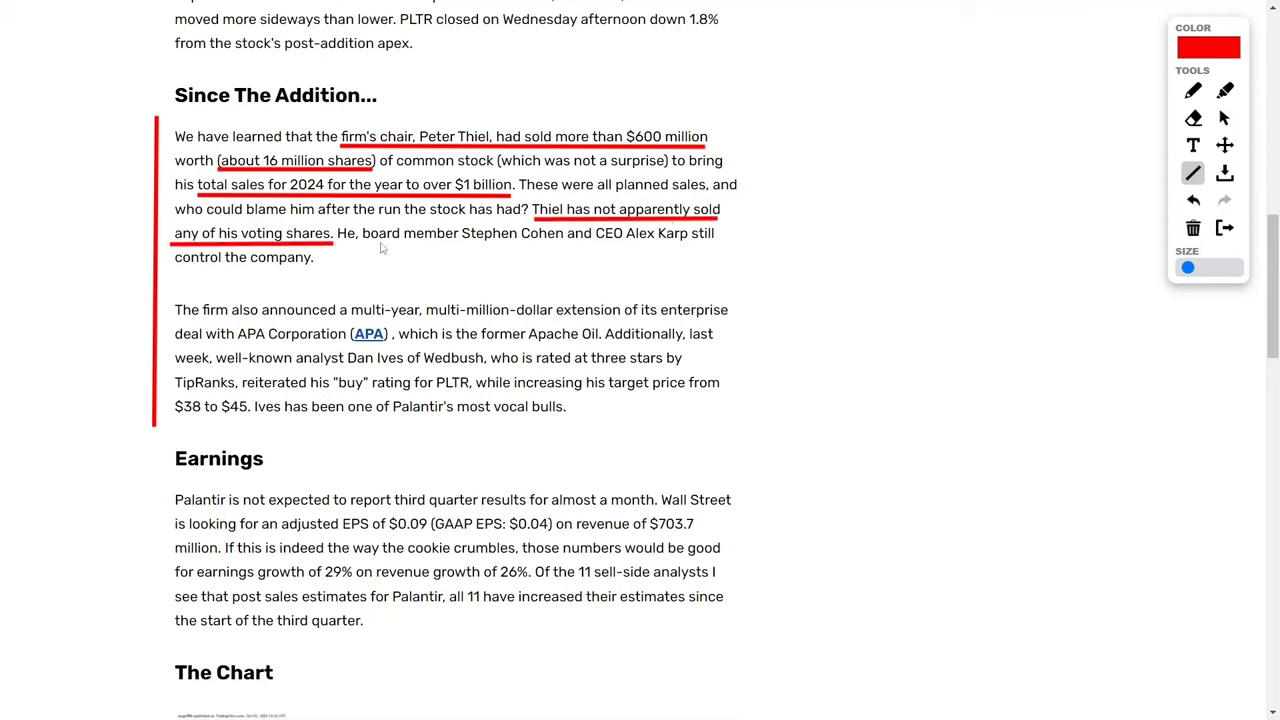
mouse_move(648, 252)
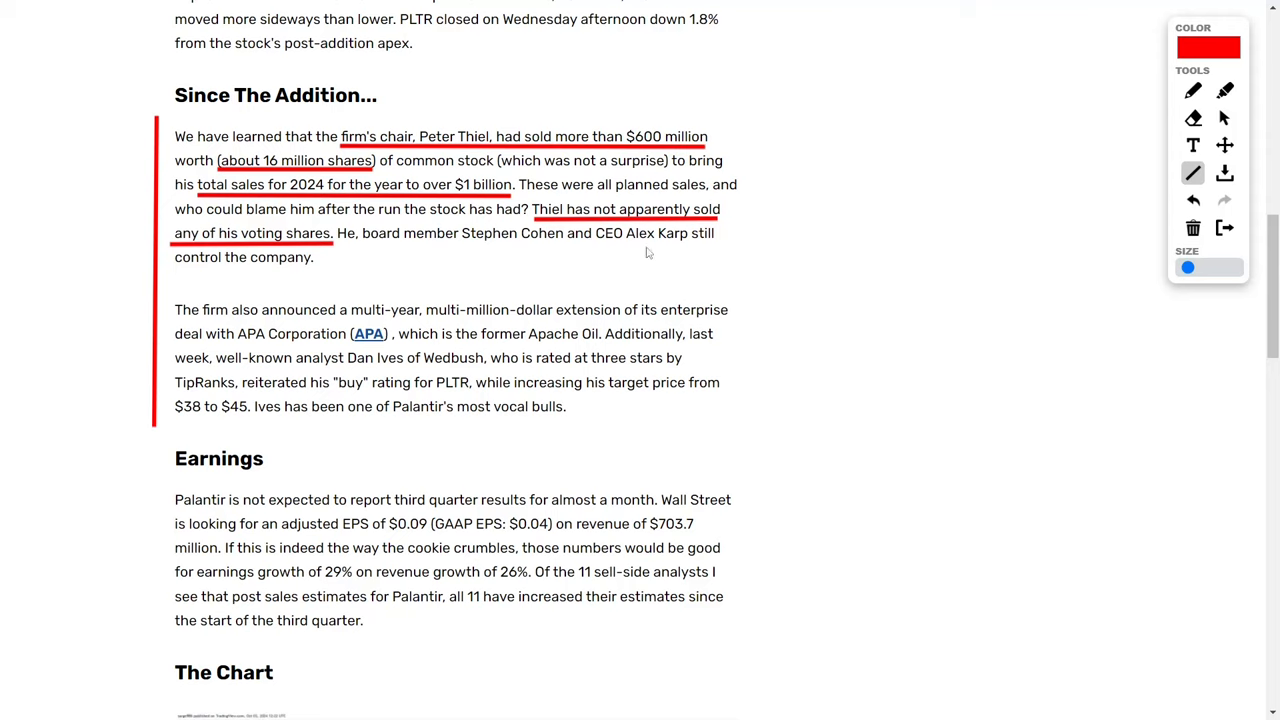
mouse_move(520, 264)
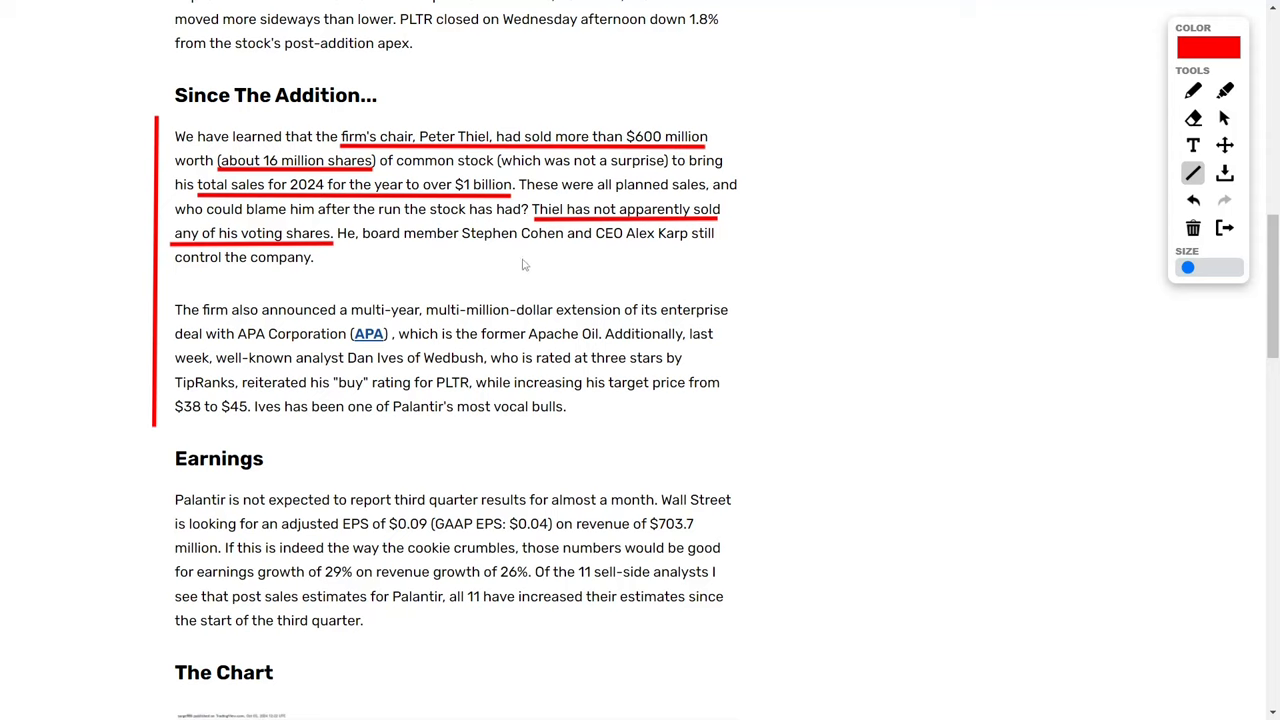
mouse_move(424, 264)
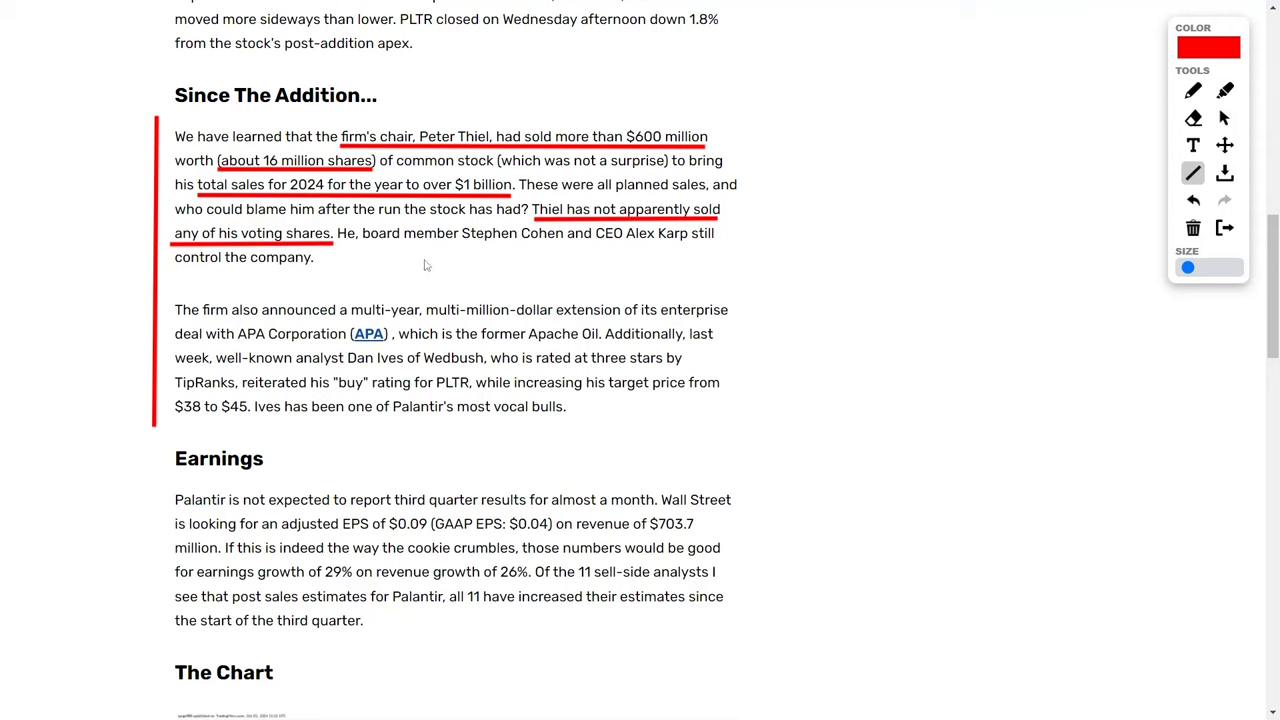
mouse_move(490, 264)
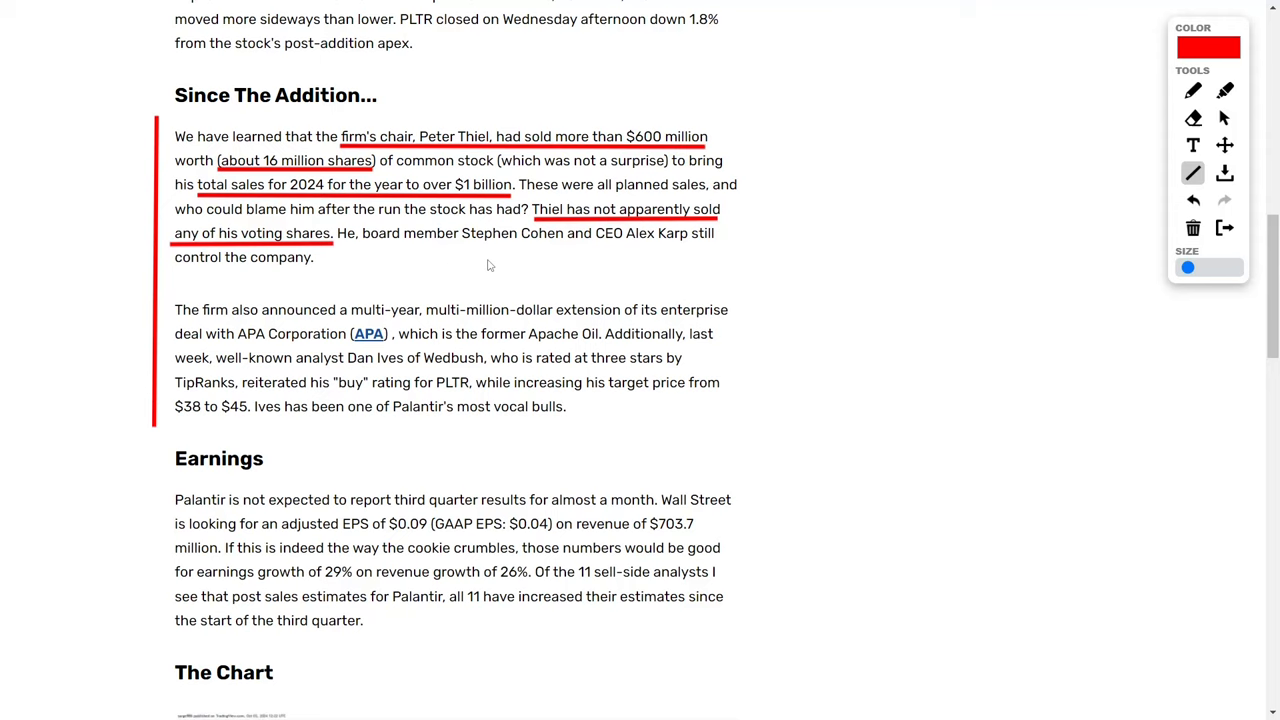
mouse_move(380, 324)
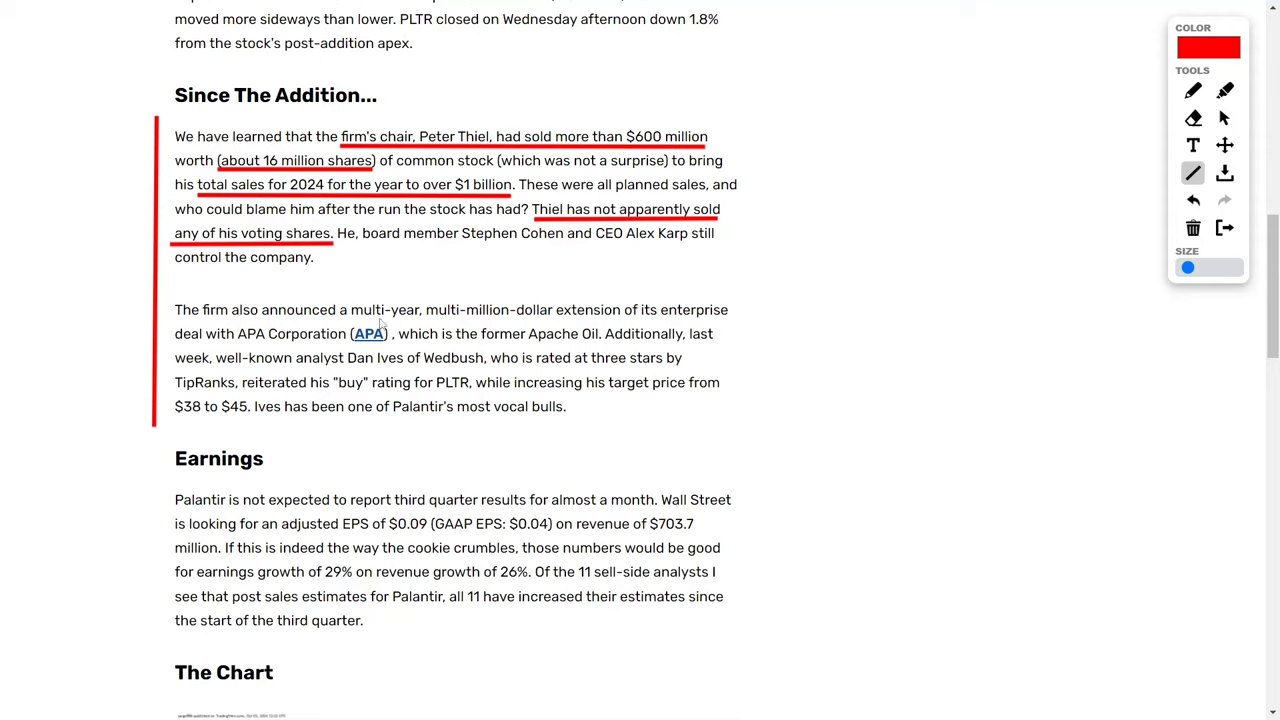
Step: Underline the multi-year APA extension, 'former Apache Oil' and Ives' reiterated buy rating for PLTR
left_click_drag(348, 322, 620, 322)
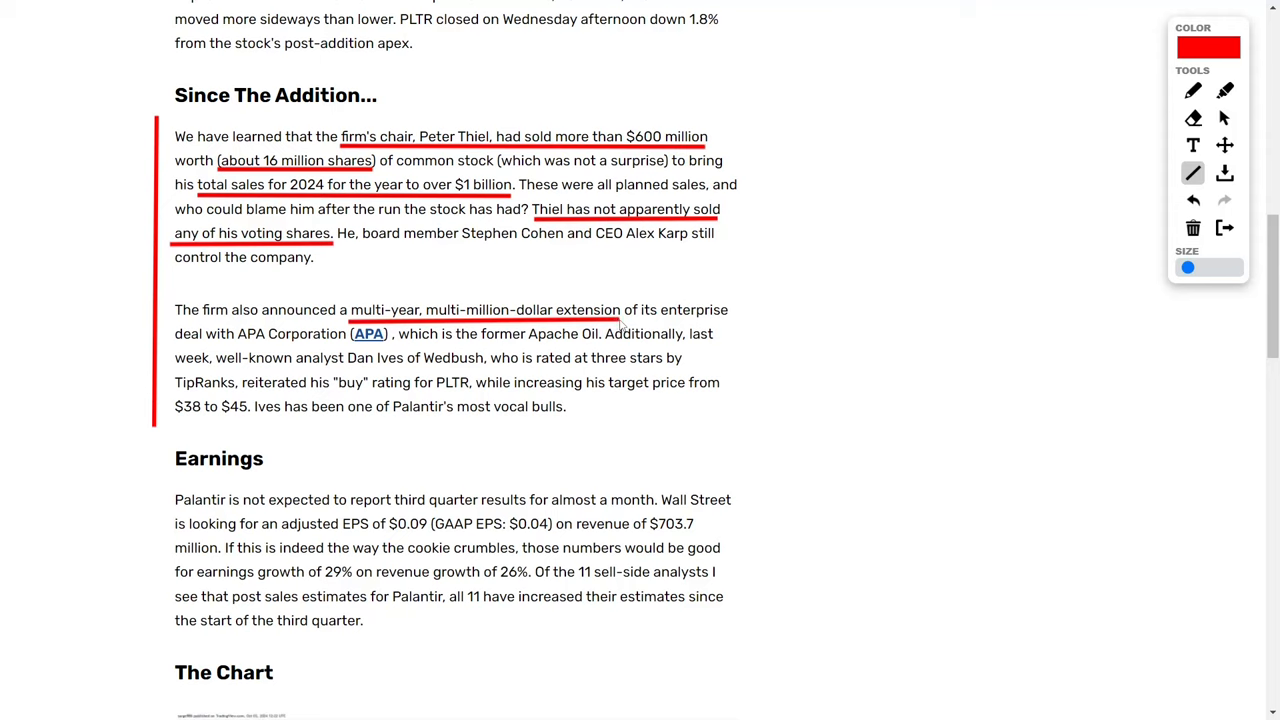
mouse_move(240, 350)
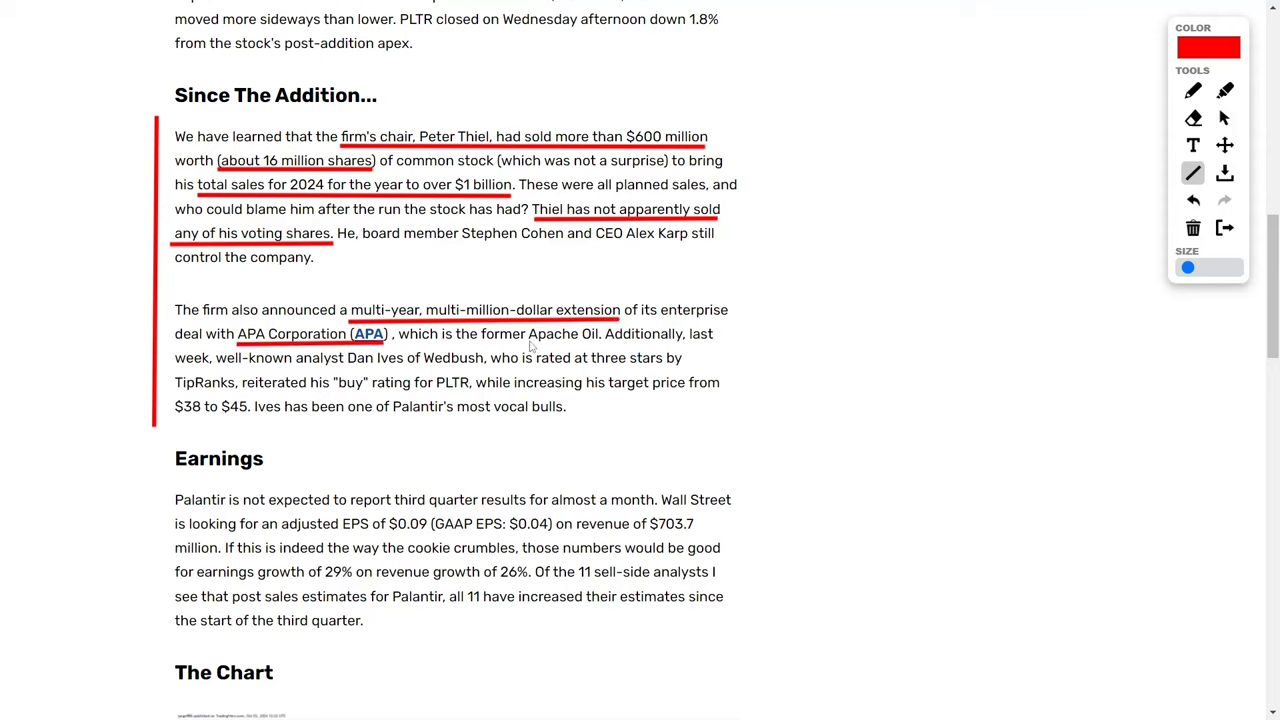
left_click_drag(528, 344, 596, 344)
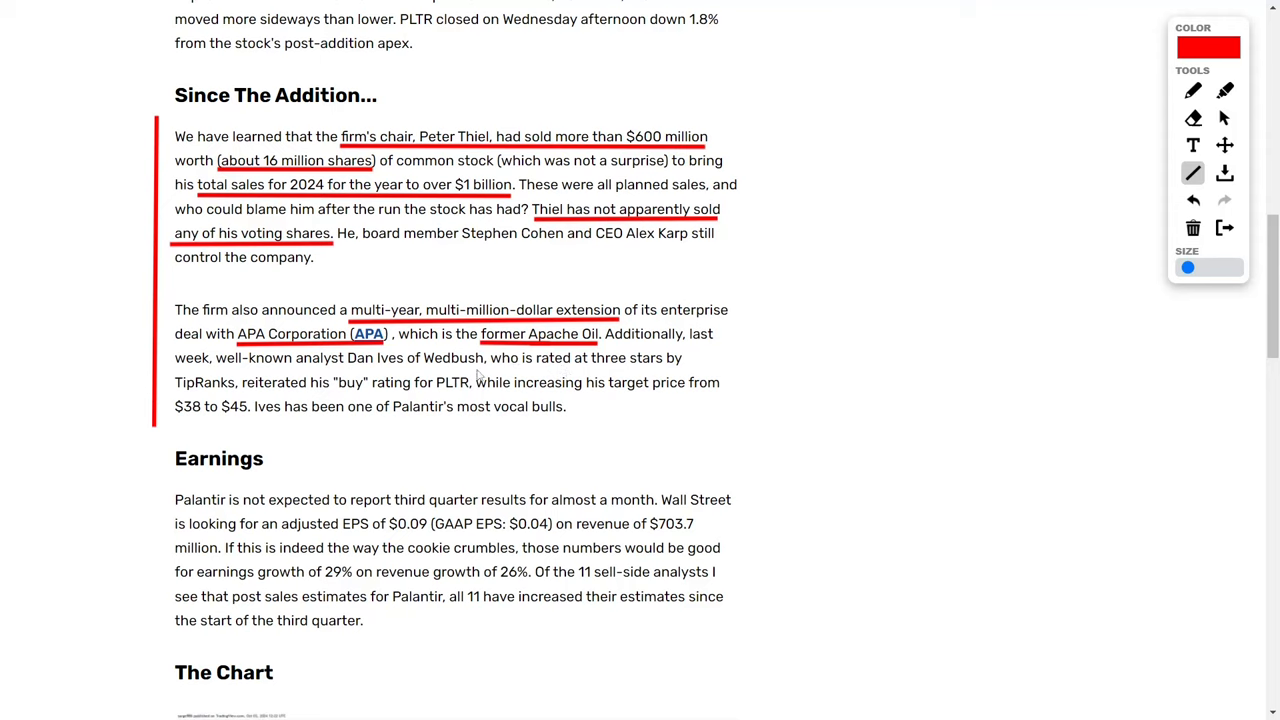
mouse_move(256, 378)
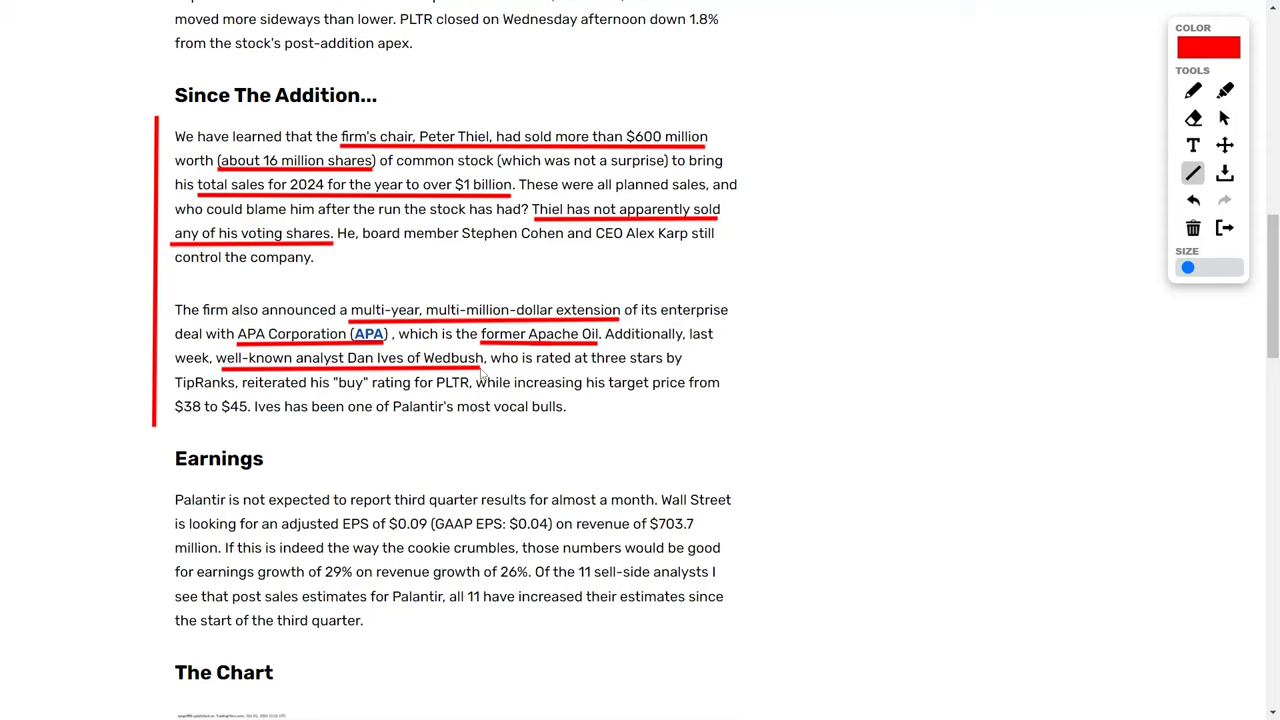
mouse_move(490, 368)
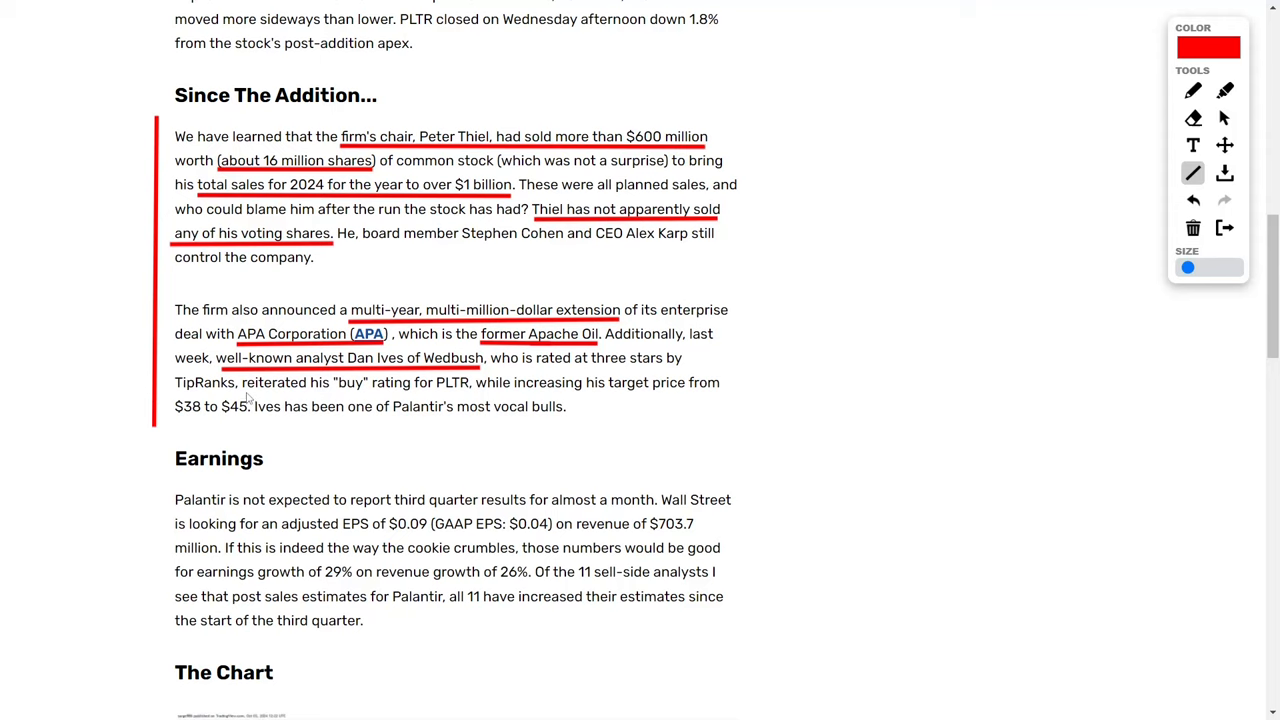
left_click_drag(248, 394, 468, 394)
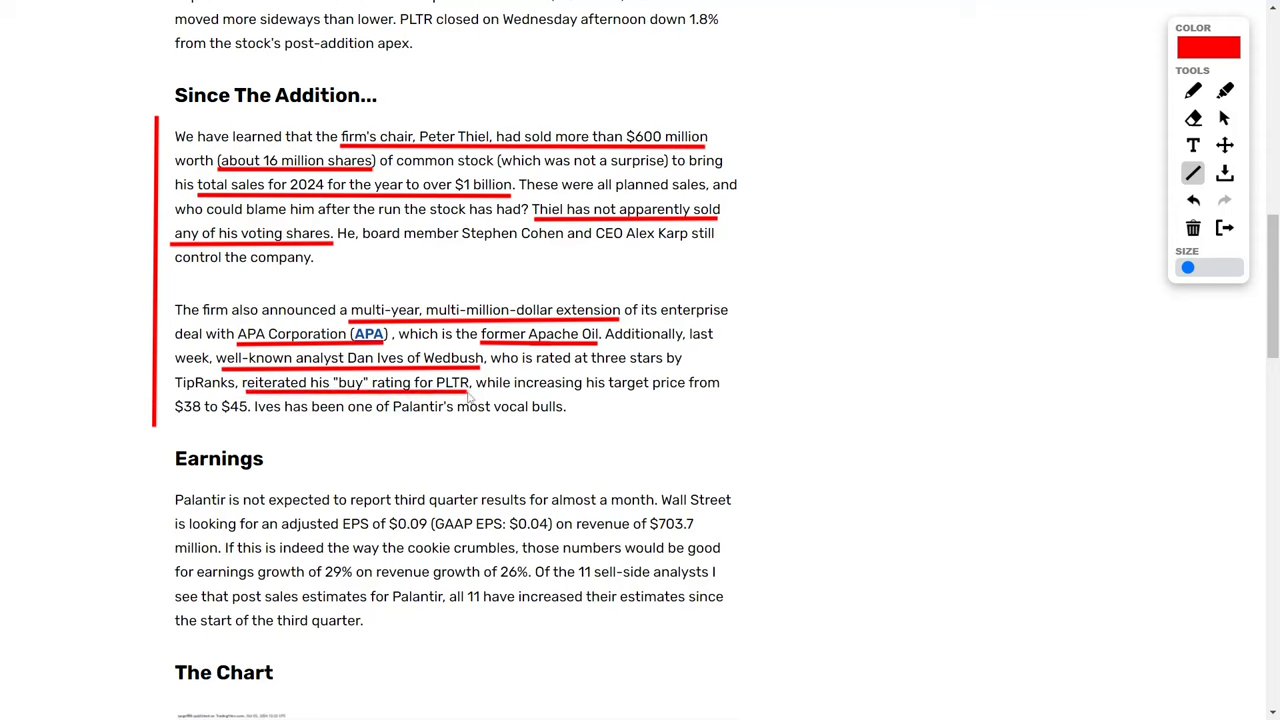
mouse_move(464, 396)
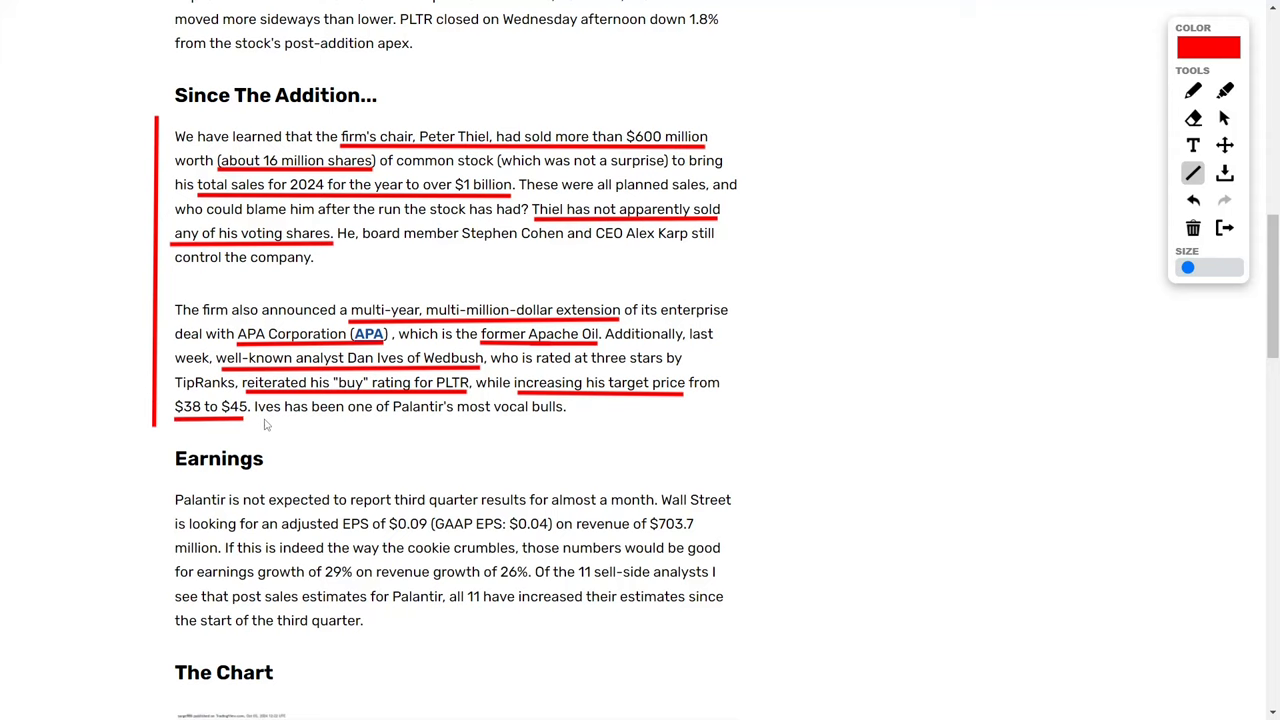
mouse_move(632, 318)
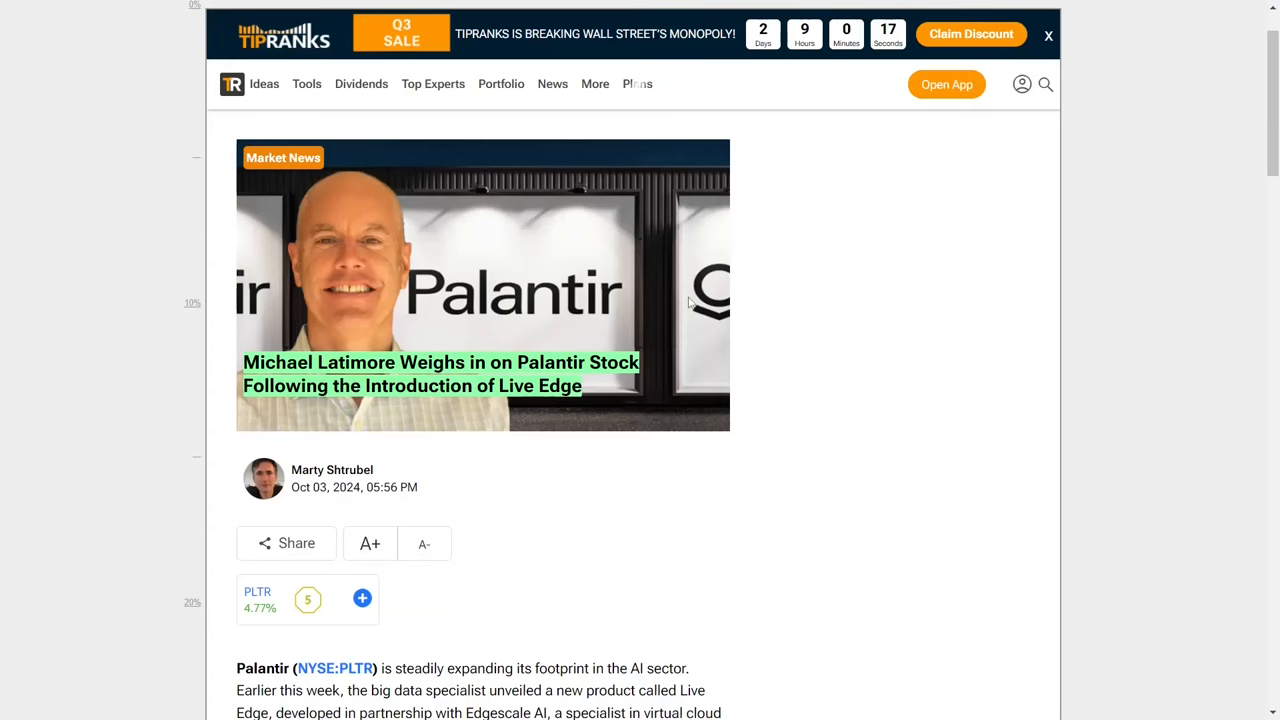
mouse_move(872, 238)
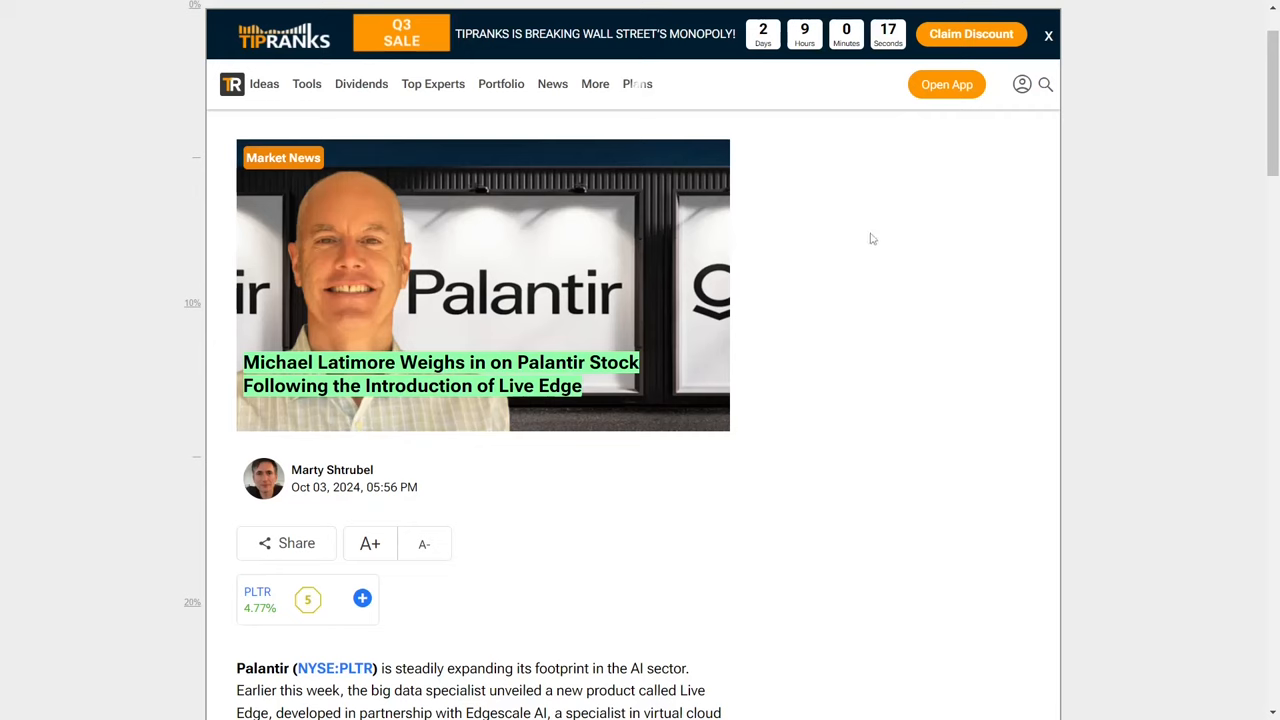
mouse_move(764, 262)
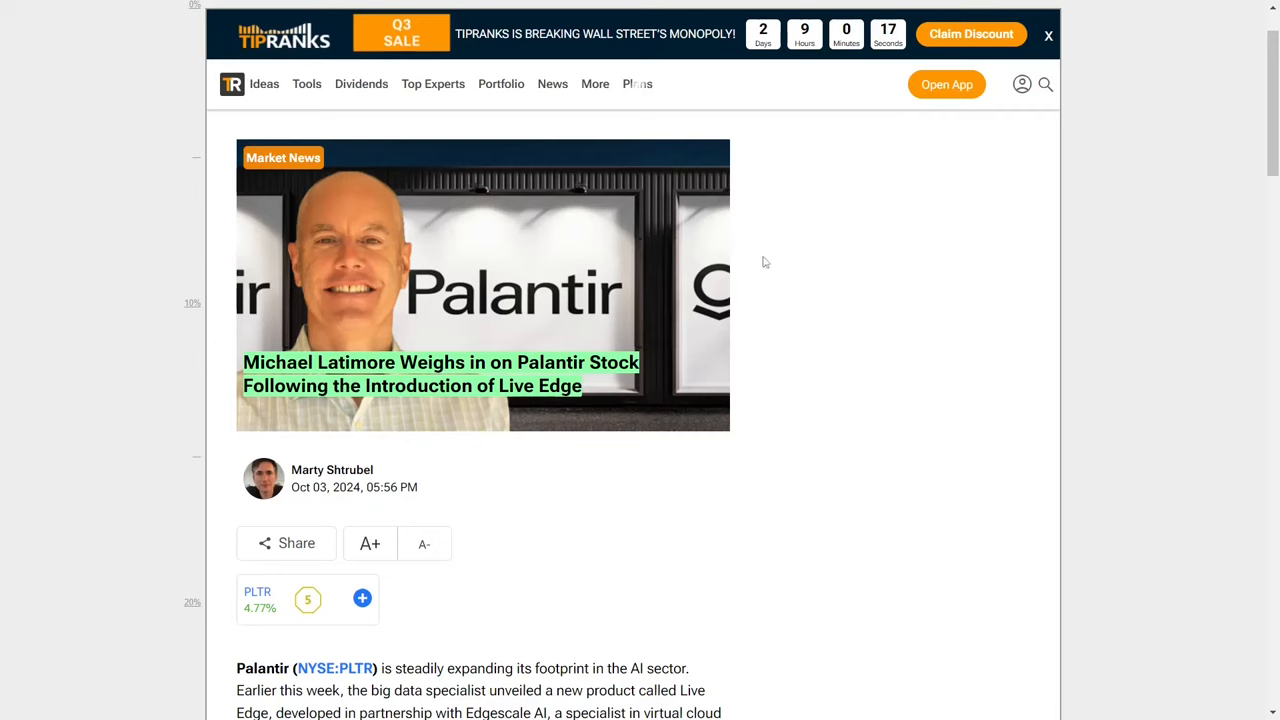
mouse_move(516, 478)
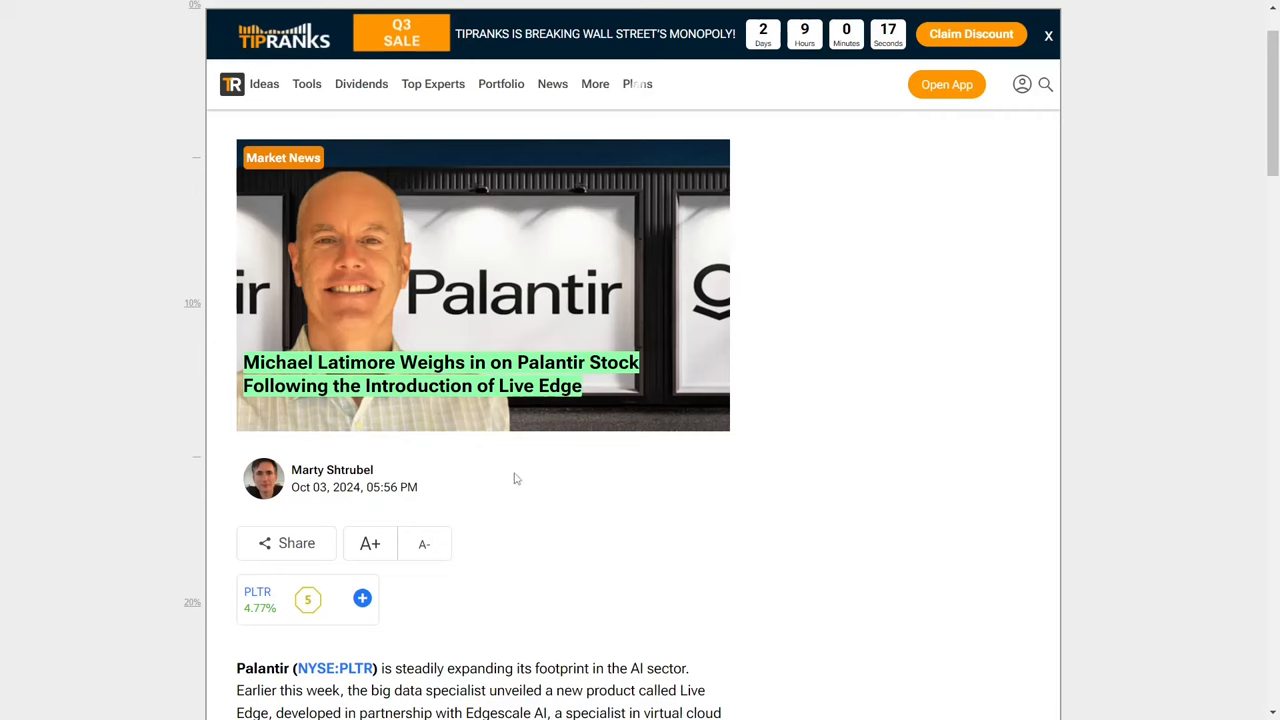
Step: Highlight in green Live Edge with Edgescale AI and the complex industrial sectors phrase
scroll("down", 3)
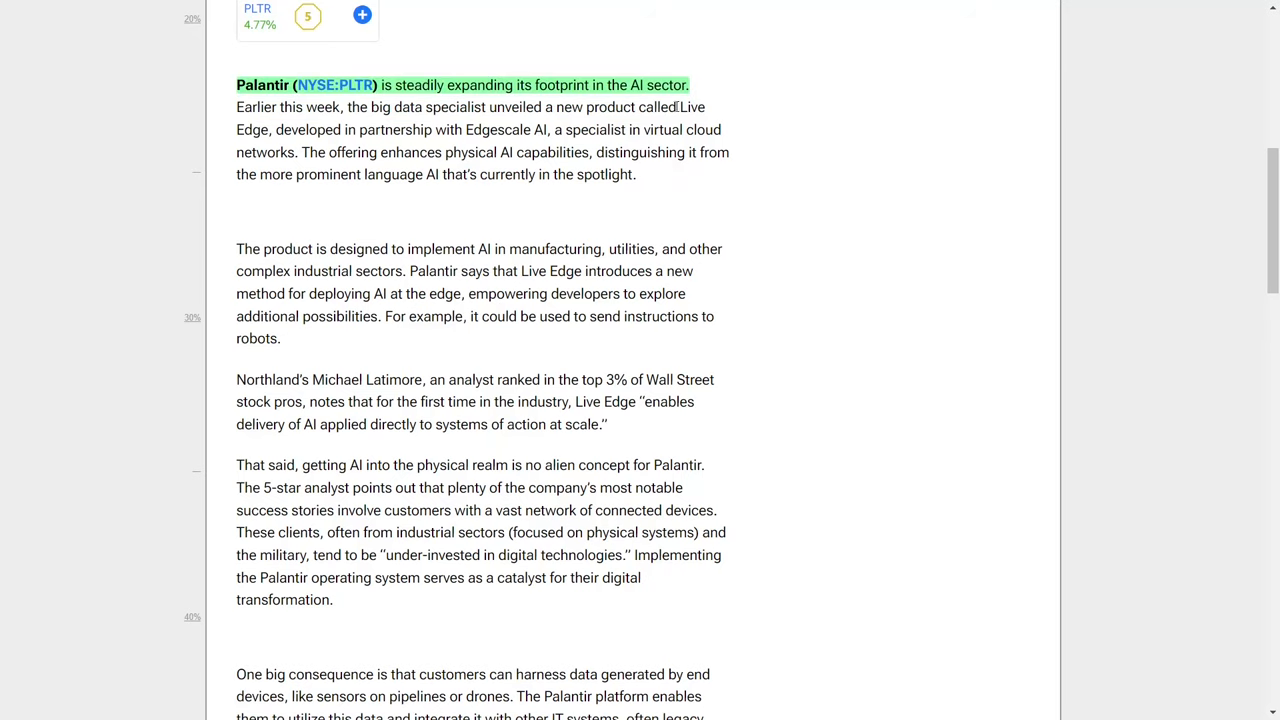
left_click_drag(680, 108, 548, 128)
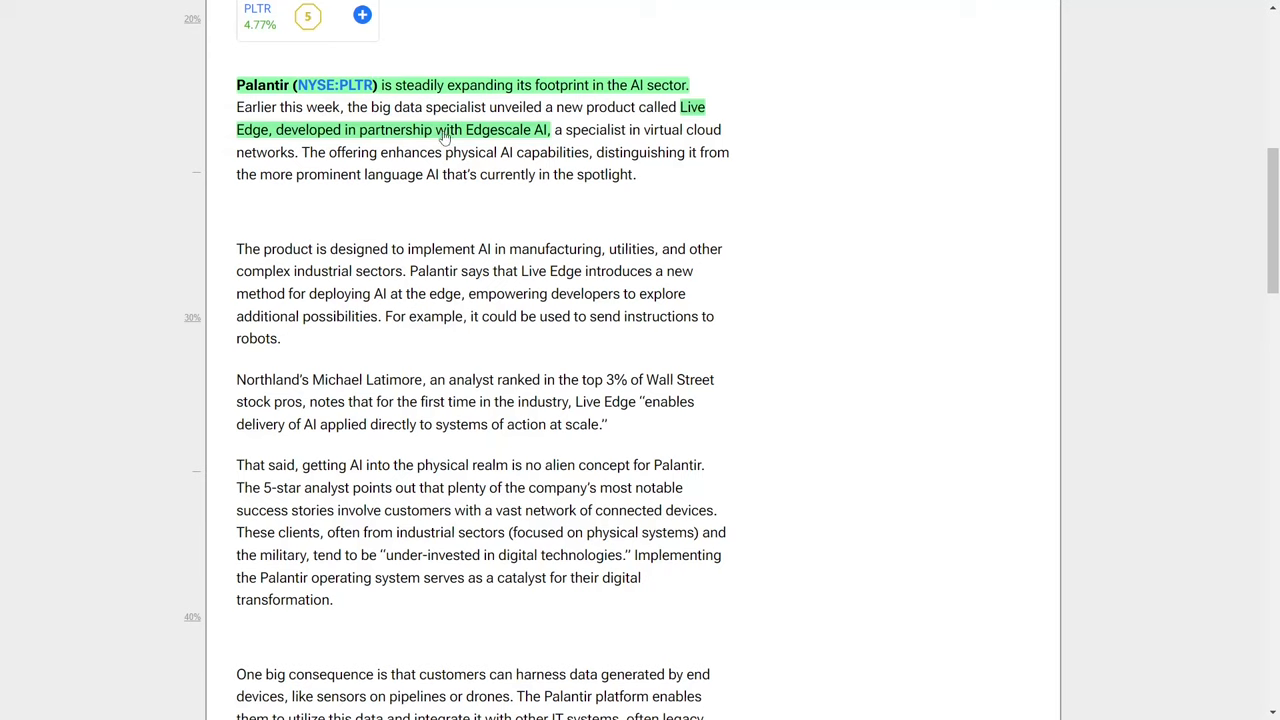
mouse_move(624, 156)
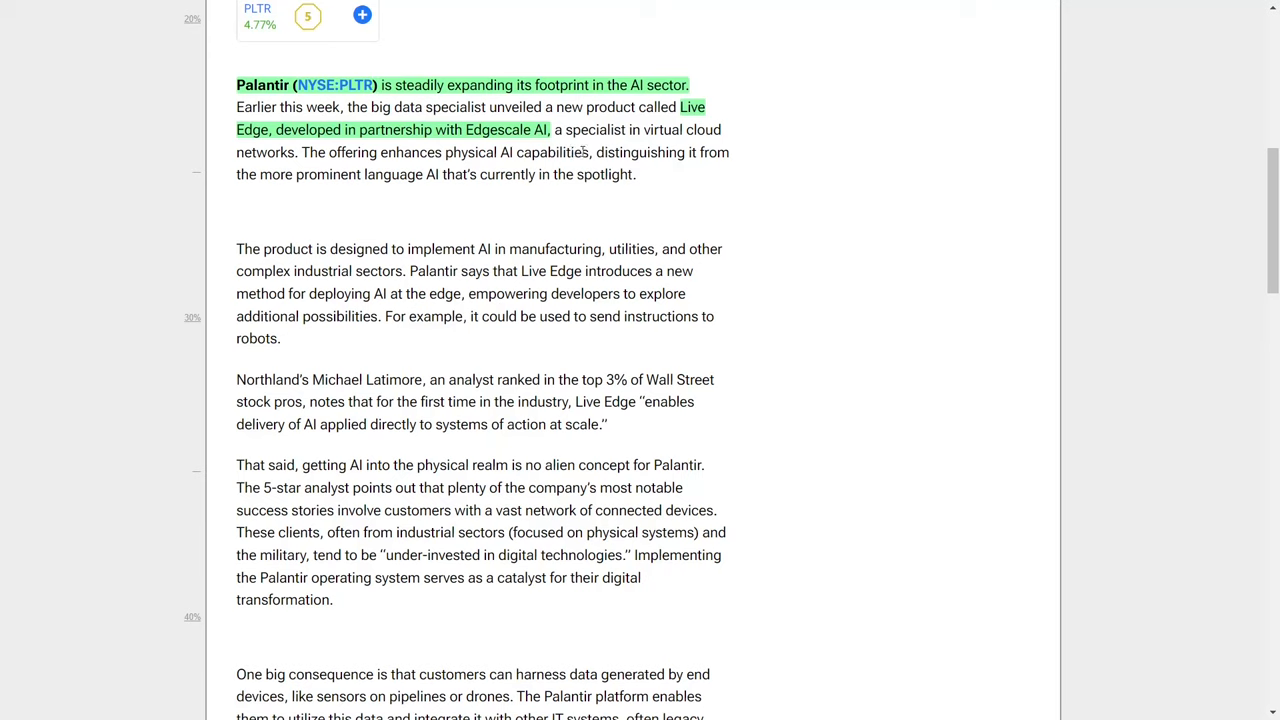
mouse_move(608, 168)
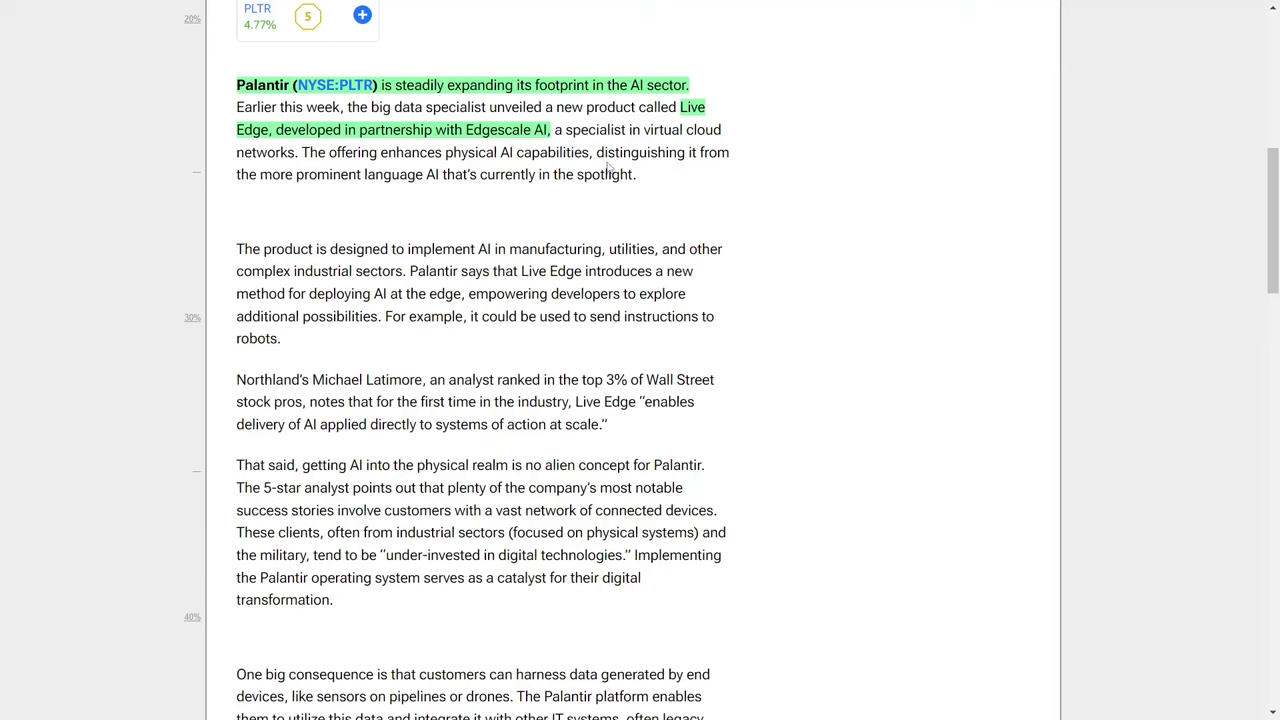
mouse_move(516, 168)
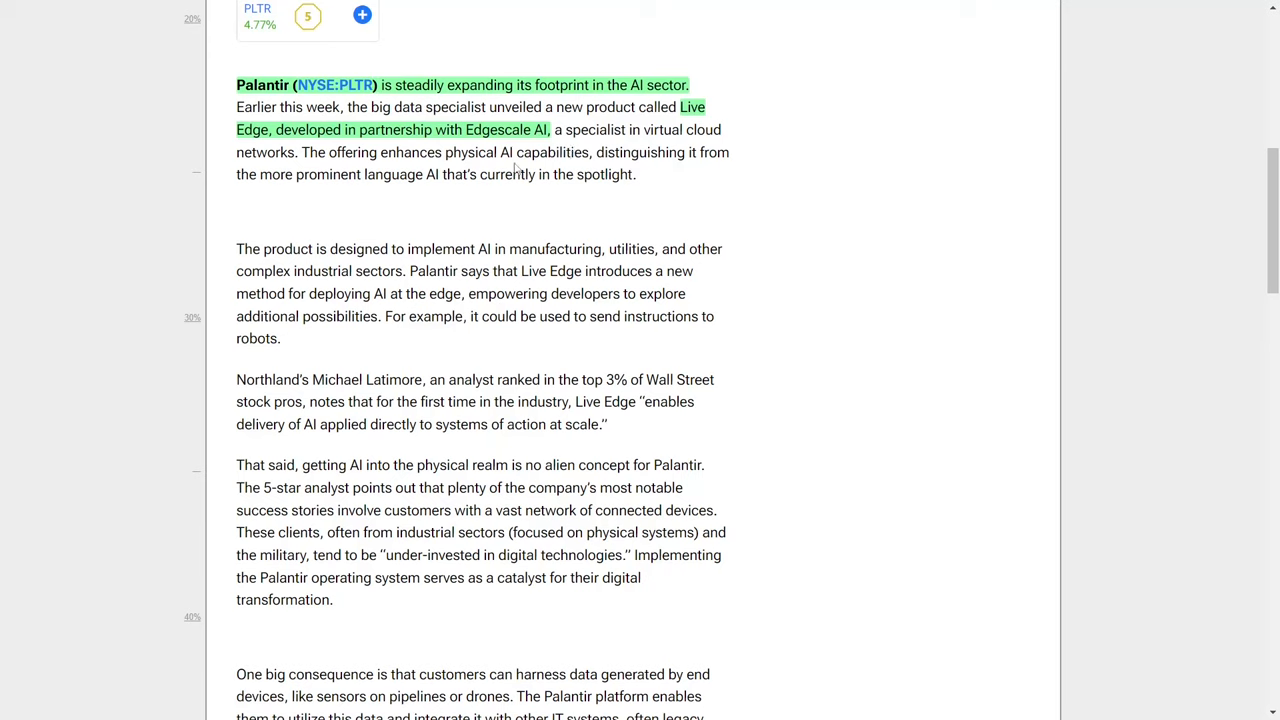
mouse_move(464, 198)
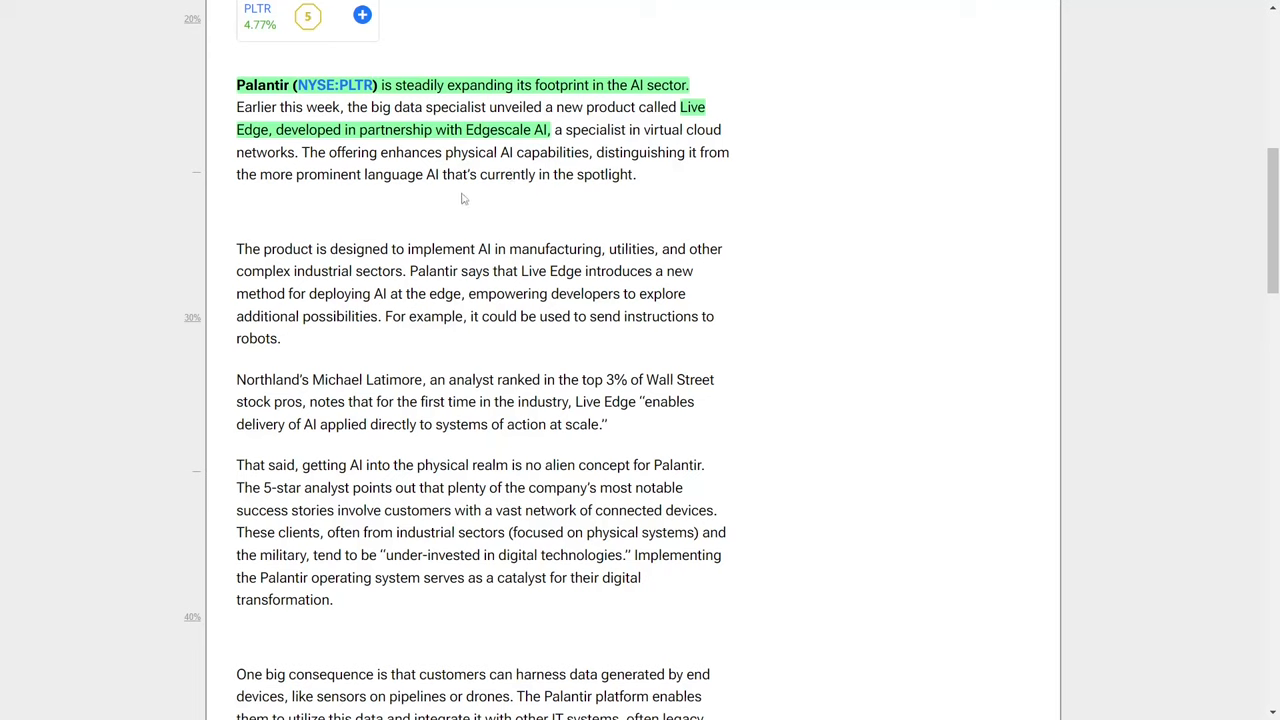
mouse_move(432, 180)
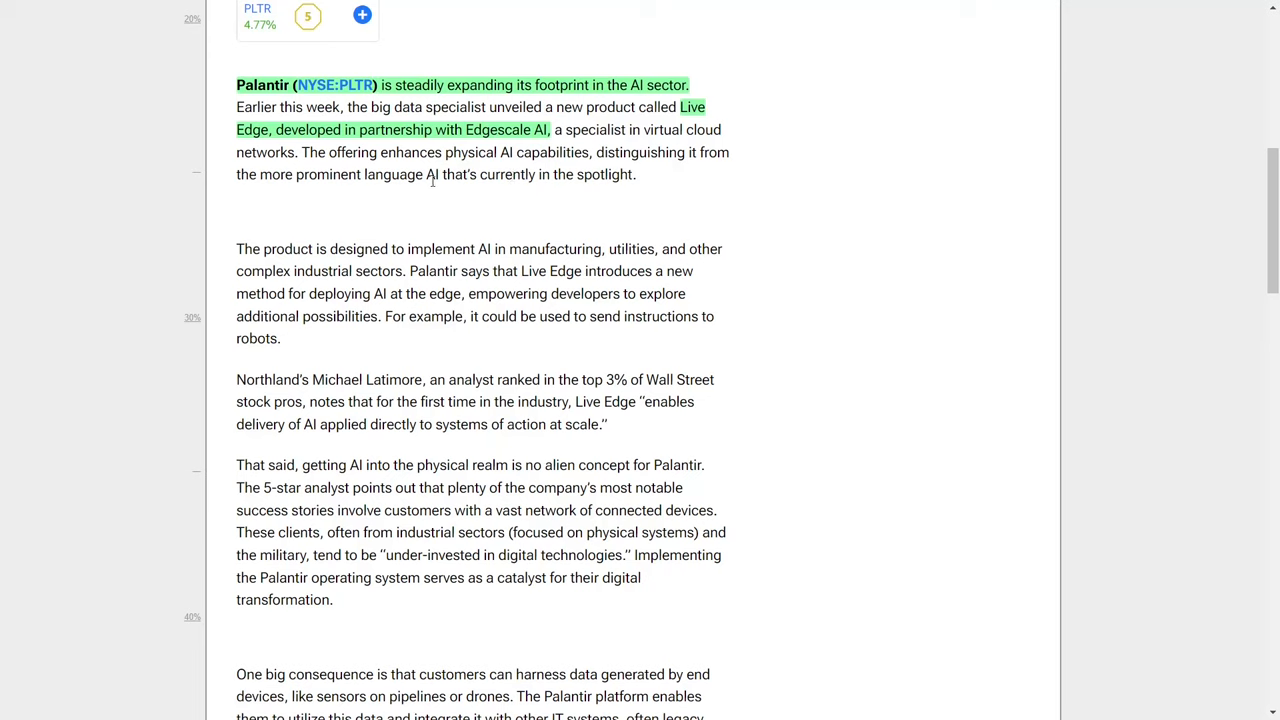
left_click_drag(260, 174, 636, 174)
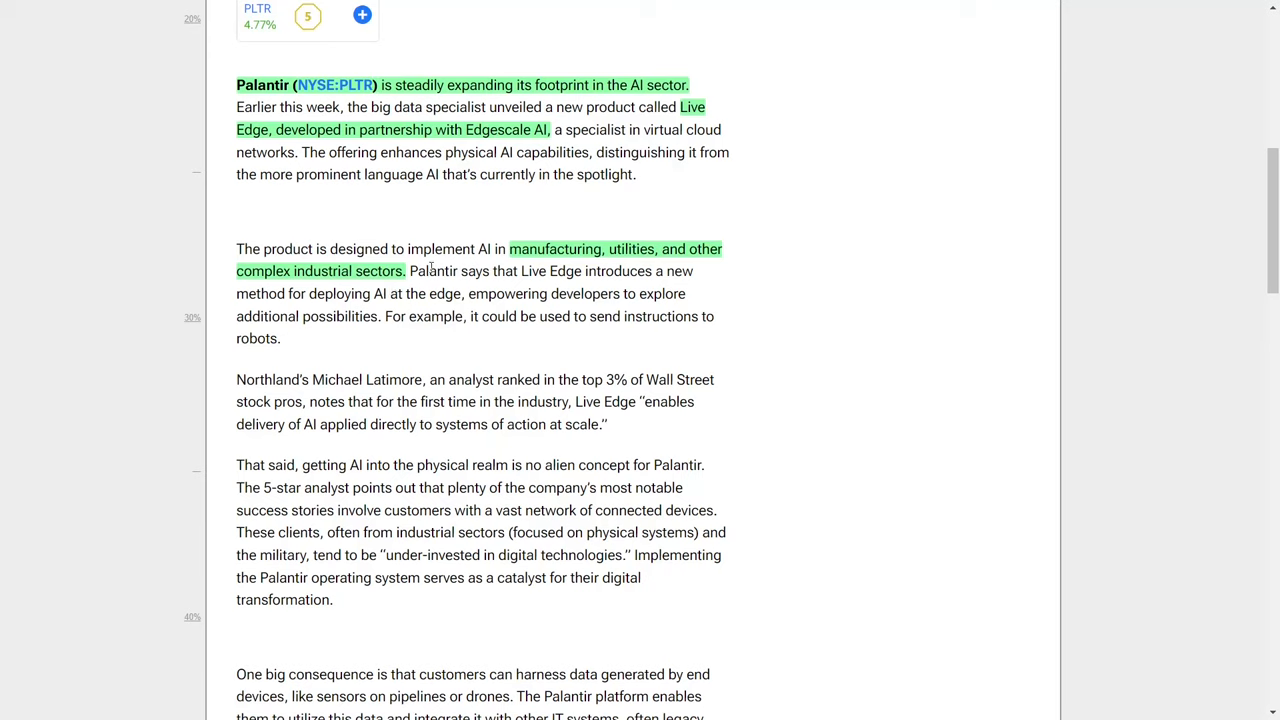
mouse_move(388, 316)
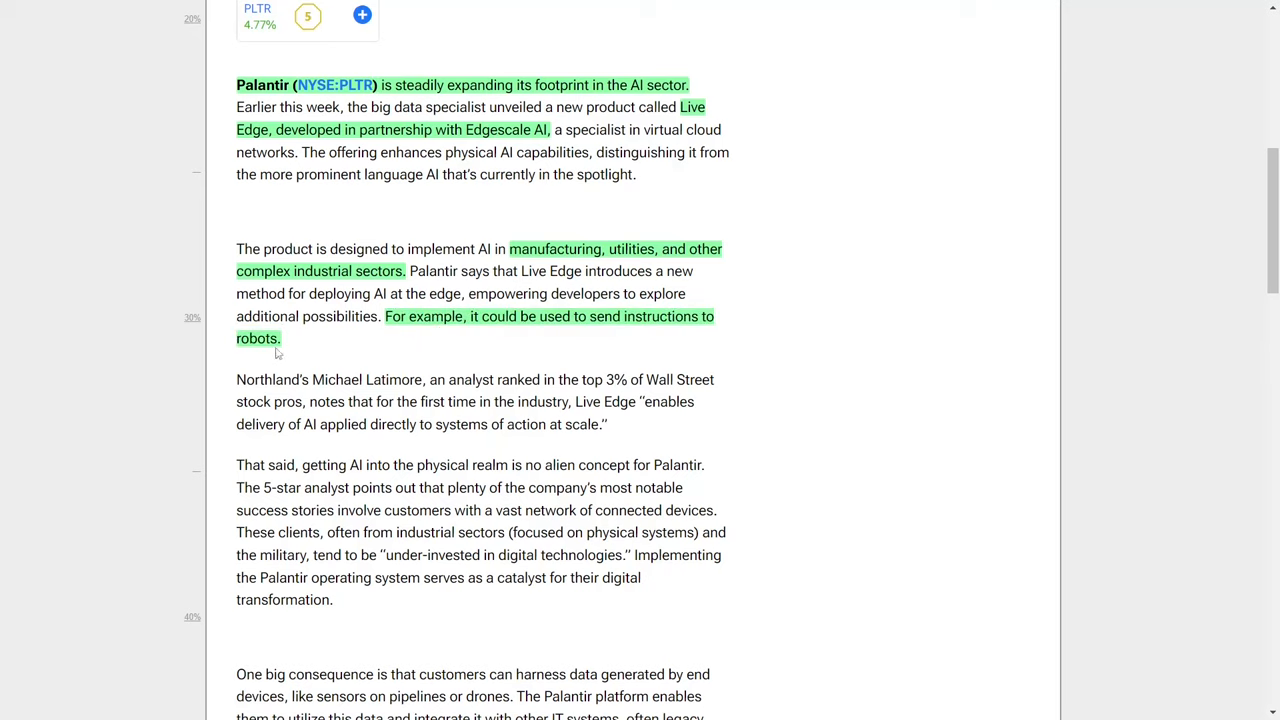
mouse_move(644, 332)
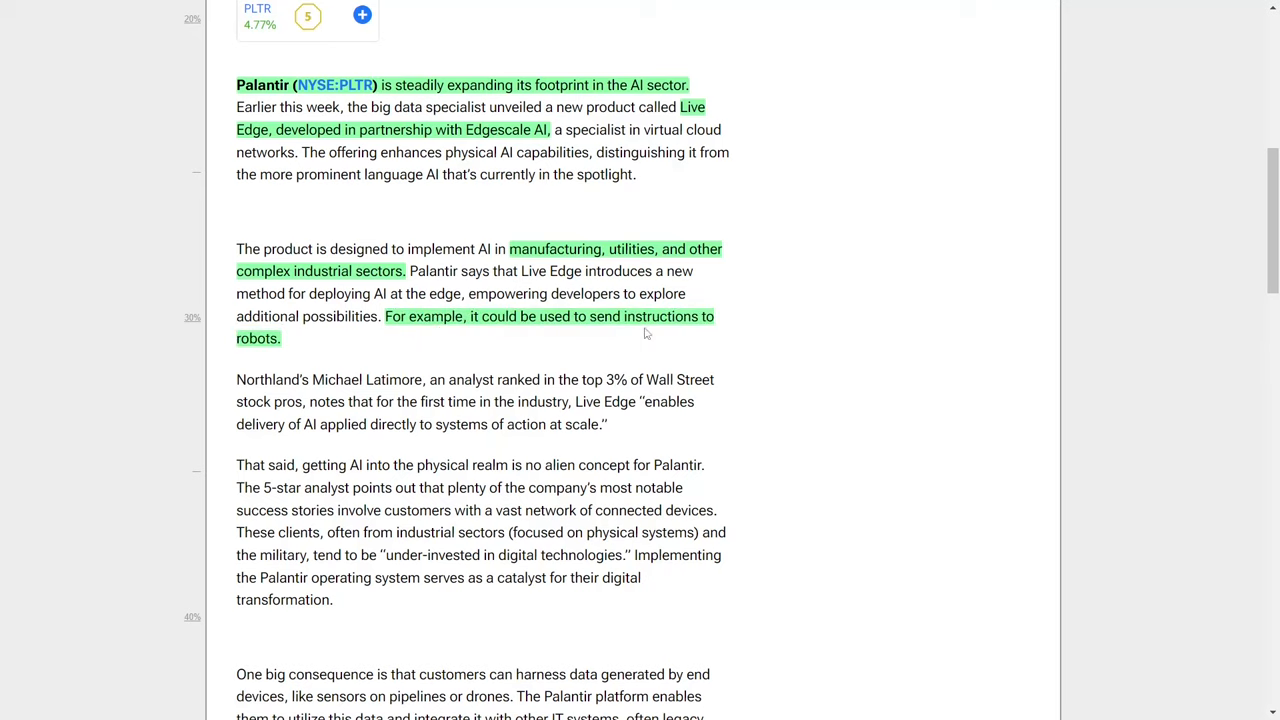
scroll("down", 3)
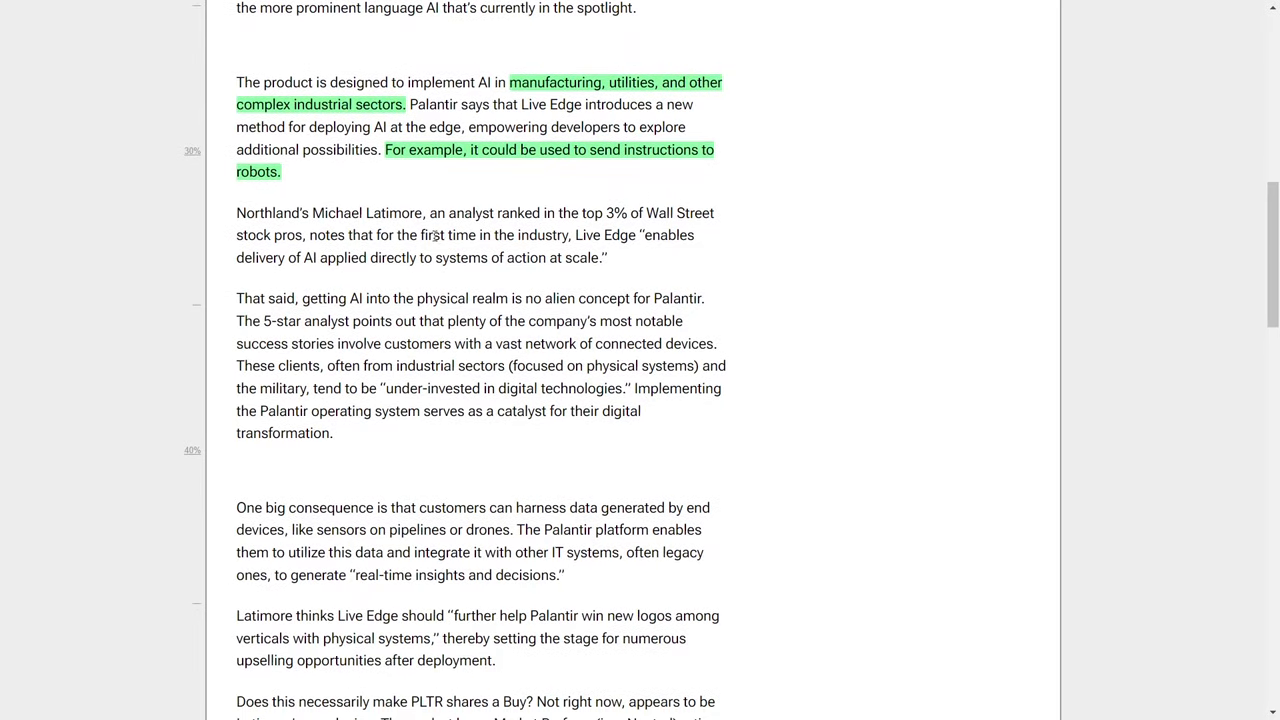
mouse_move(462, 174)
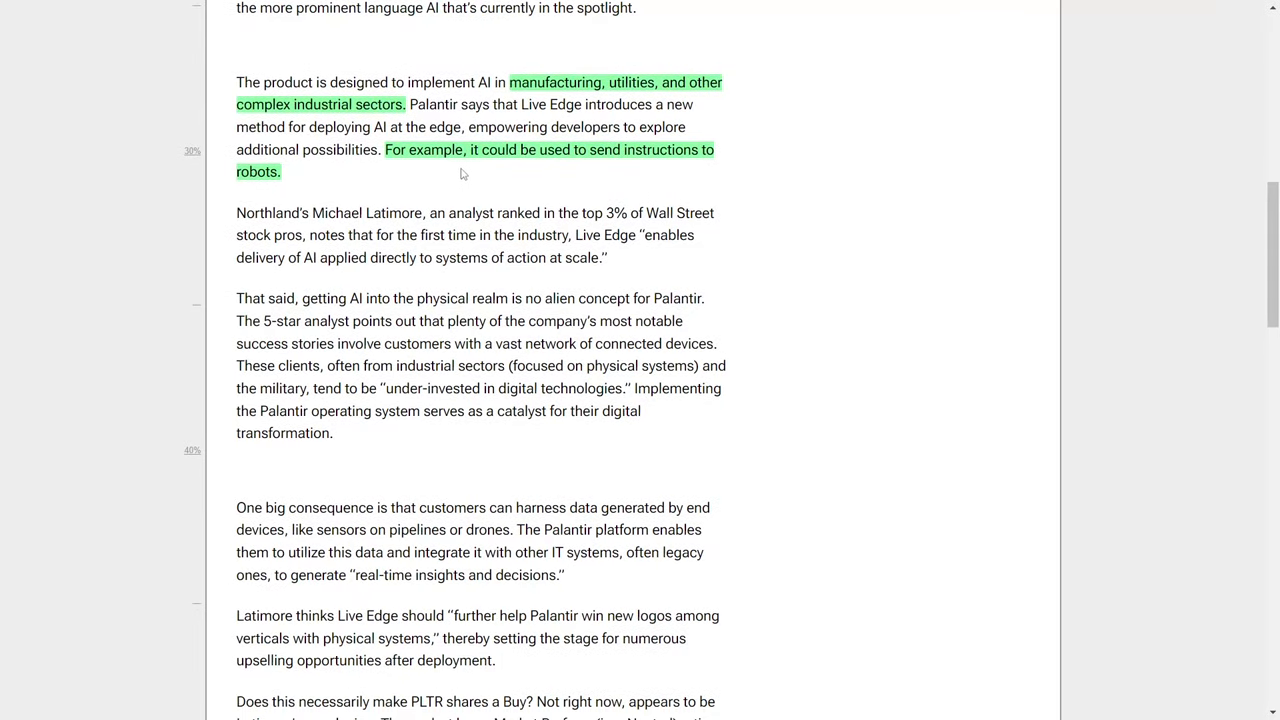
mouse_move(456, 174)
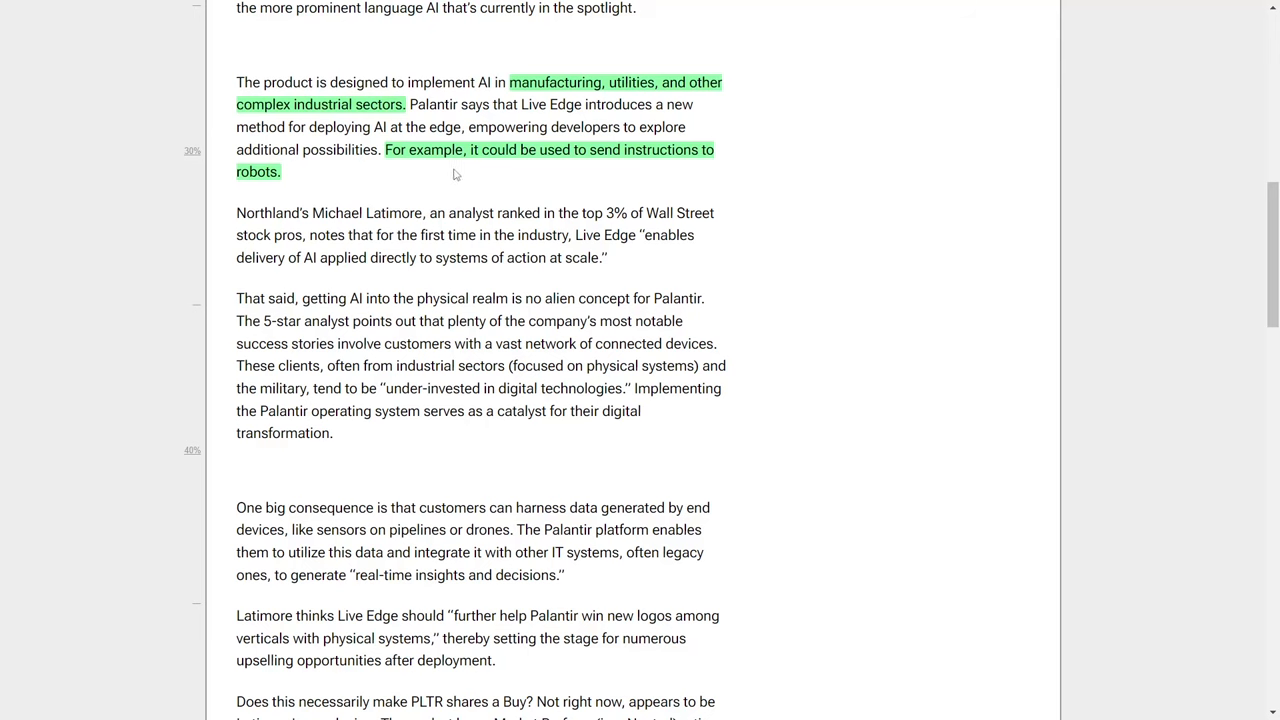
mouse_move(1244, 202)
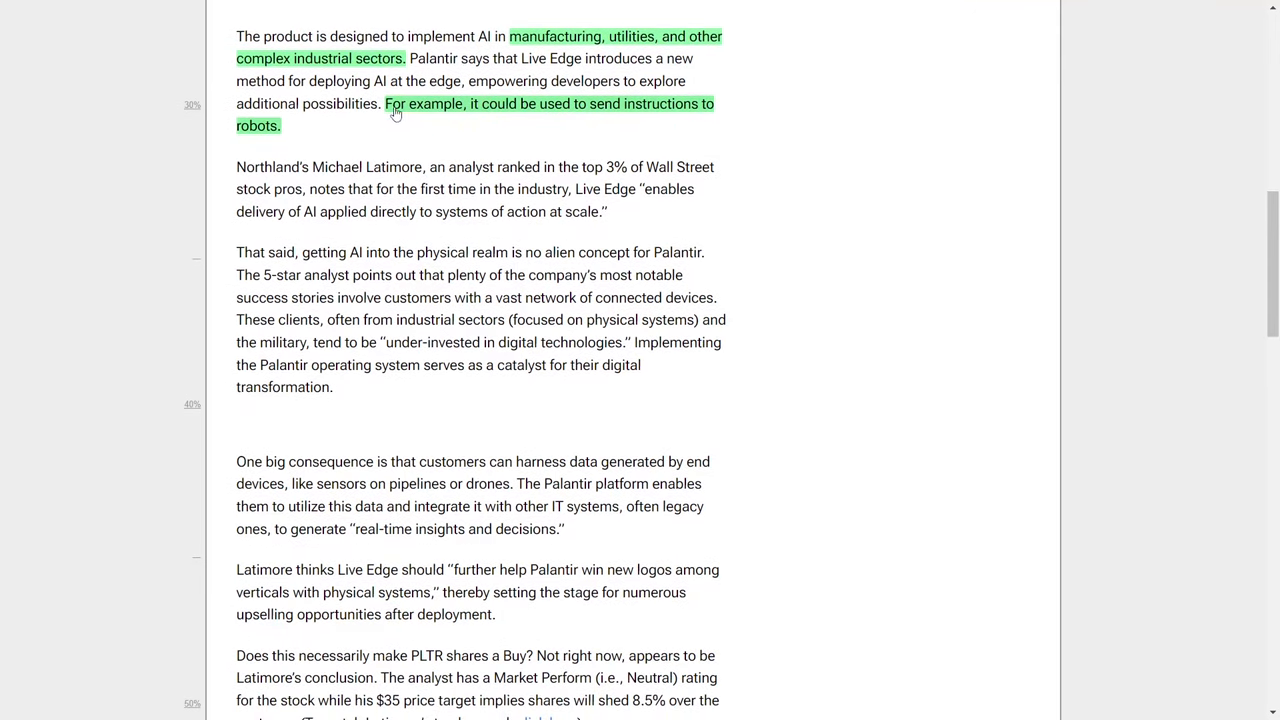
Step: Highlight in green the Michael Latimore sentence and his top-3% analyst ranking
left_click_drag(384, 104, 280, 126)
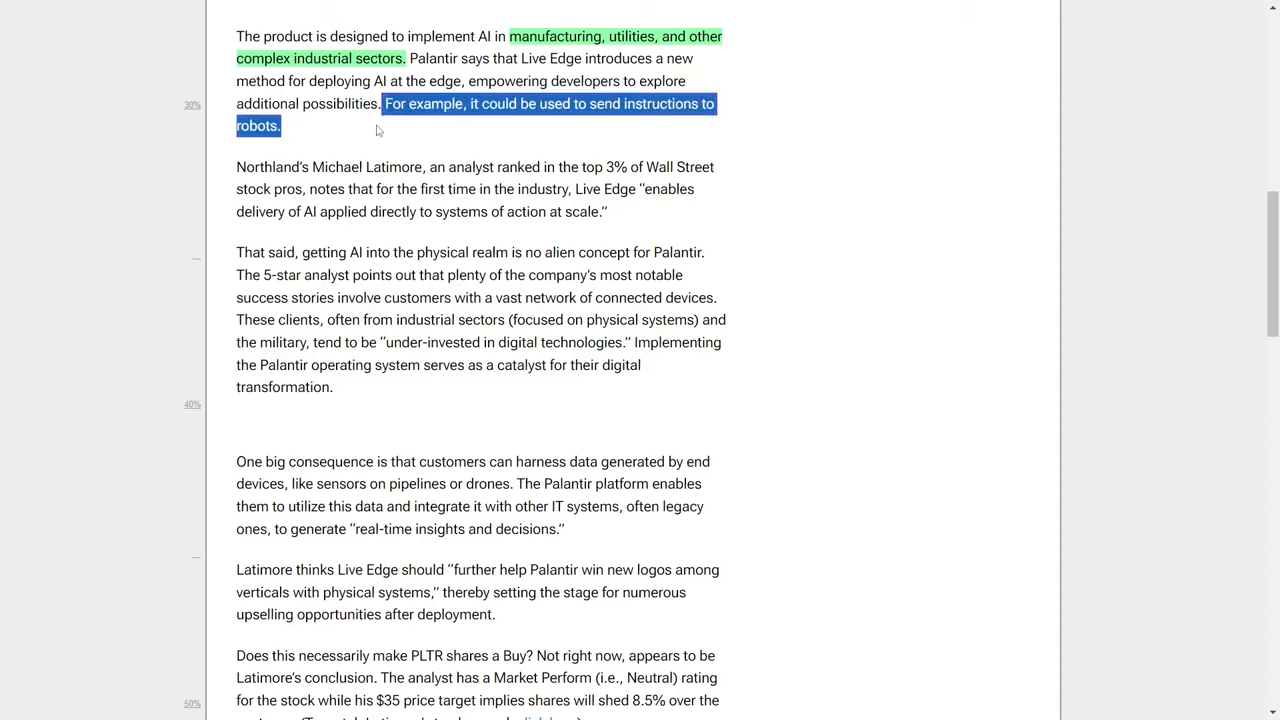
left_click_drag(236, 168, 412, 168)
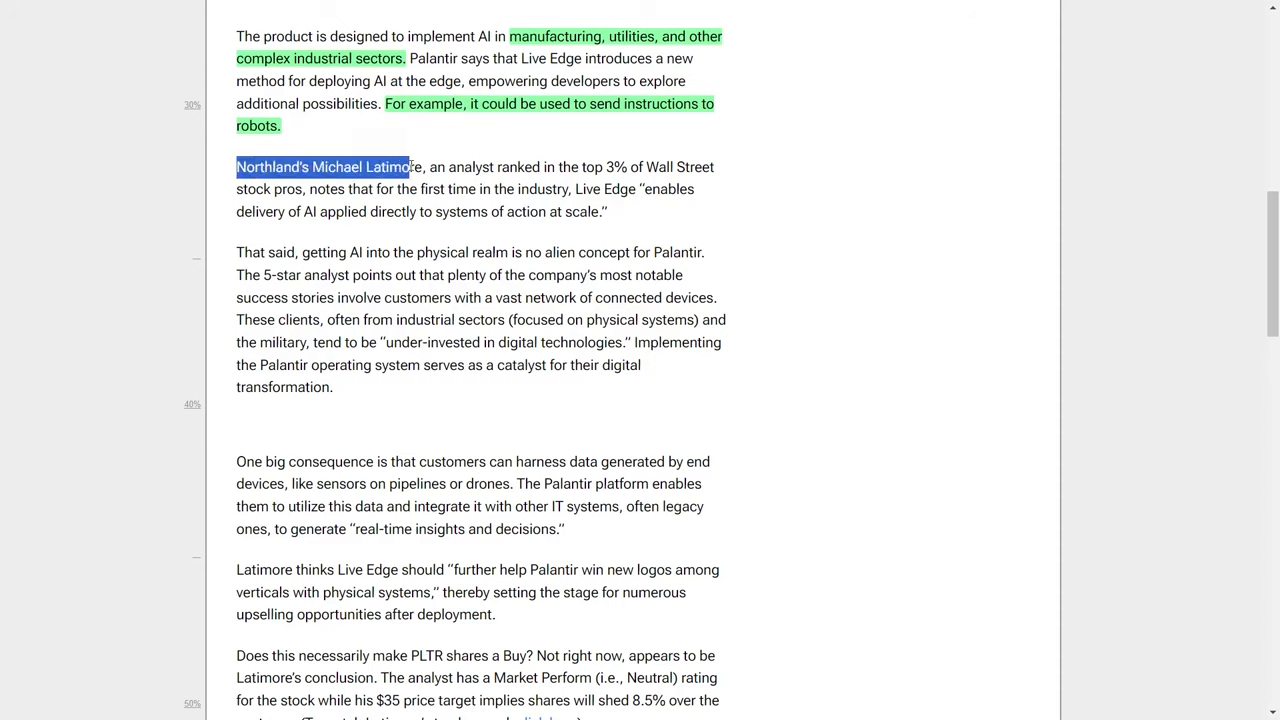
left_click_drag(408, 168, 304, 188)
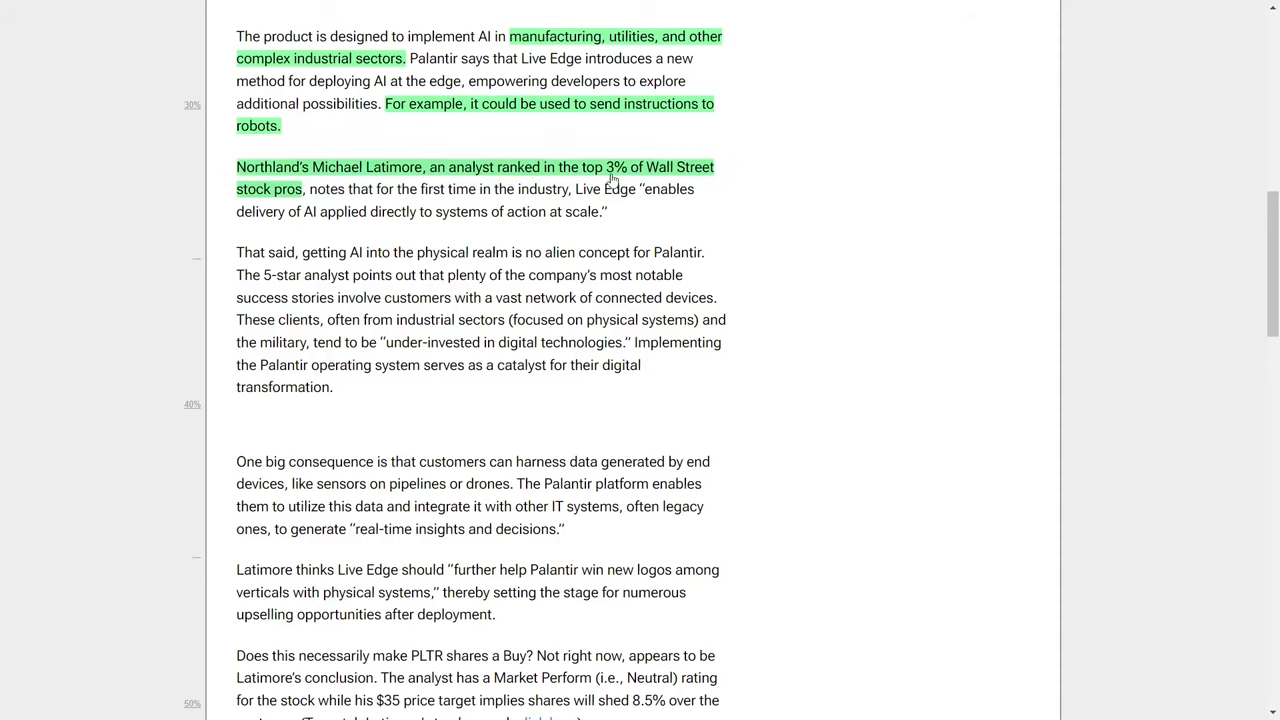
mouse_move(584, 206)
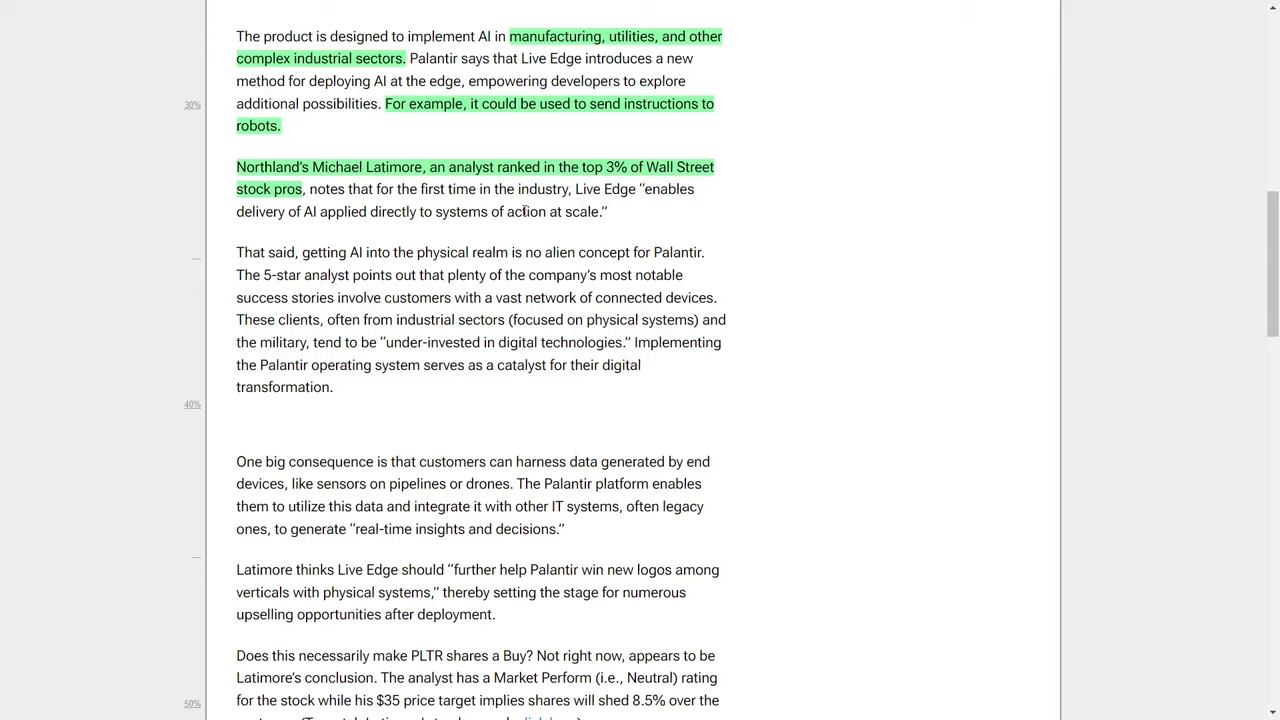
mouse_move(480, 248)
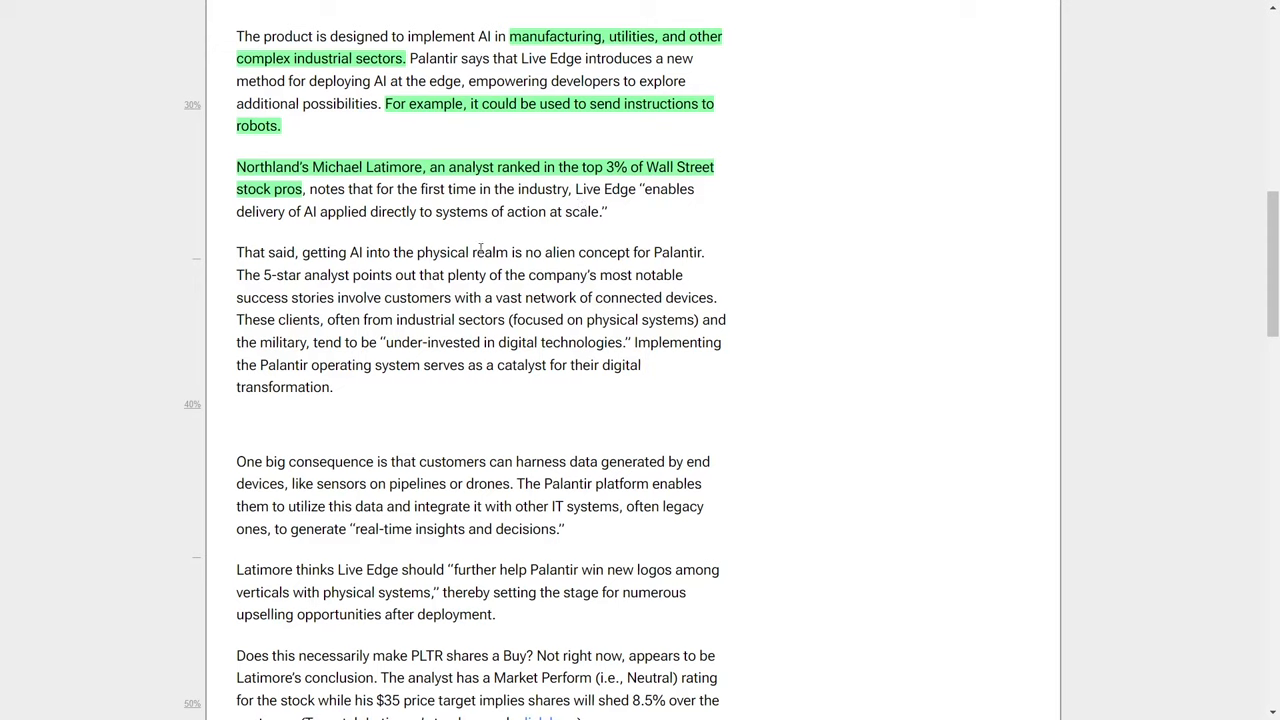
mouse_move(458, 236)
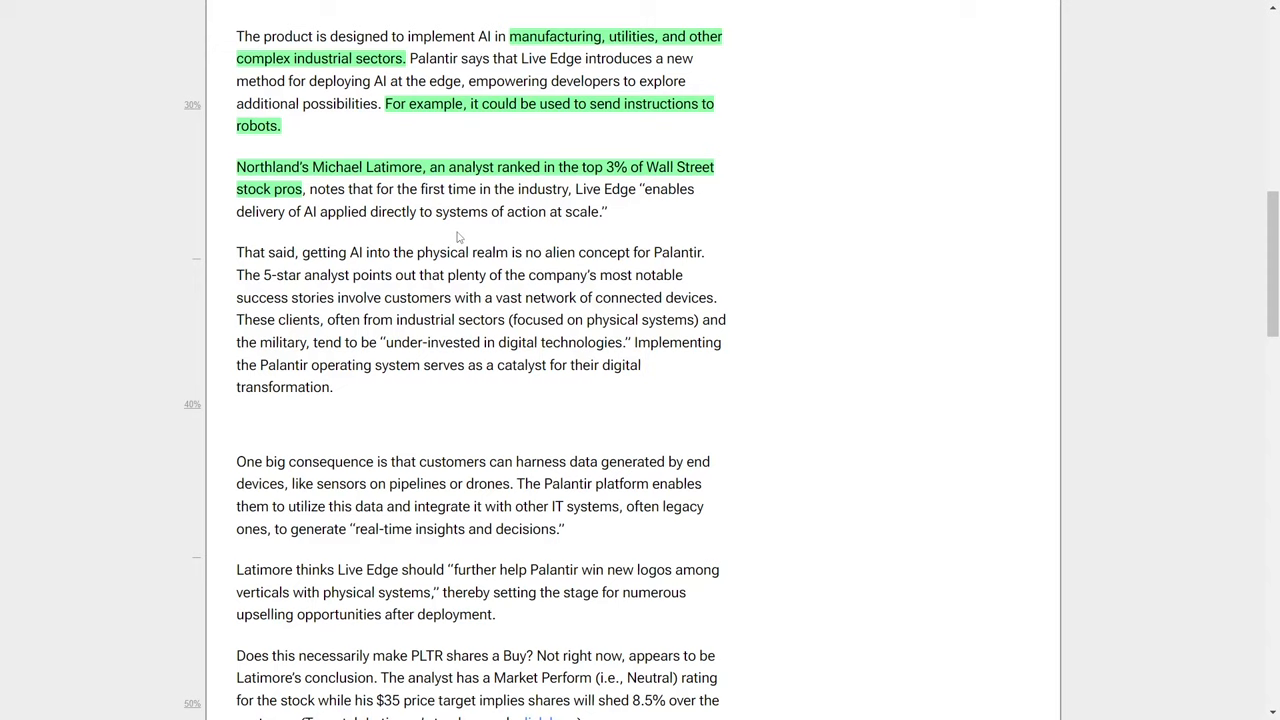
mouse_move(488, 240)
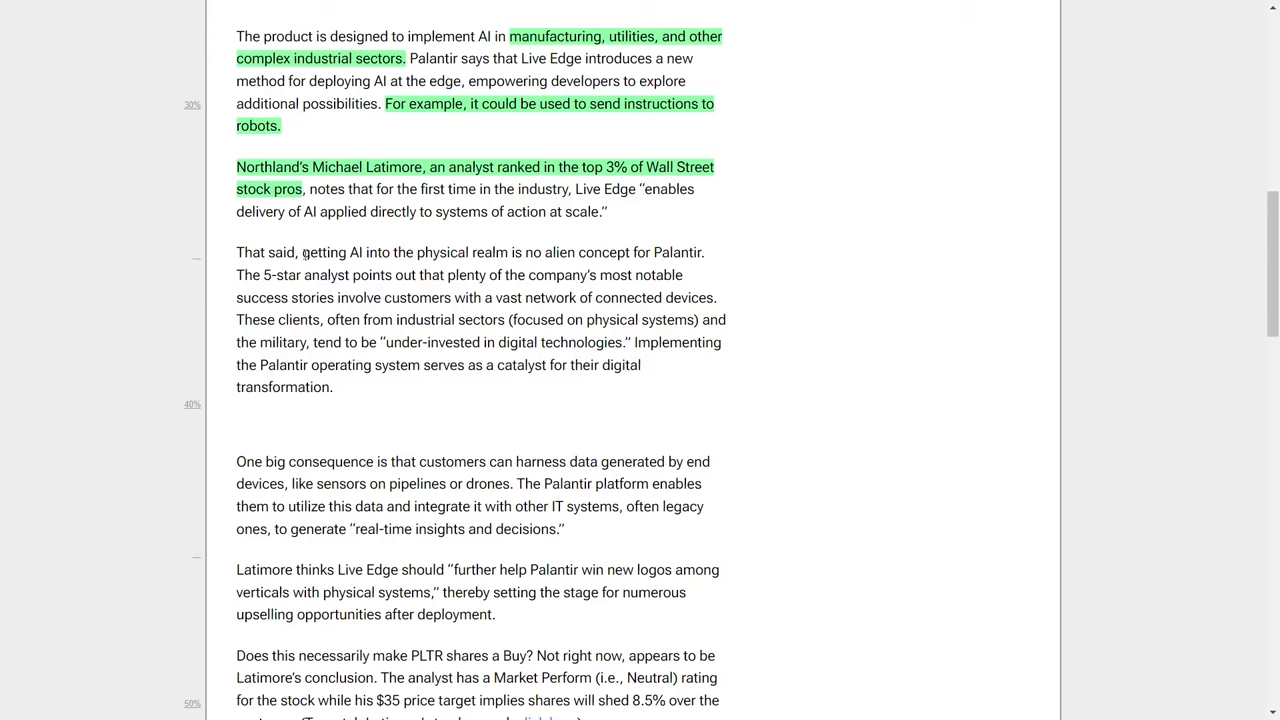
Step: Highlight in green 'getting AI into the physical realm' and the Palantir operating system catalyst phrase
left_click_drag(304, 252, 508, 252)
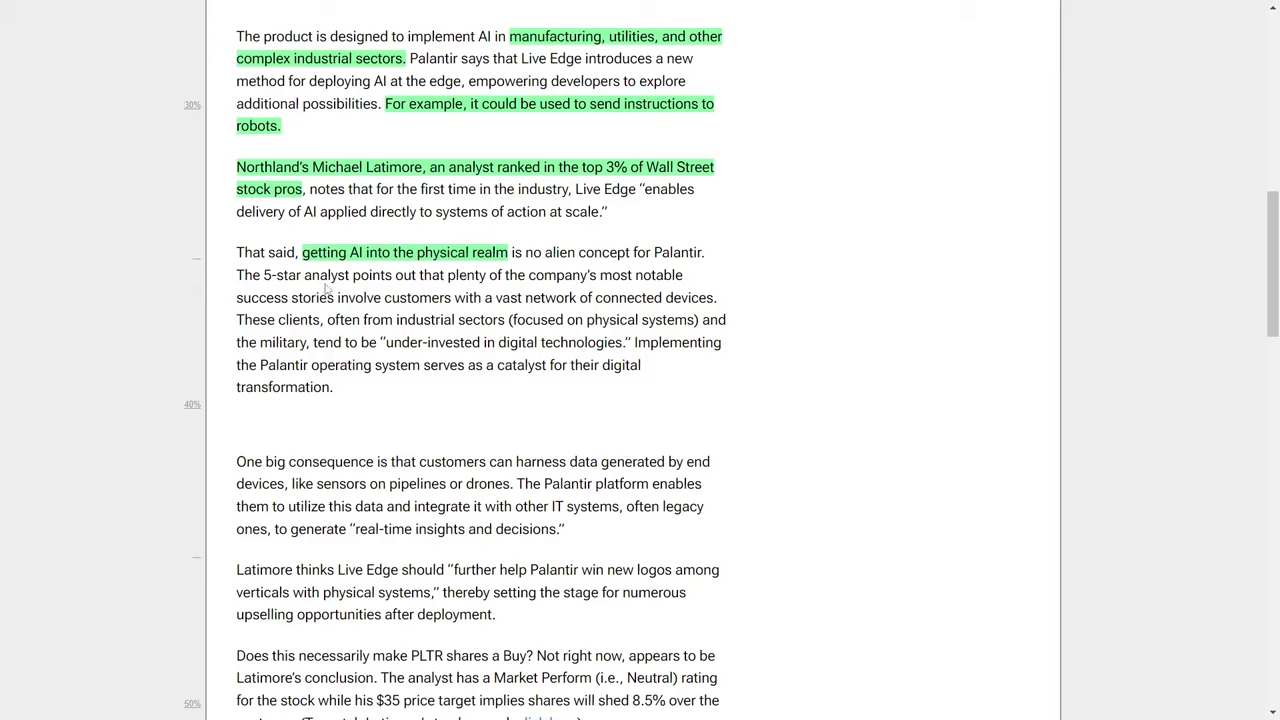
mouse_move(348, 282)
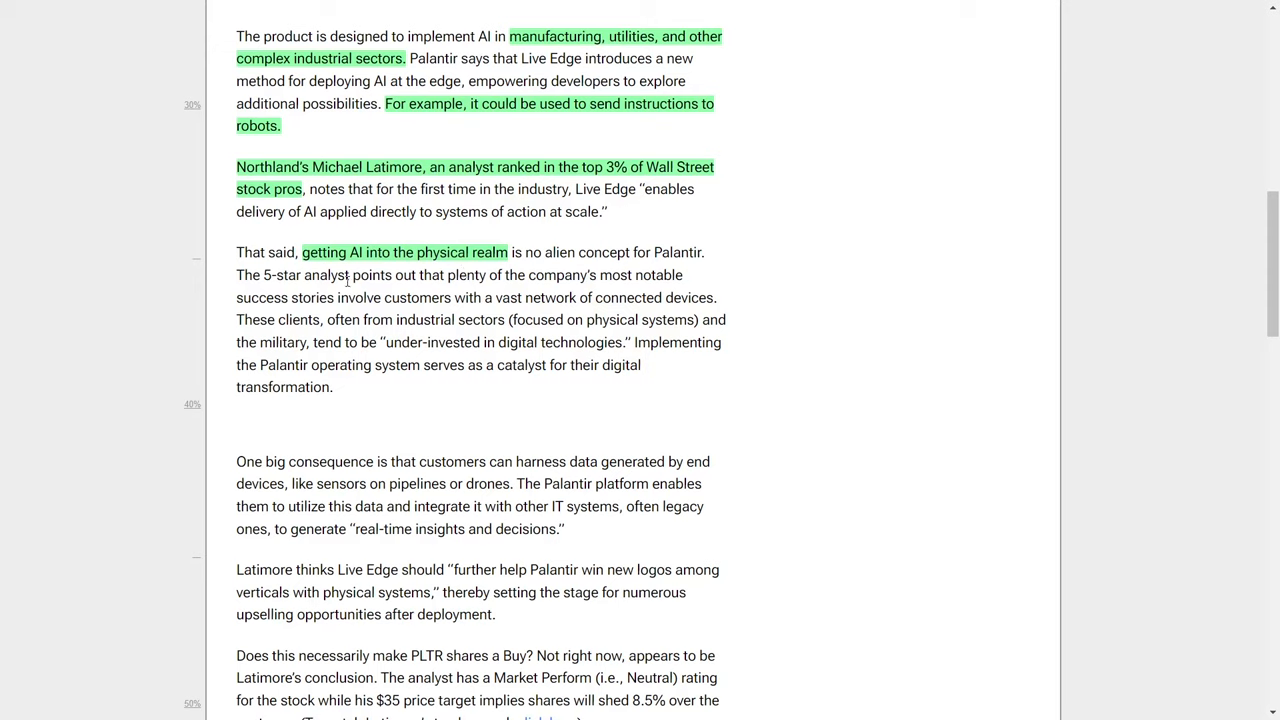
mouse_move(370, 296)
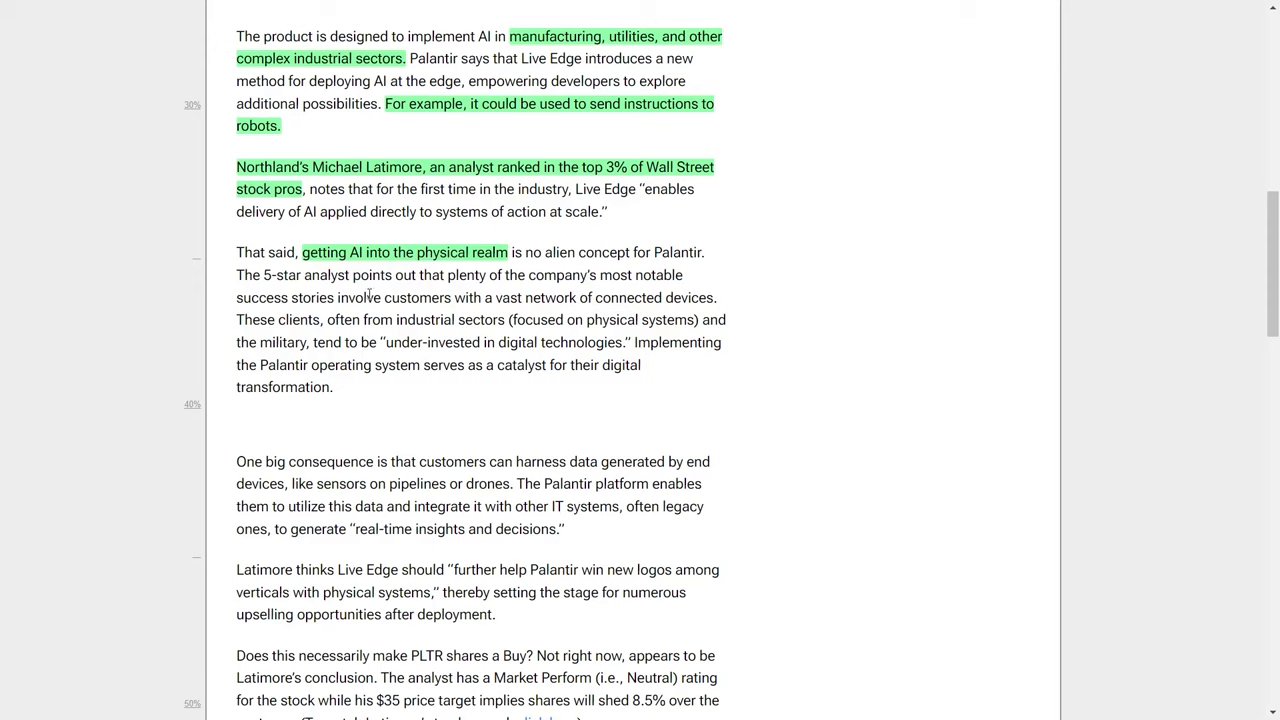
mouse_move(452, 296)
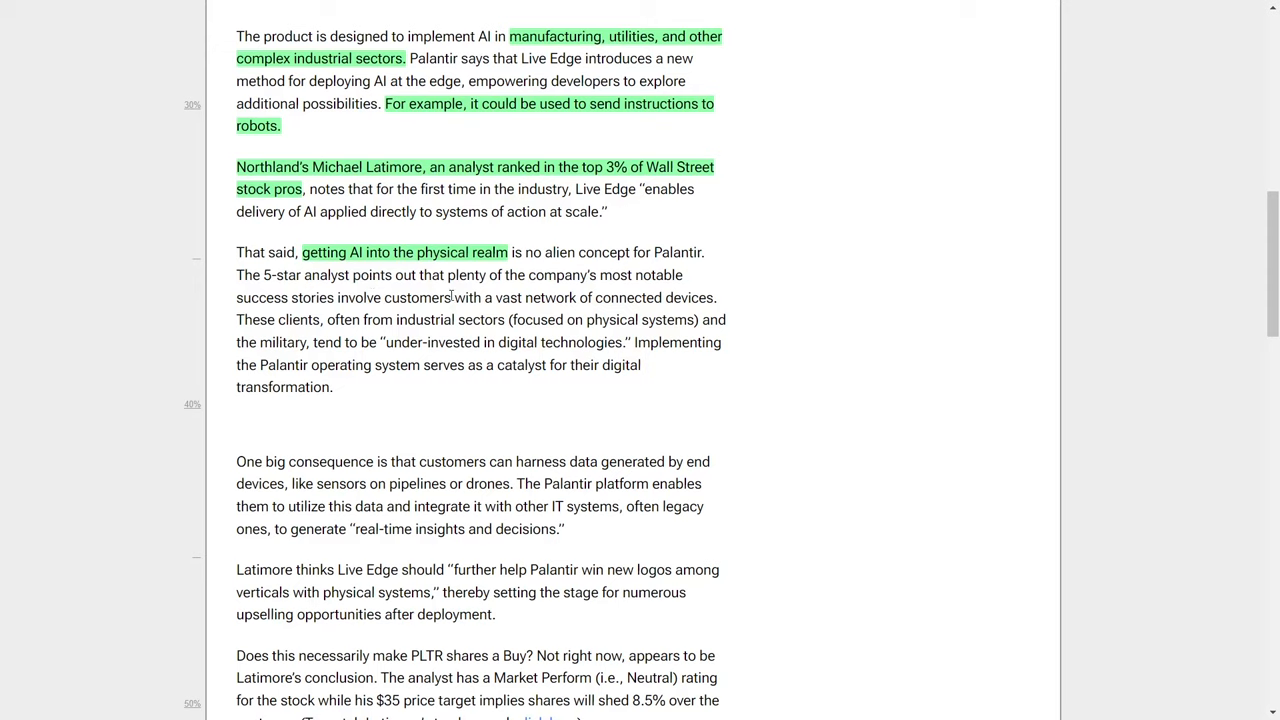
mouse_move(412, 290)
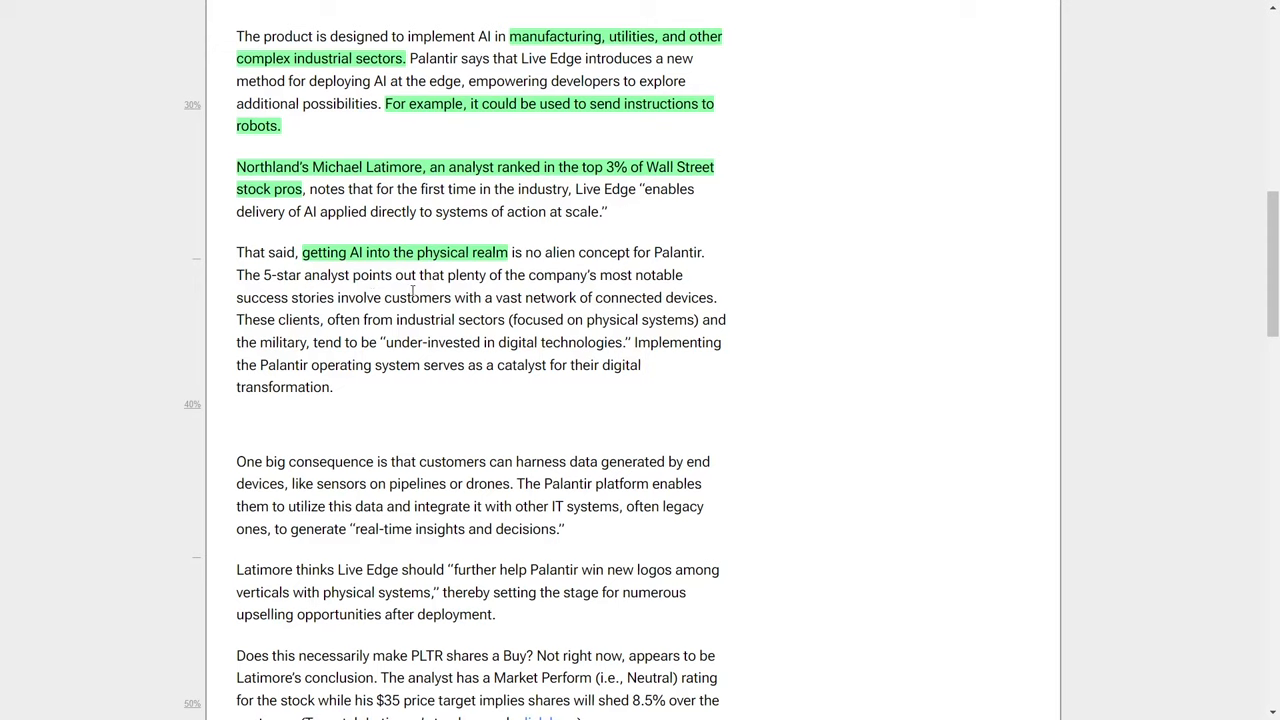
mouse_move(340, 298)
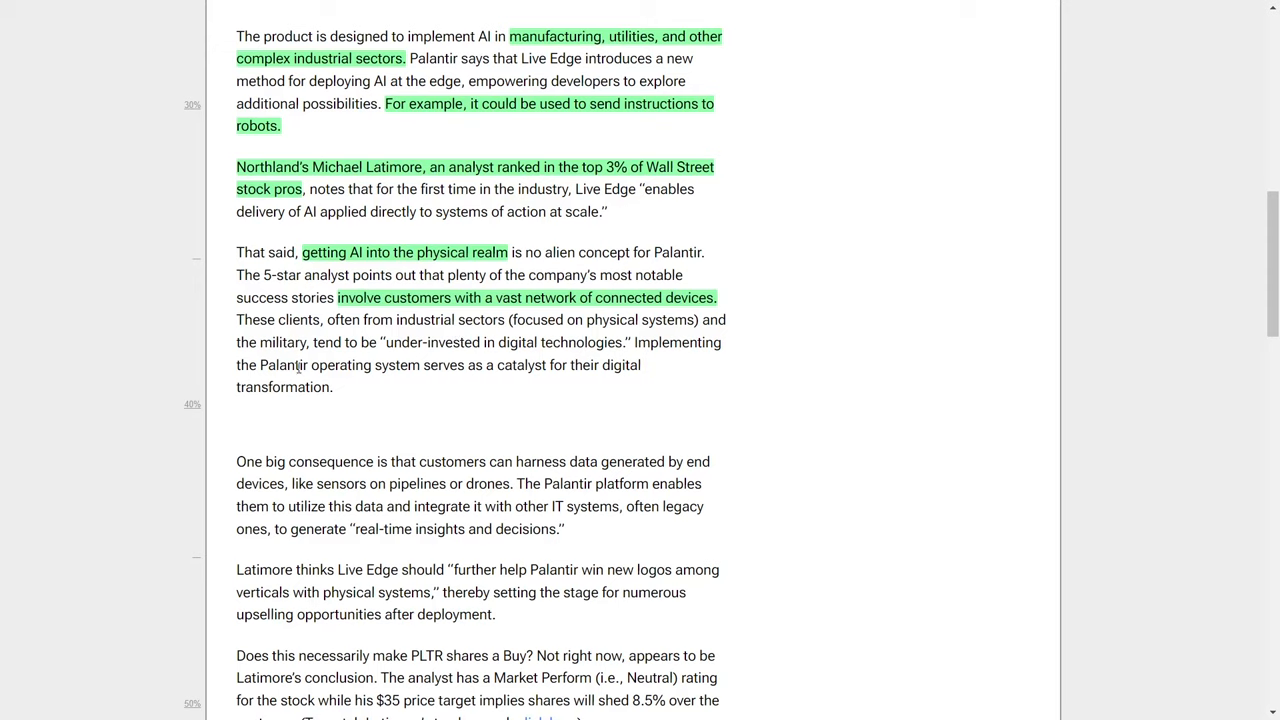
left_click_drag(258, 364, 332, 388)
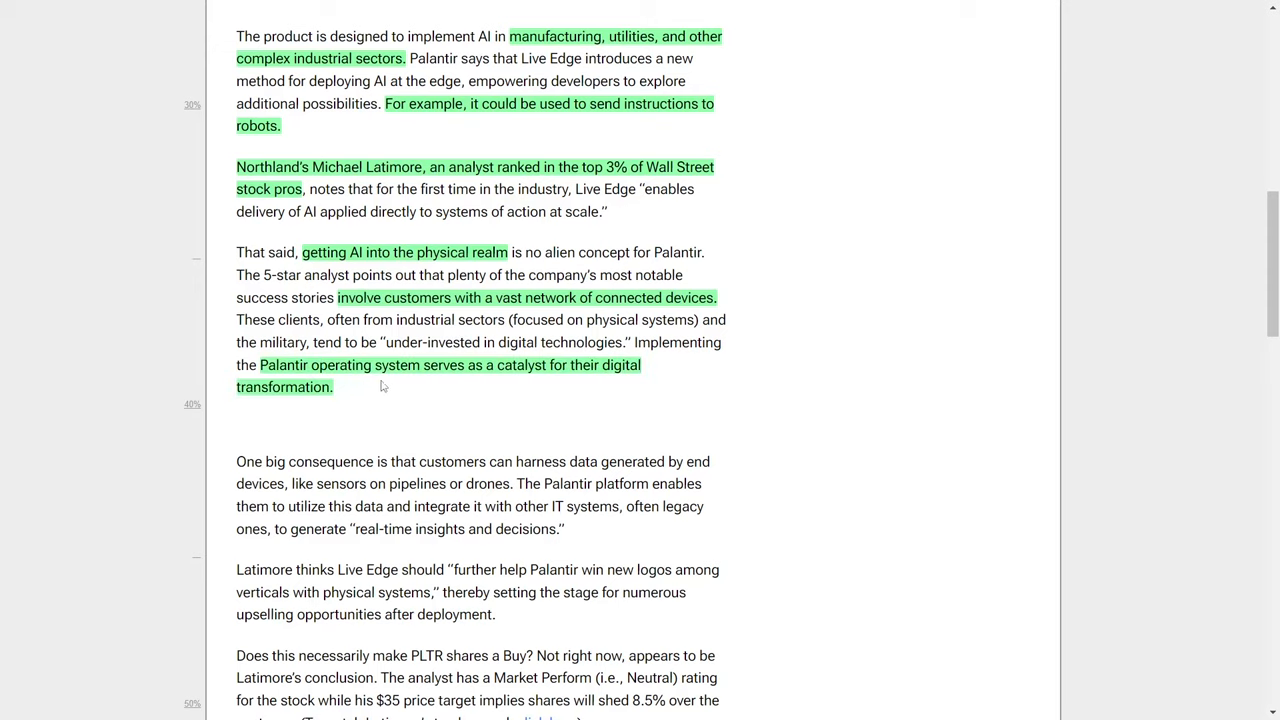
mouse_move(406, 384)
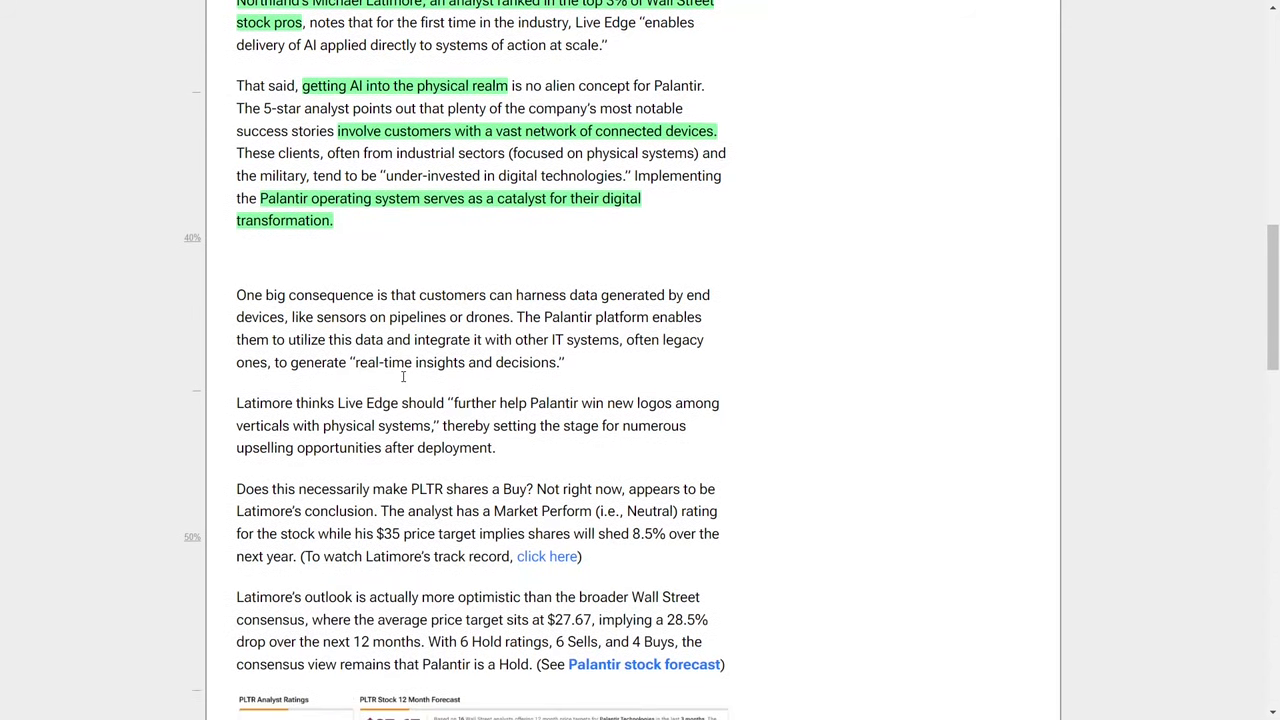
Step: Highlight in green Latimore's Live Edge quote about winning new logos
scroll("down", 3)
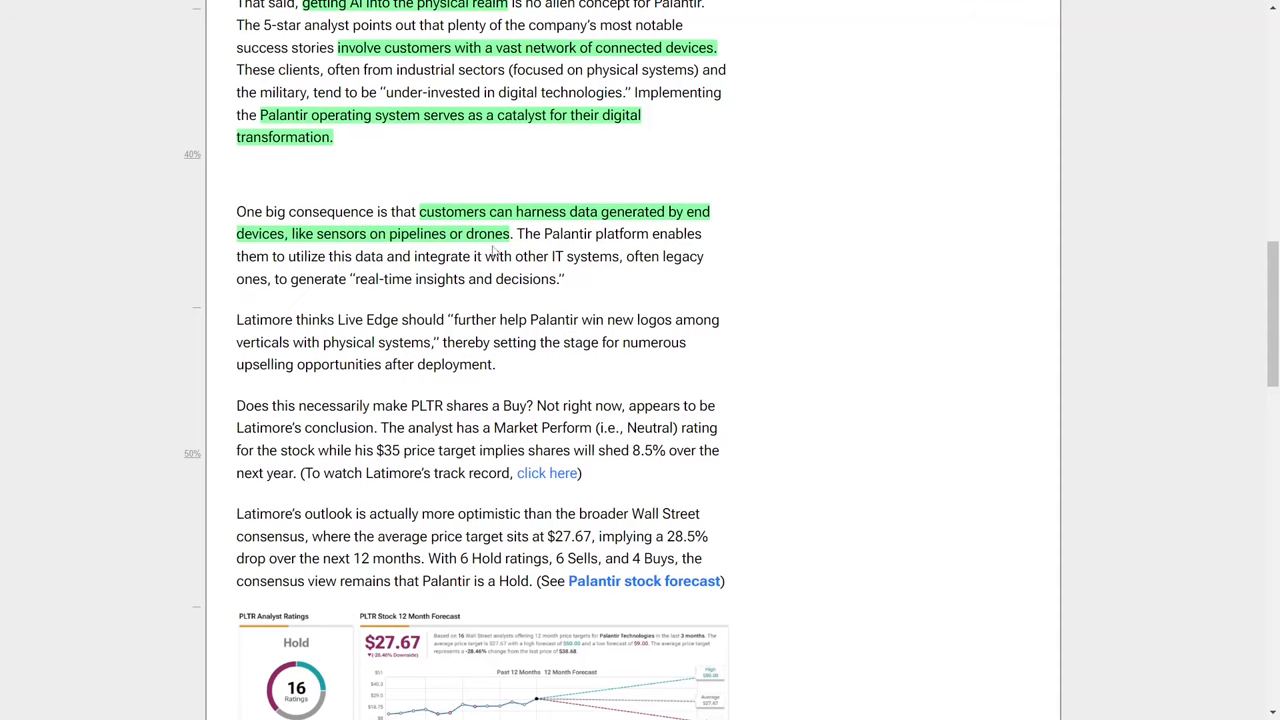
scroll("down", 3)
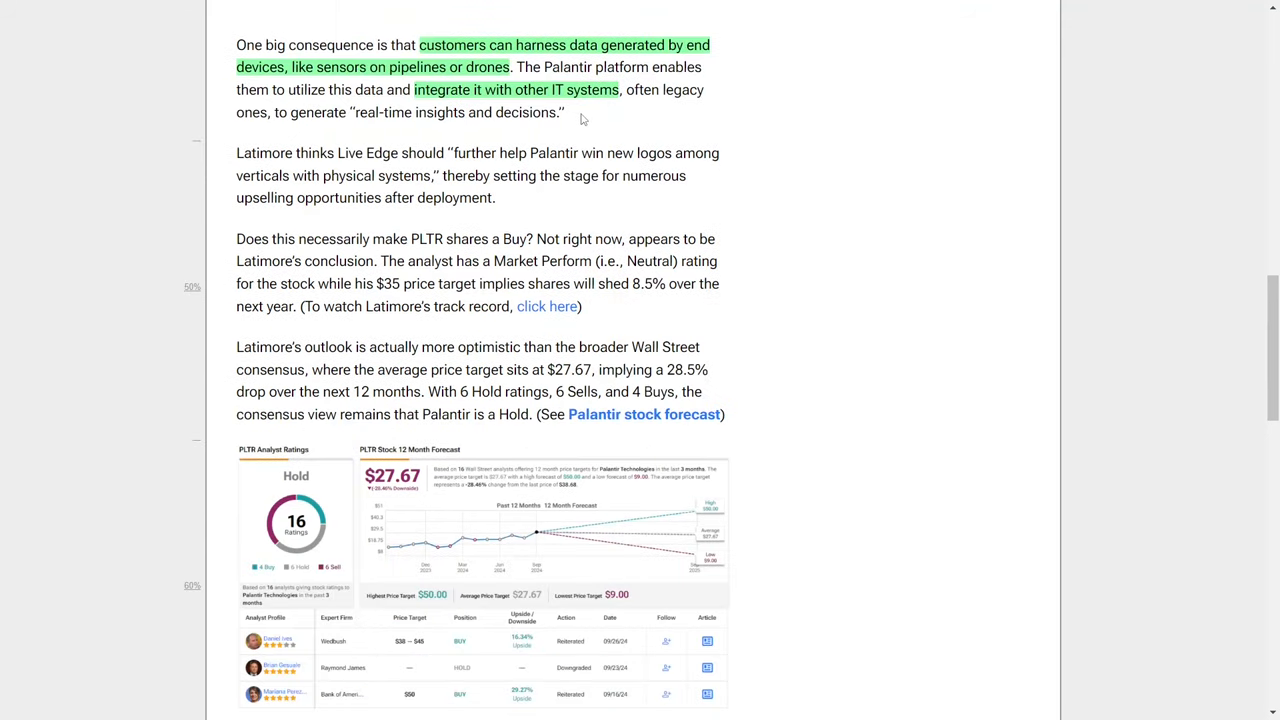
double_click(252, 152)
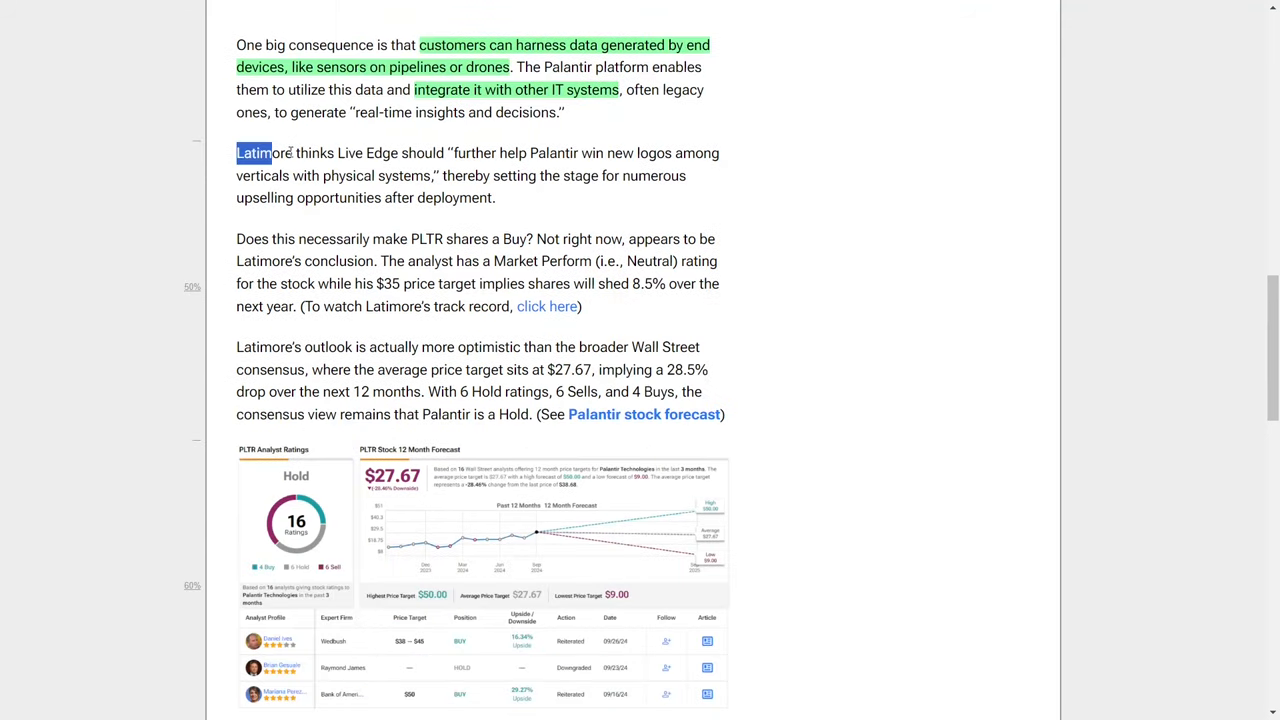
left_click_drag(236, 152, 672, 152)
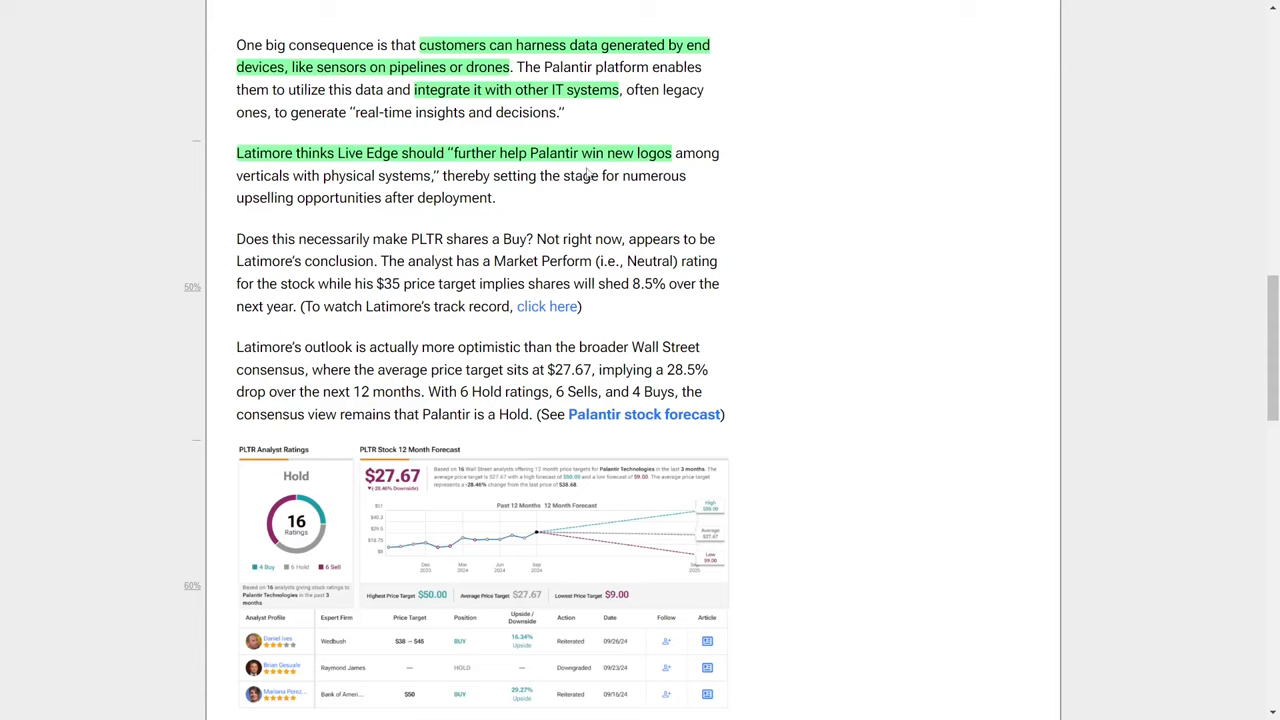
mouse_move(452, 220)
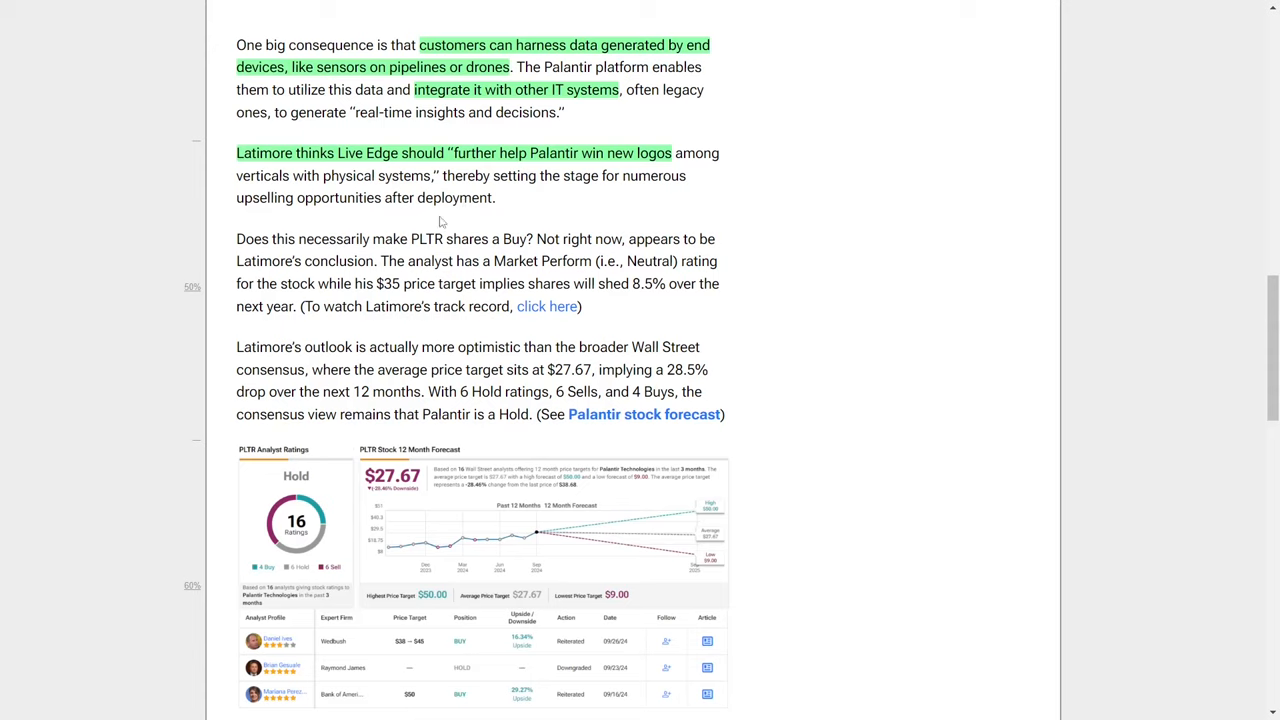
mouse_move(426, 220)
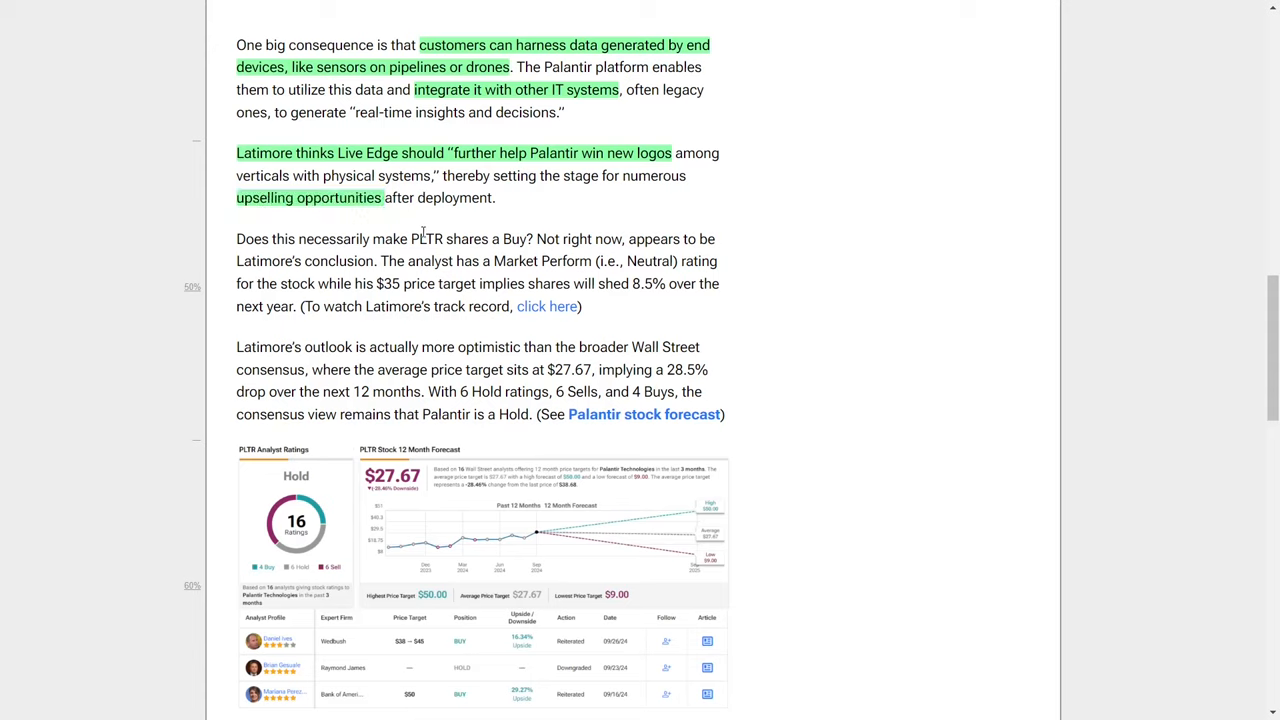
mouse_move(428, 256)
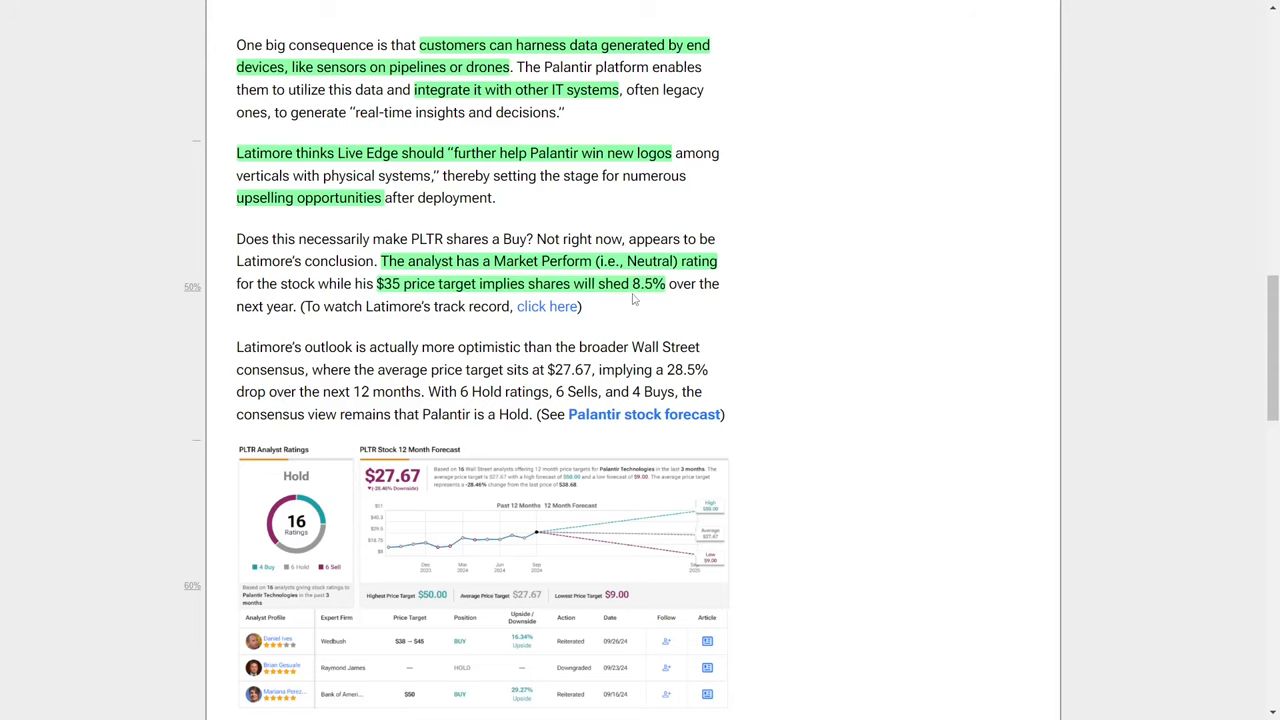
mouse_move(644, 300)
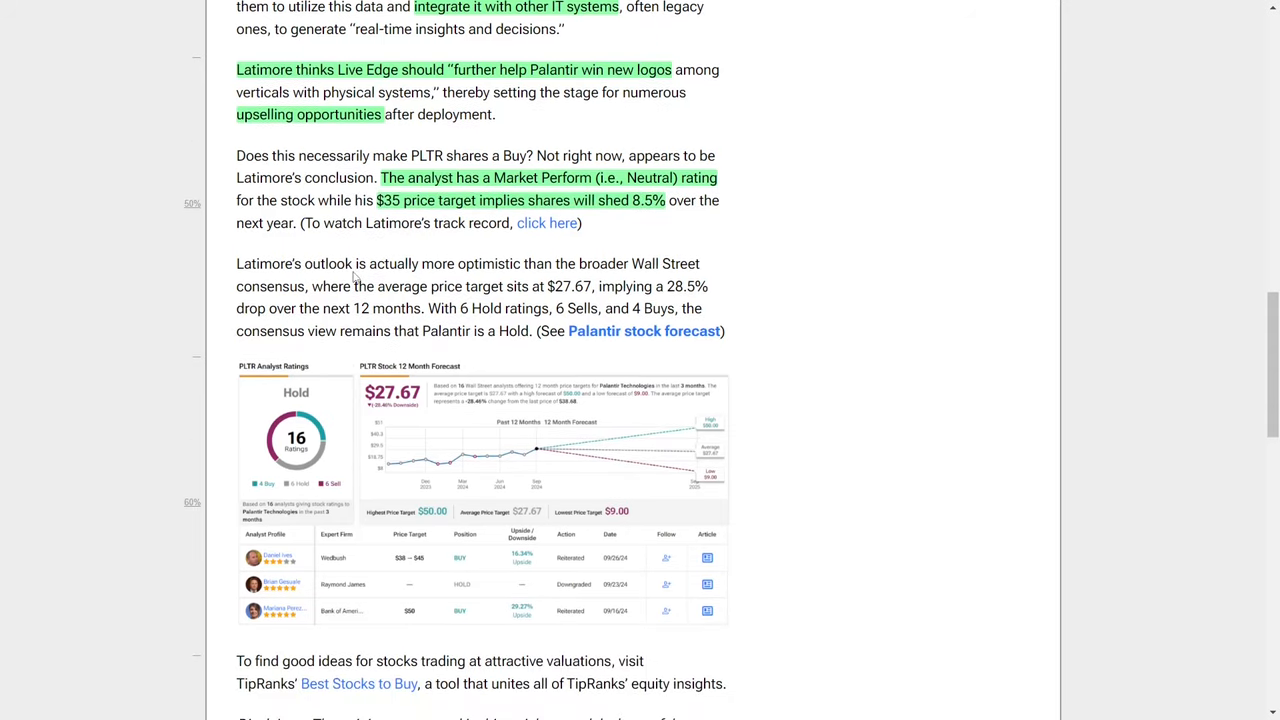
Step: Highlight in green the $27.67 average price target and the 6 Hold, 6 Sells, 4 Buys count
scroll("down", 3)
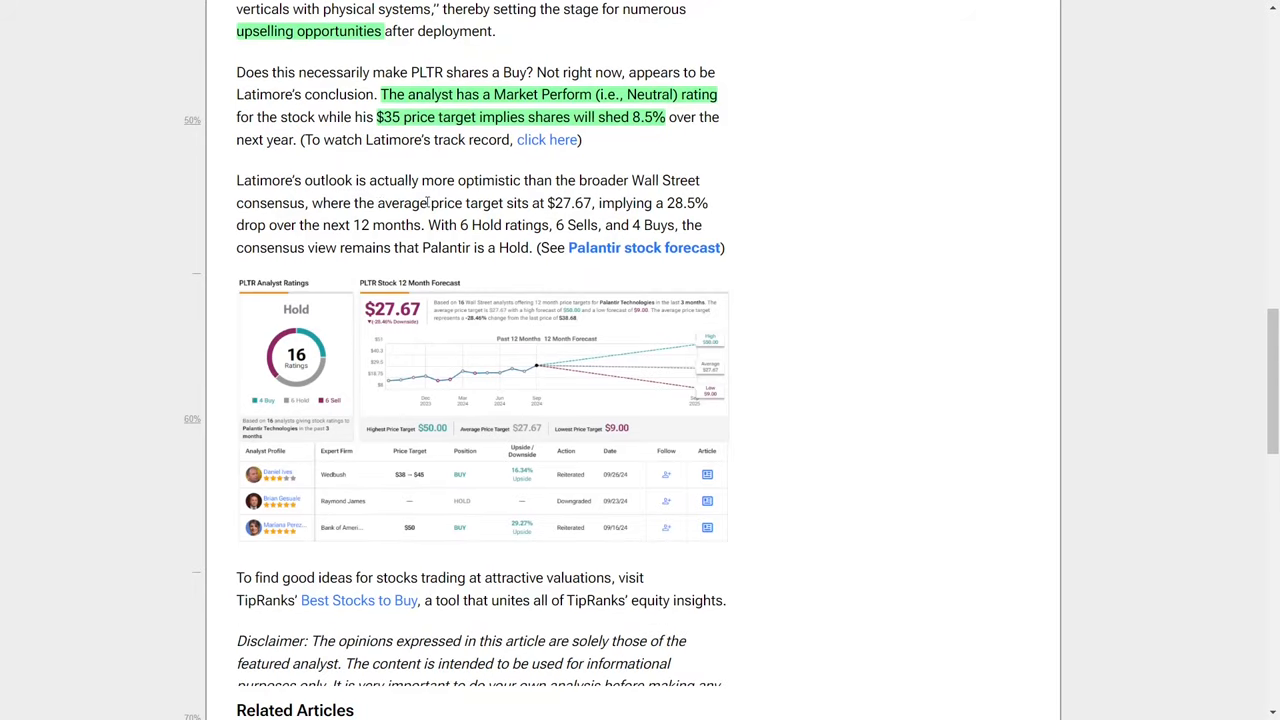
left_click_drag(380, 202, 444, 224)
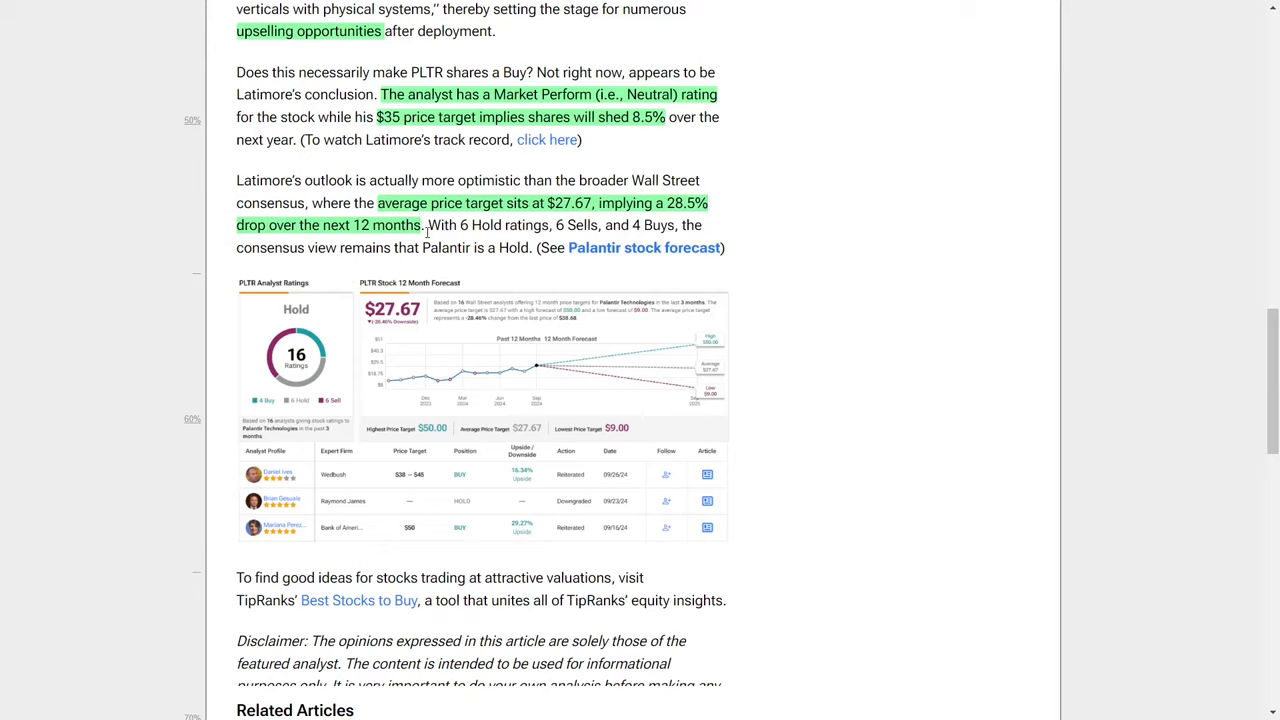
left_click_drag(462, 224, 680, 224)
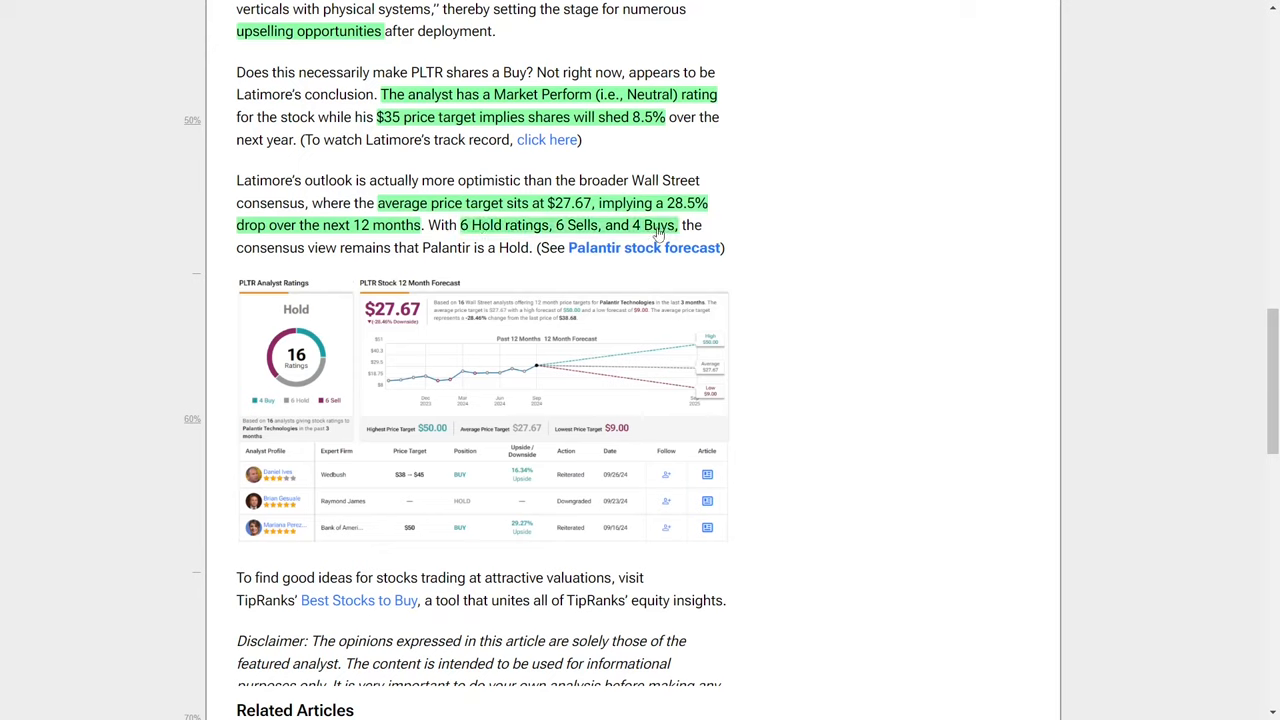
mouse_move(598, 268)
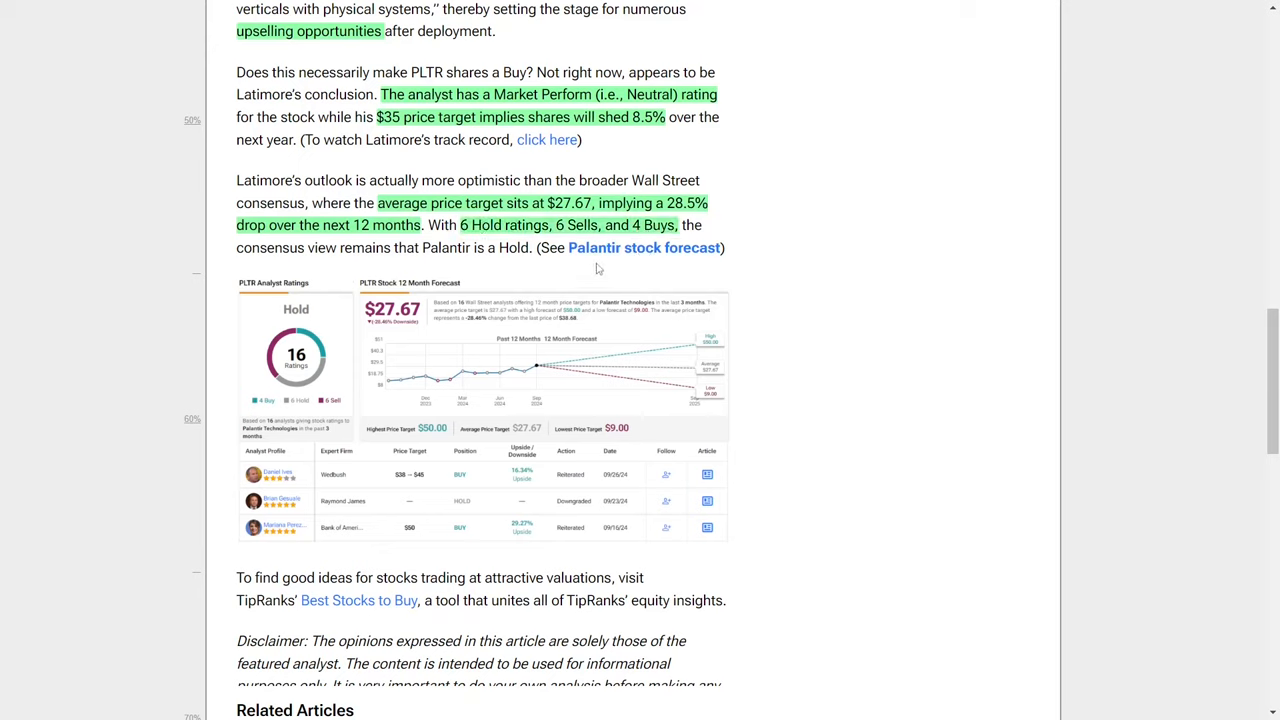
mouse_move(564, 348)
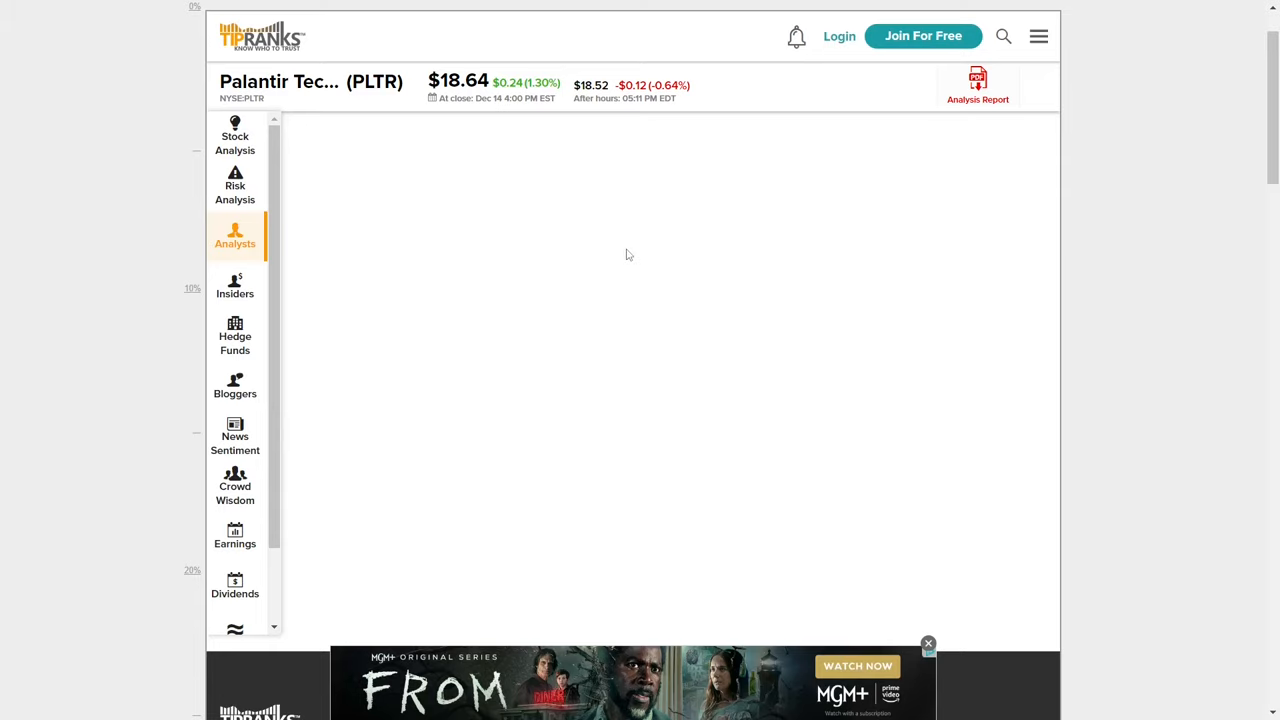
mouse_move(620, 204)
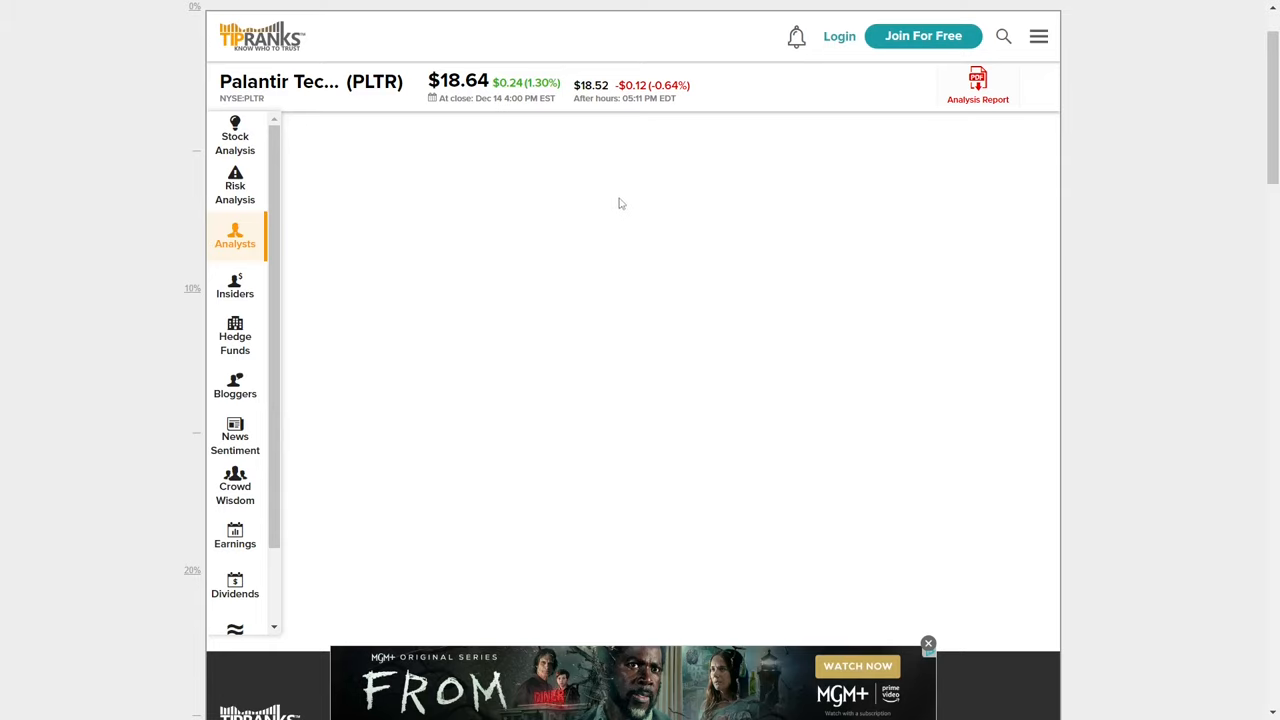
mouse_move(460, 274)
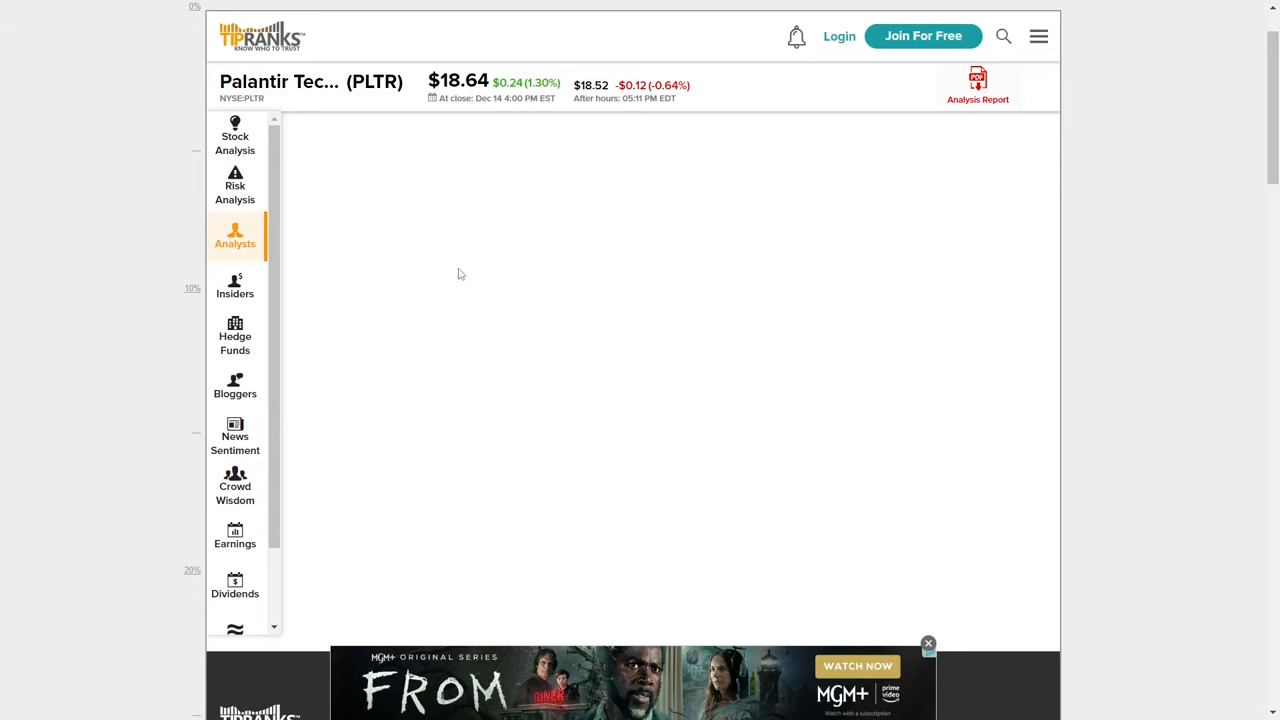
mouse_move(750, 256)
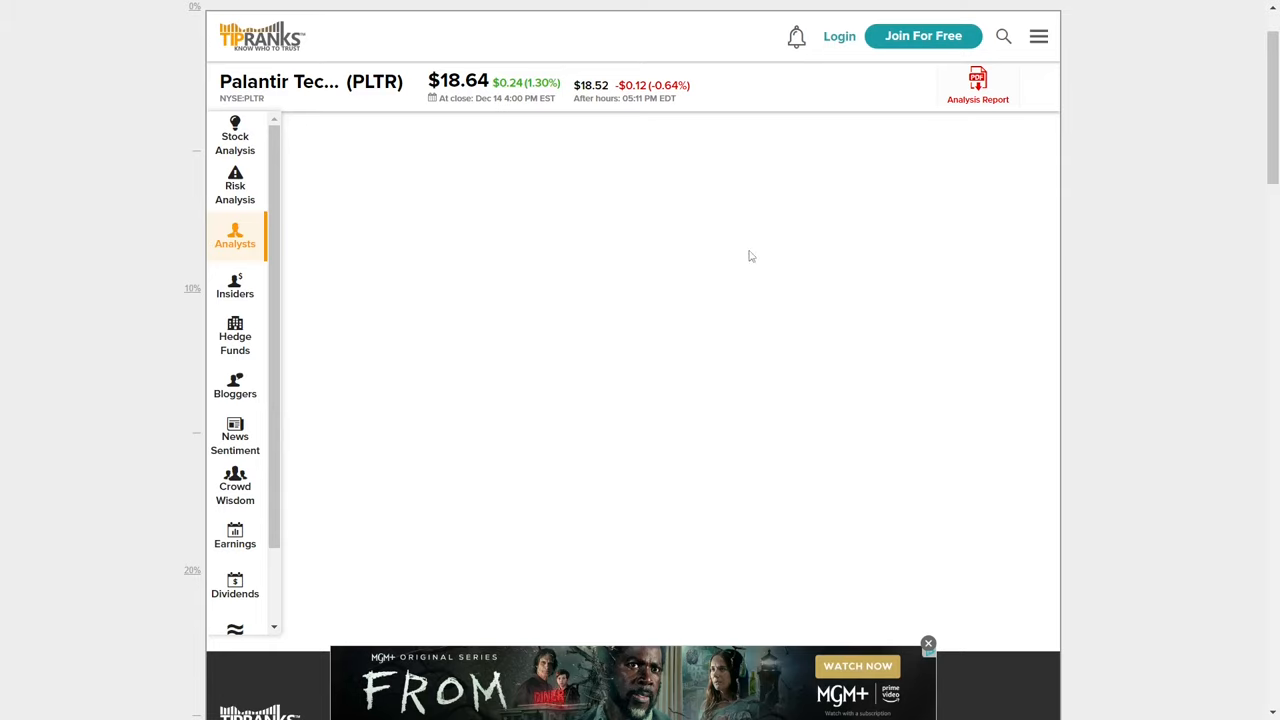
mouse_move(730, 296)
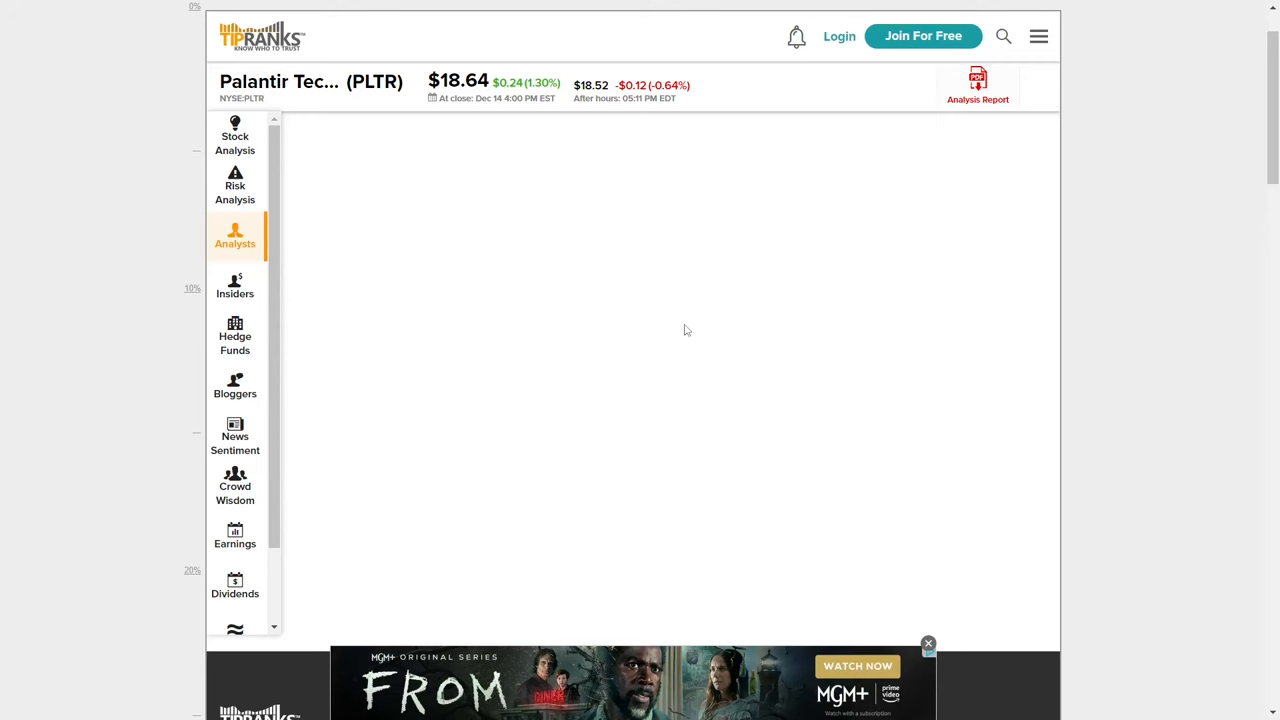
mouse_move(716, 312)
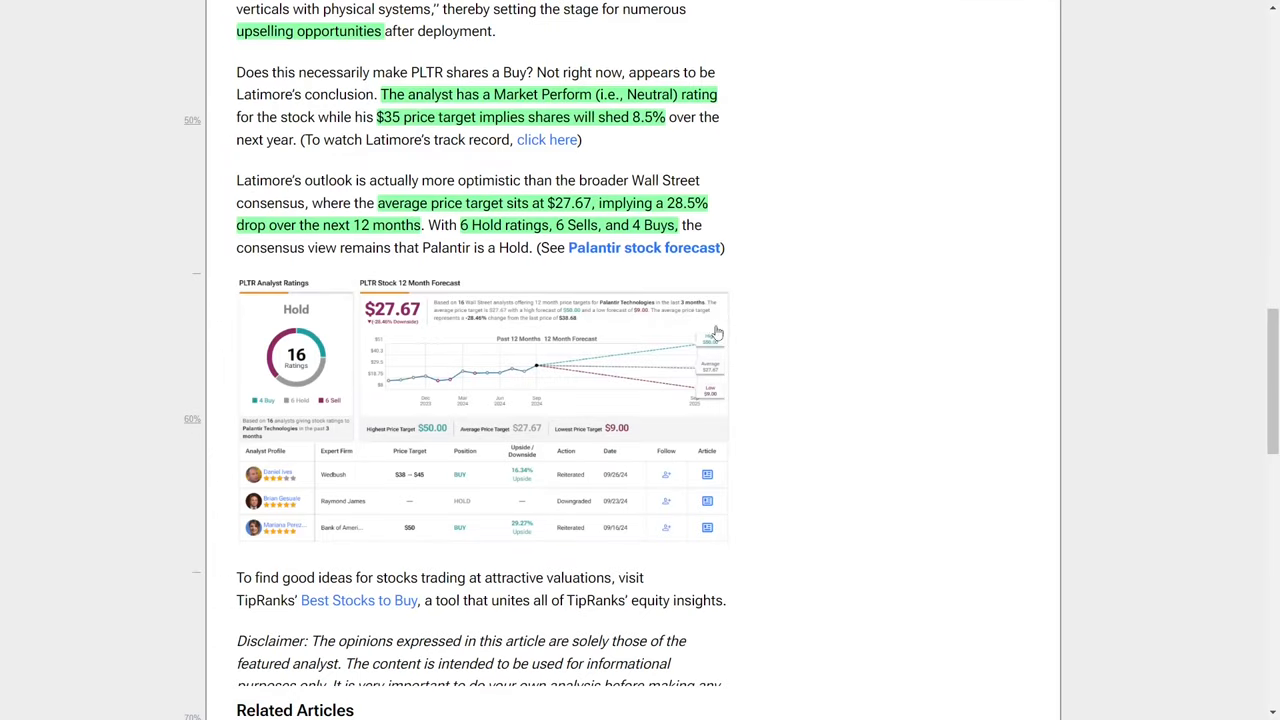
scroll("down", 3)
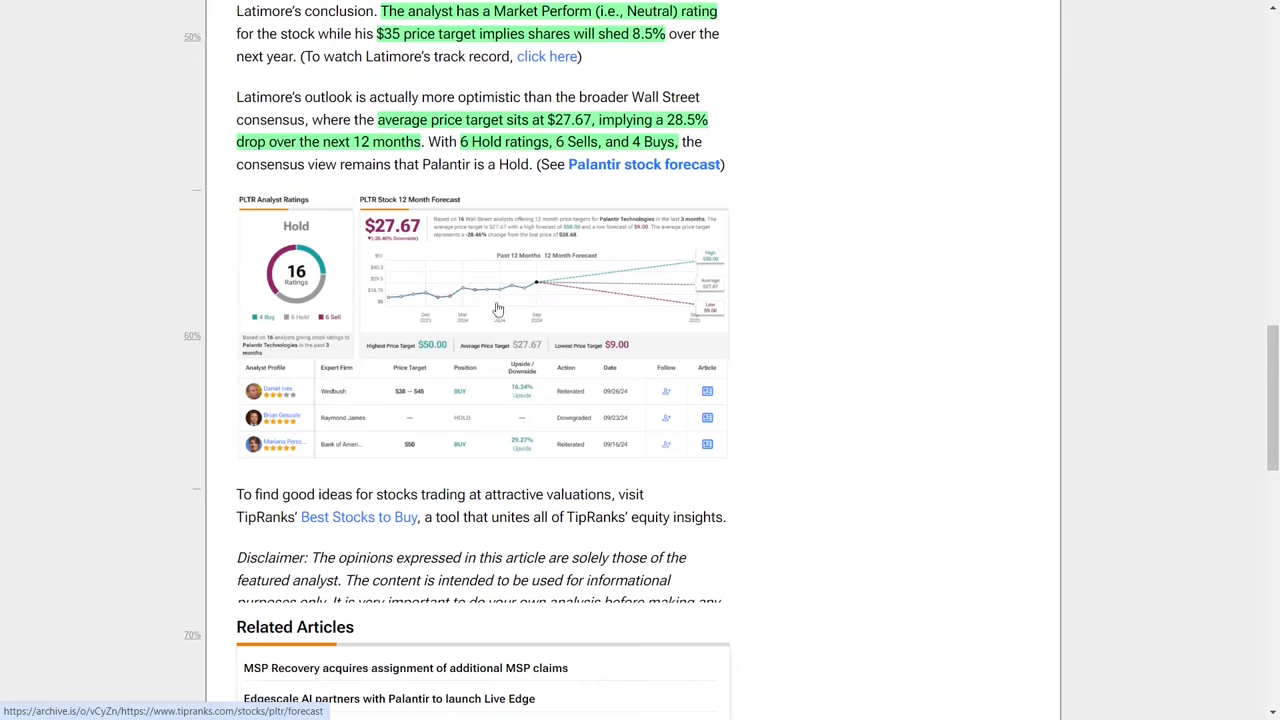
mouse_move(502, 422)
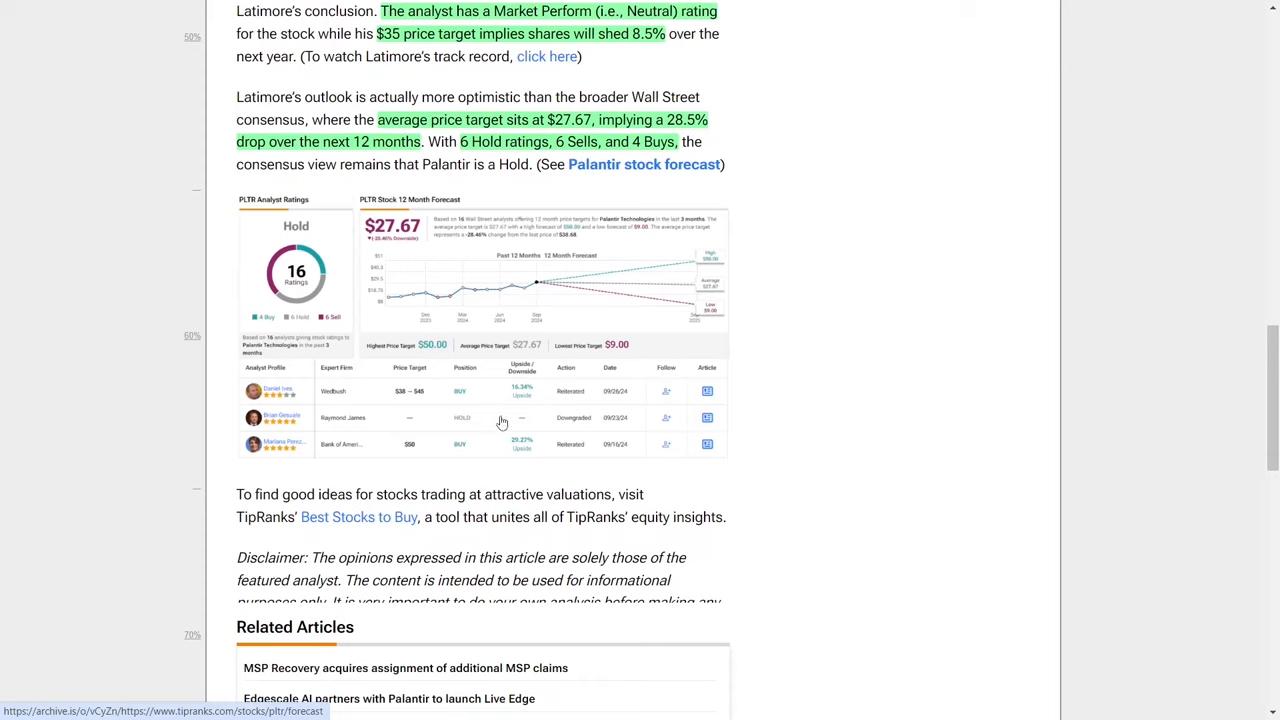
mouse_move(548, 382)
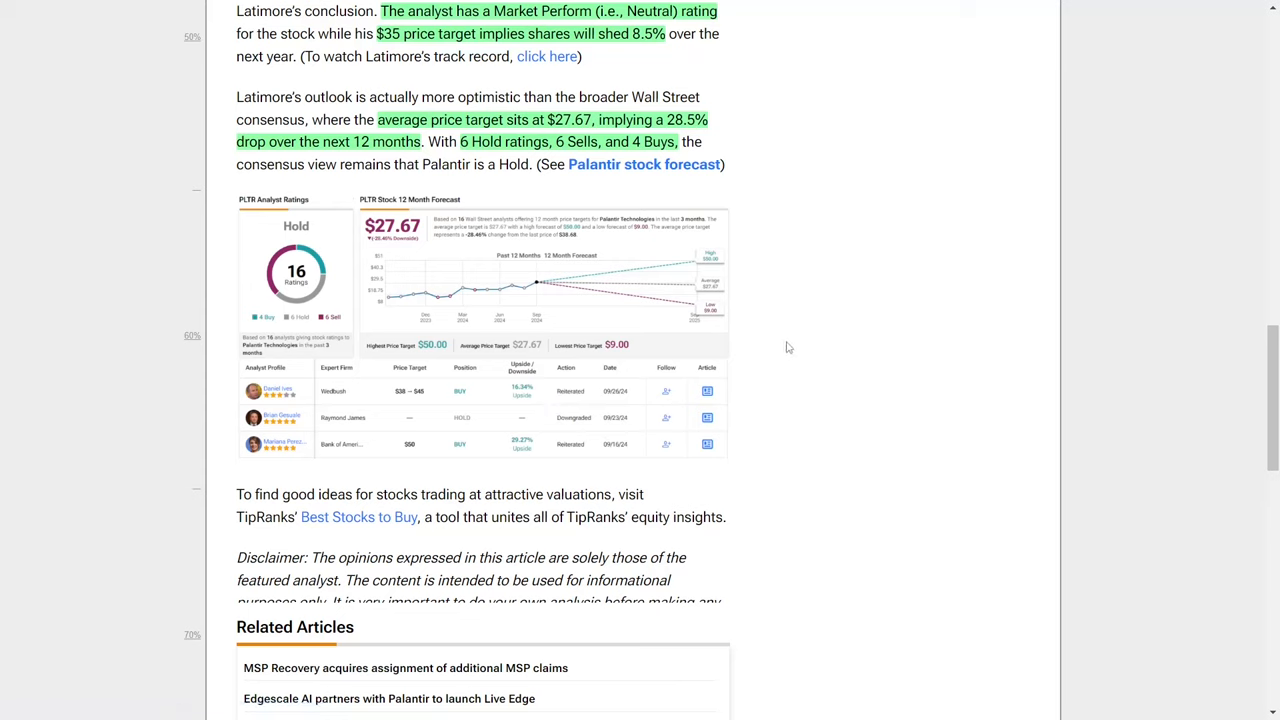
mouse_move(804, 364)
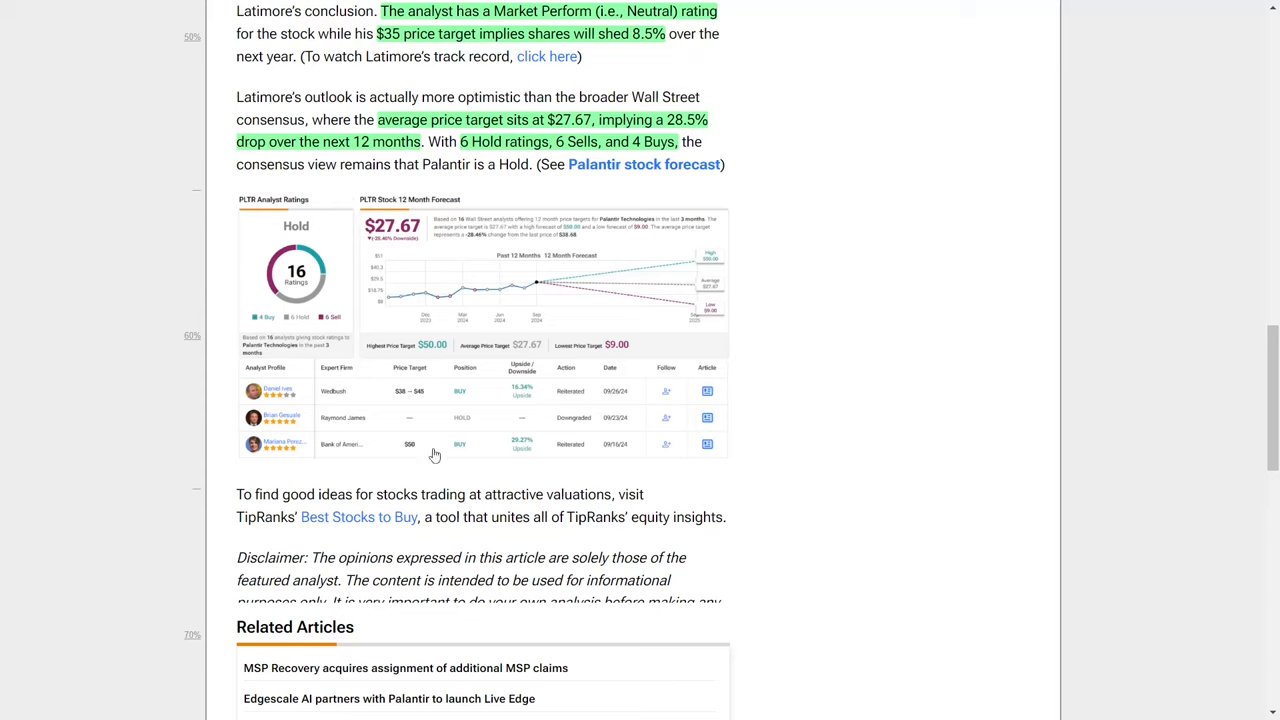
mouse_move(264, 464)
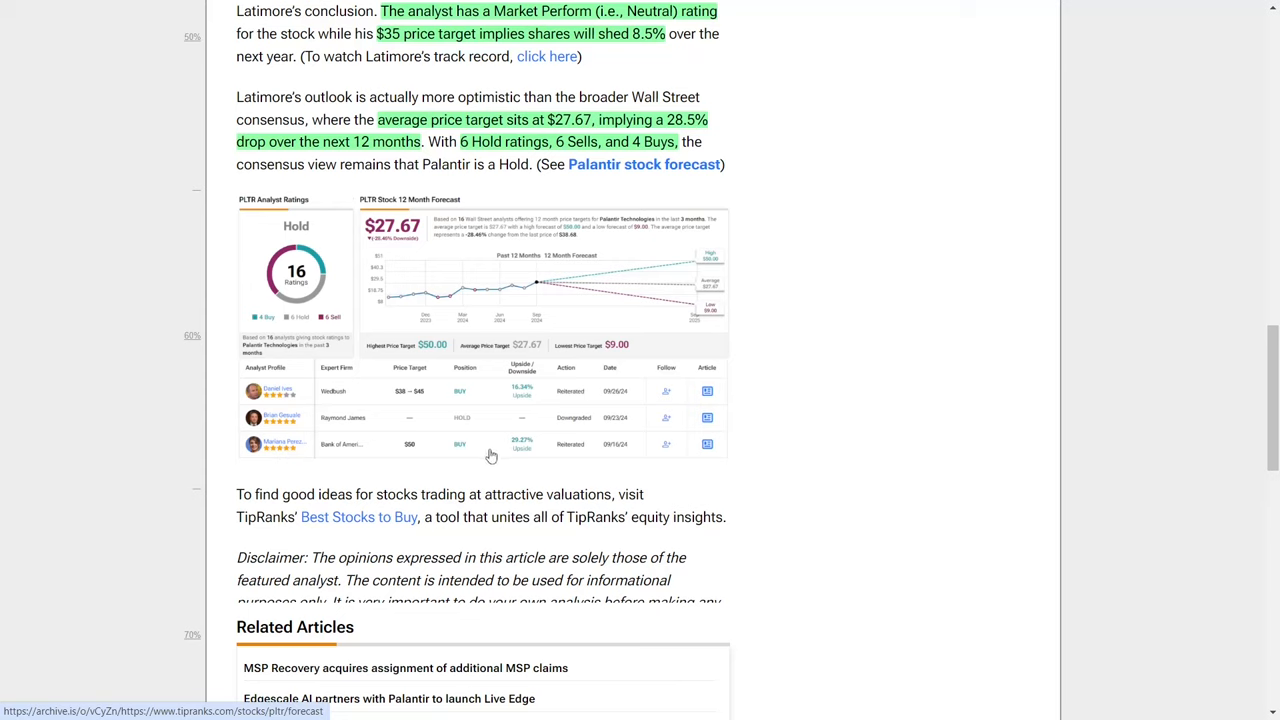
mouse_move(532, 400)
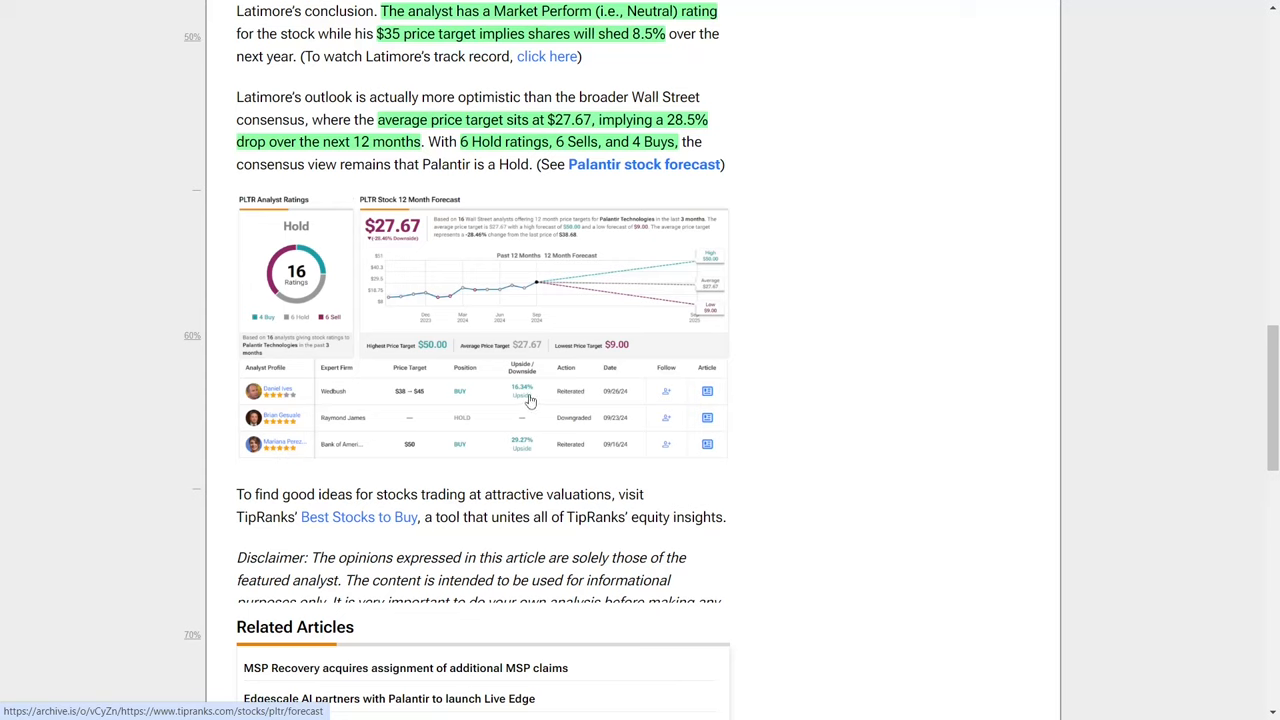
mouse_move(556, 404)
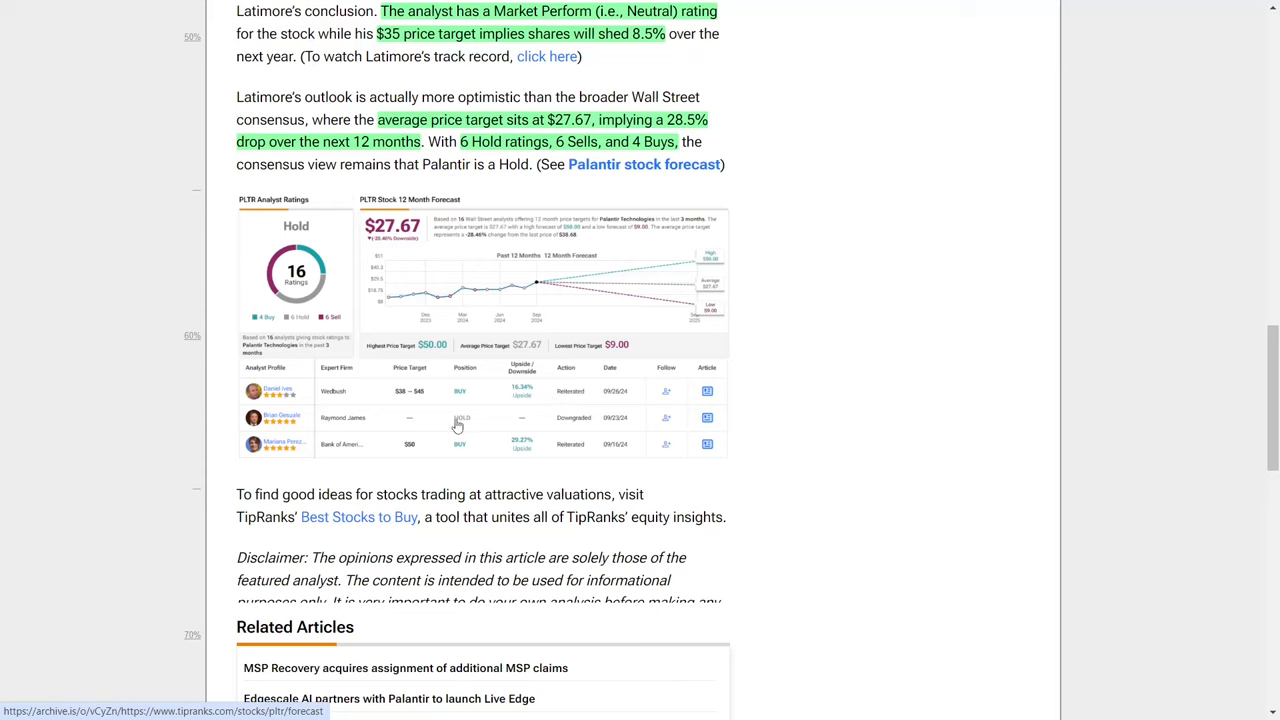
mouse_move(368, 442)
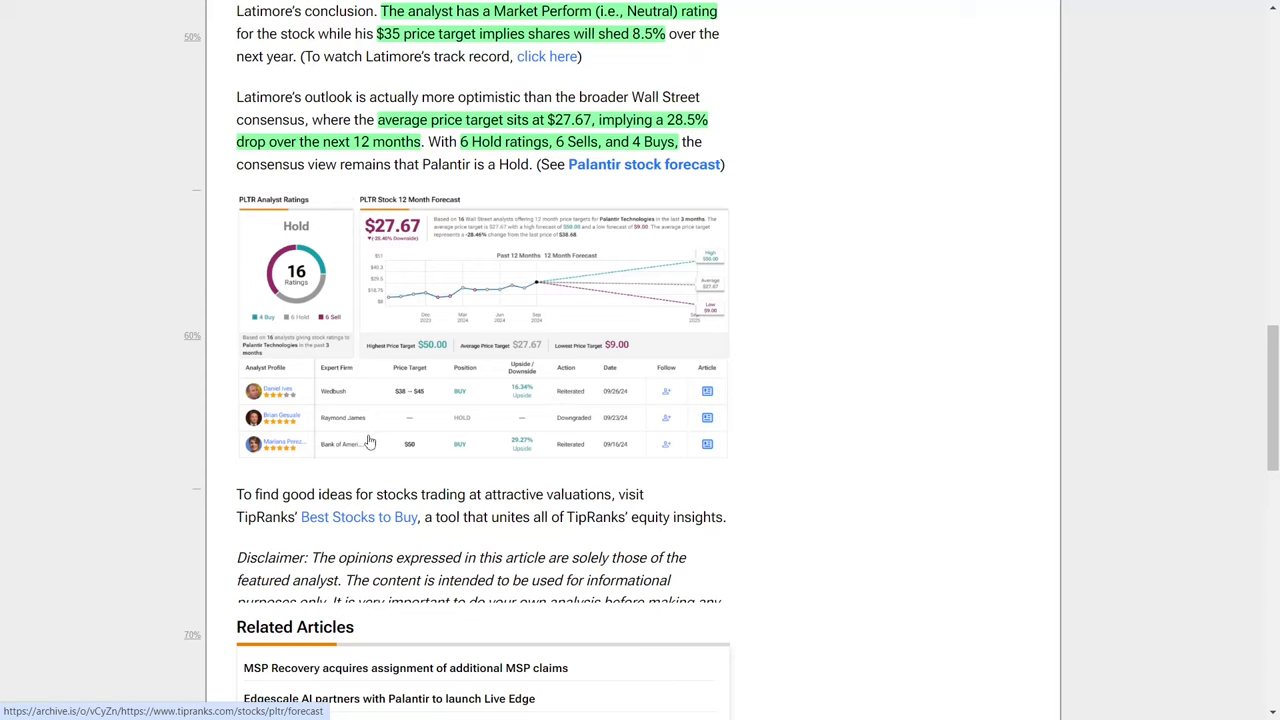
scroll("up", 3)
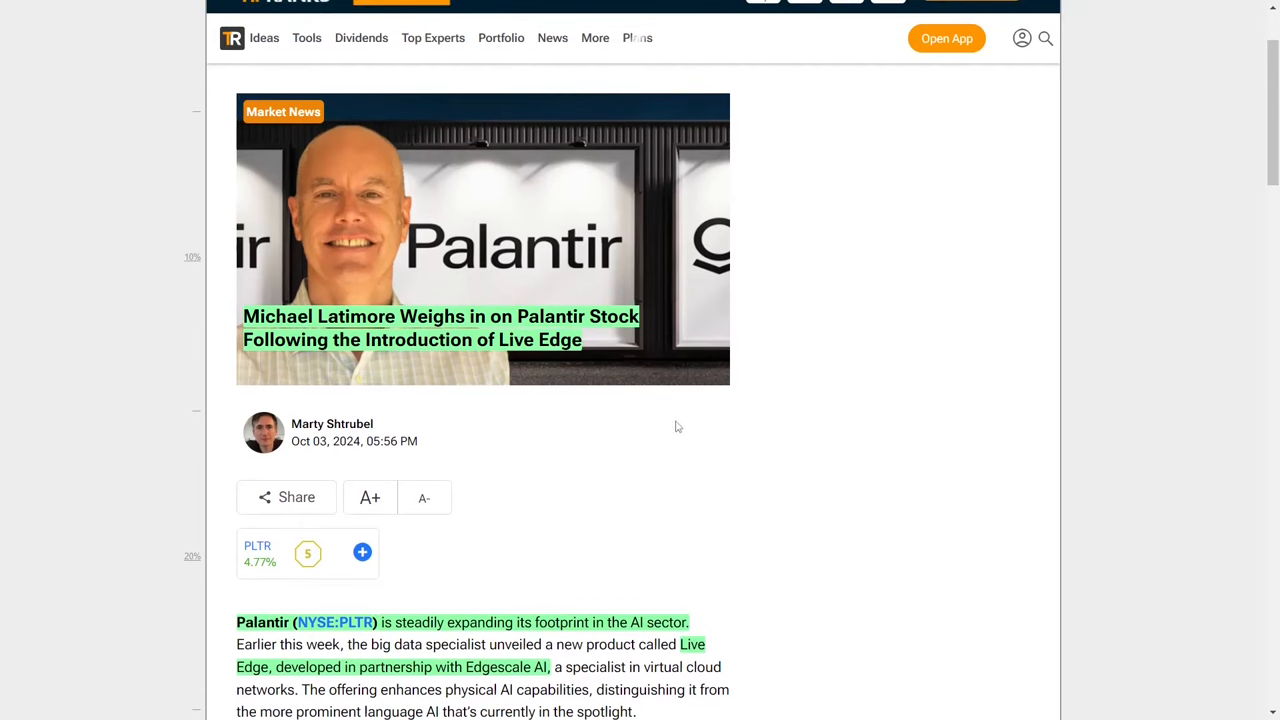
mouse_move(576, 432)
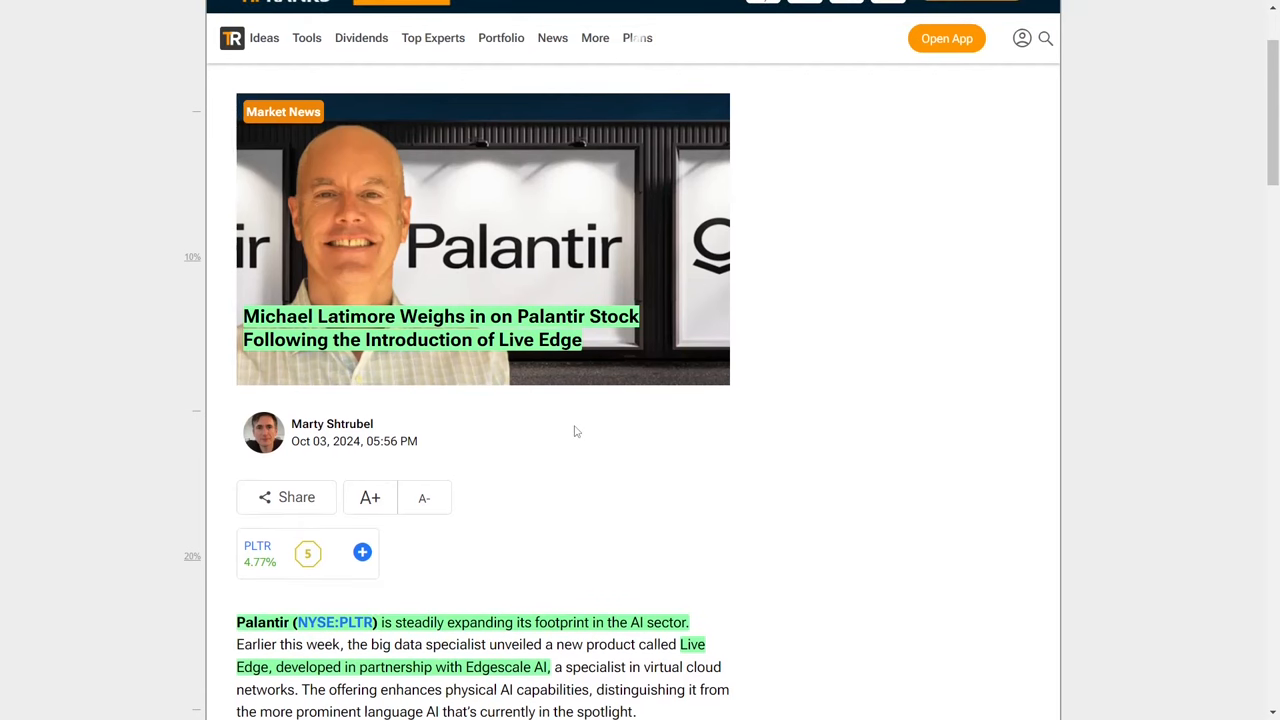
scroll("down", 3)
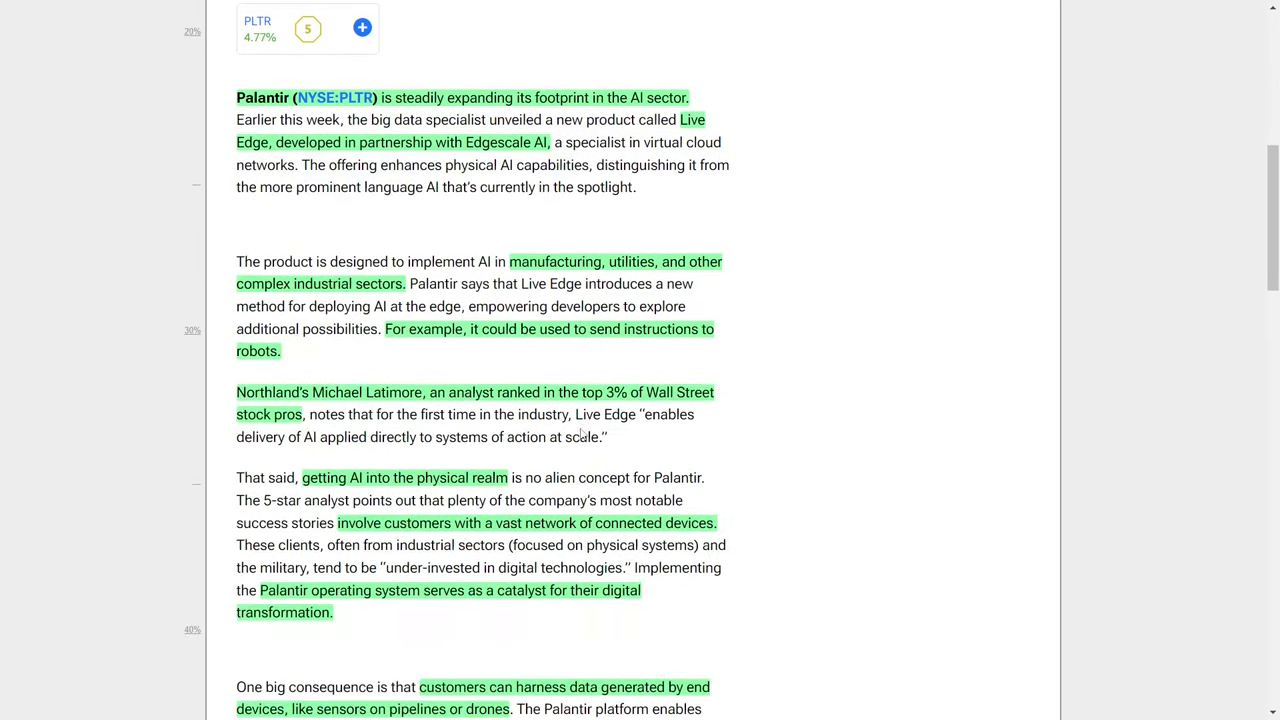
scroll("down", 3)
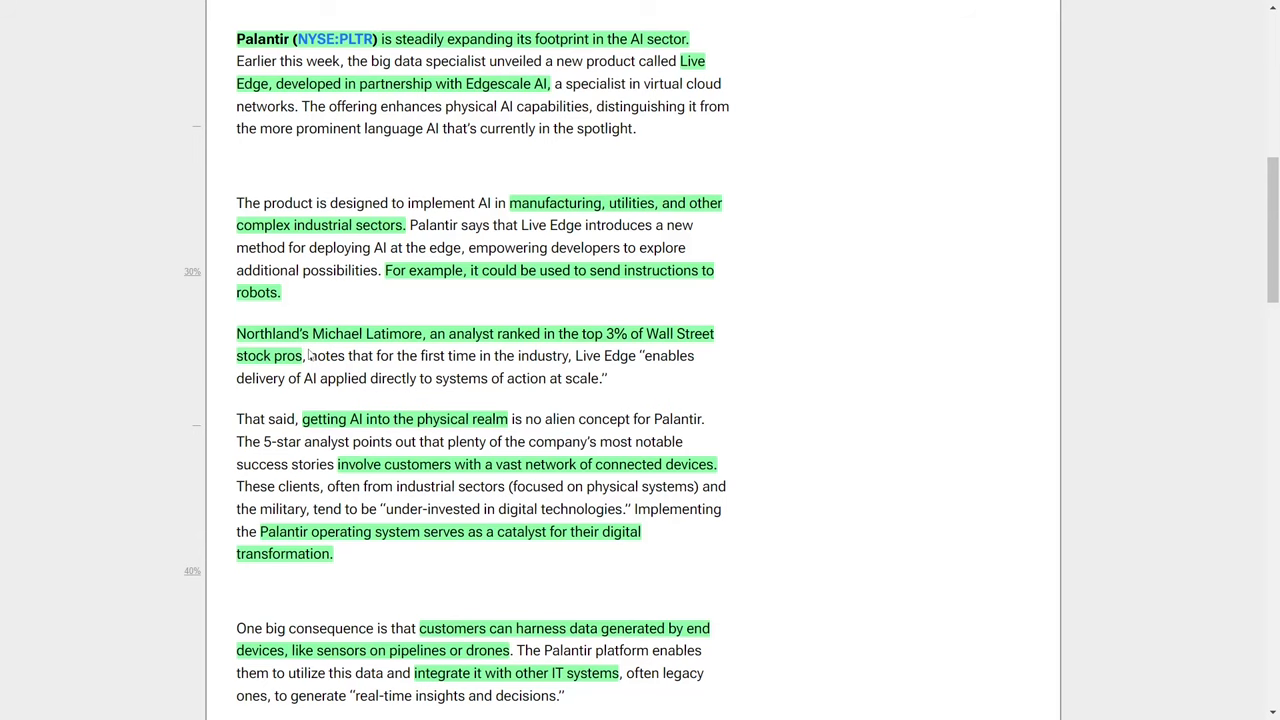
scroll("down", 3)
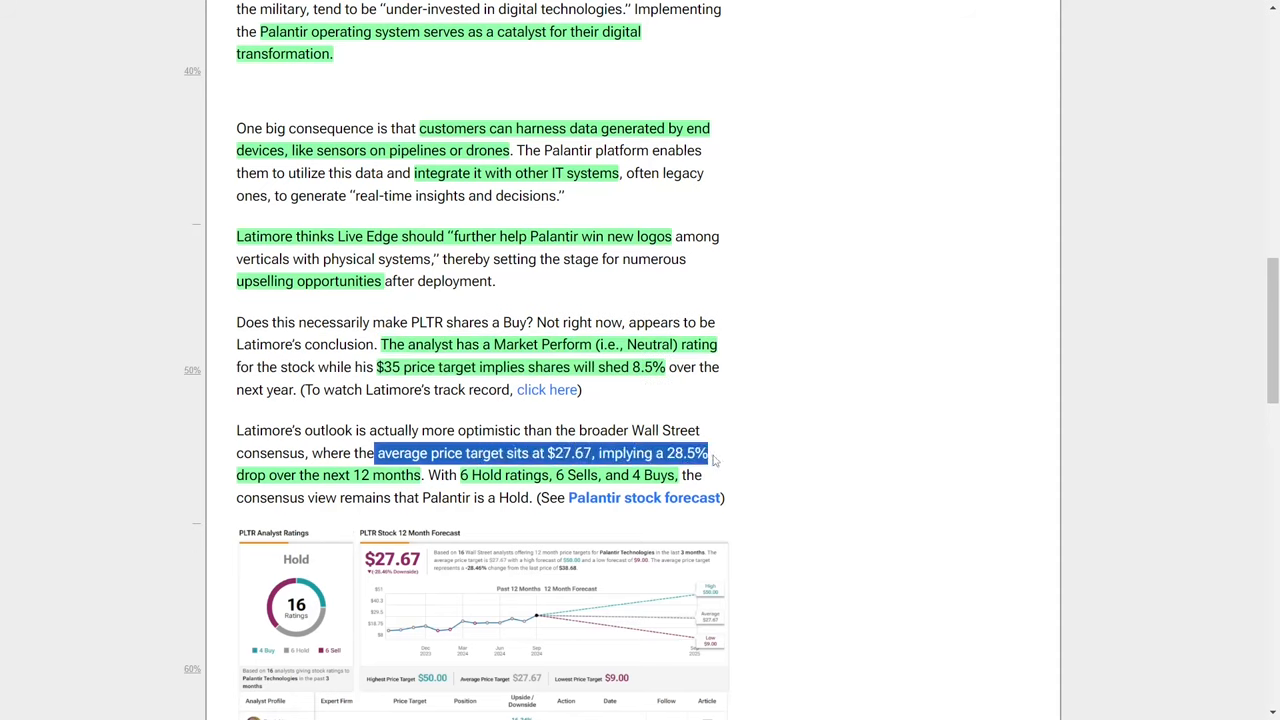
scroll("down", 3)
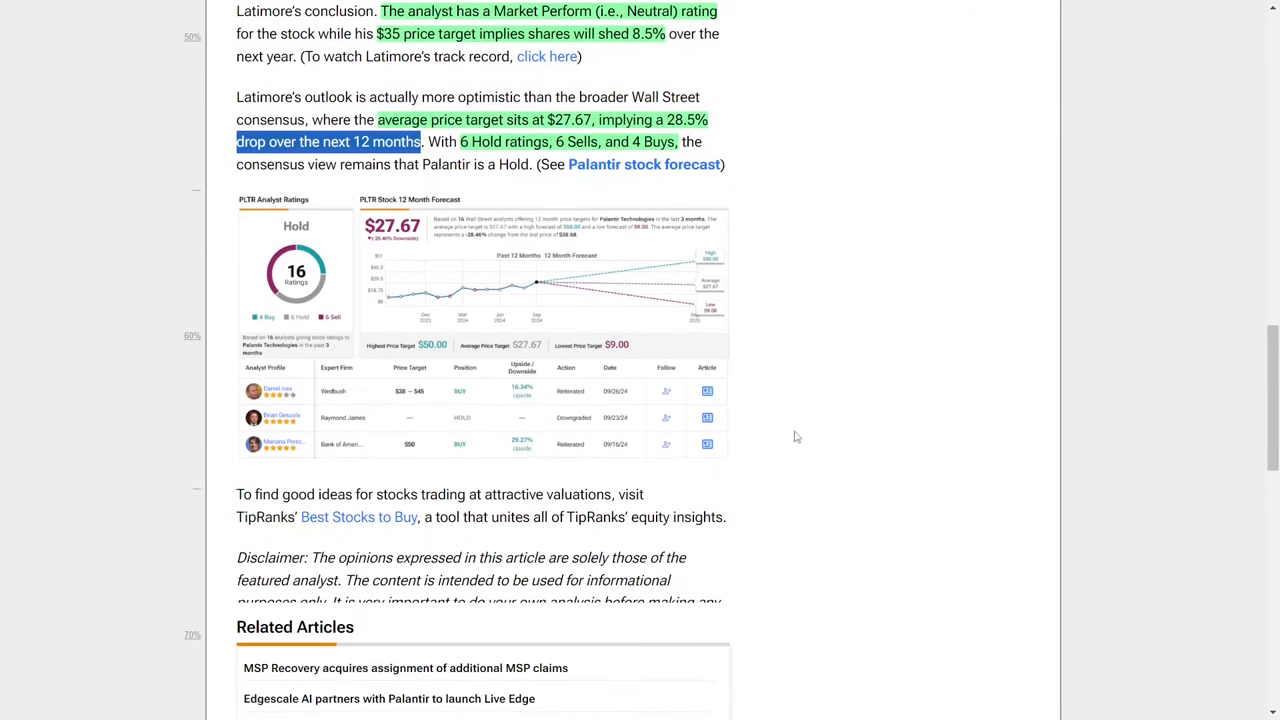